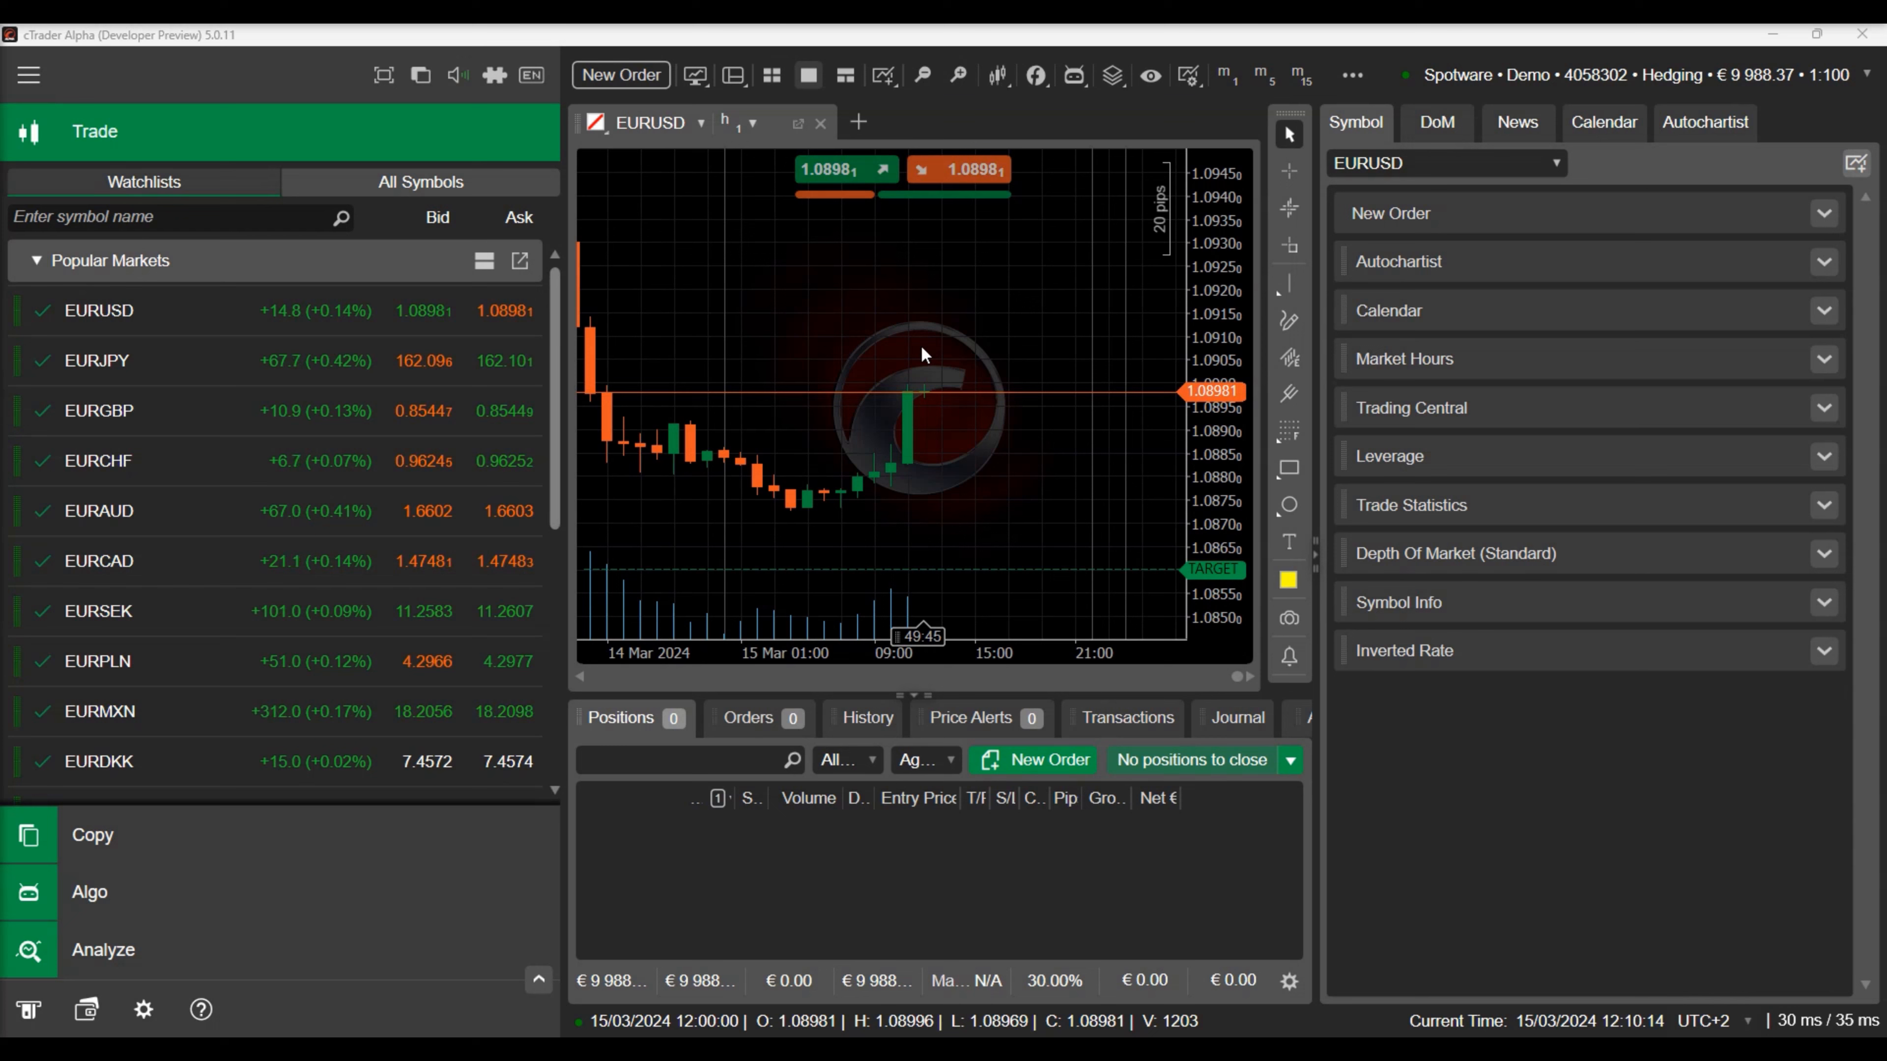
{"action": "mouse_move", "coordinate": [216, 765]}
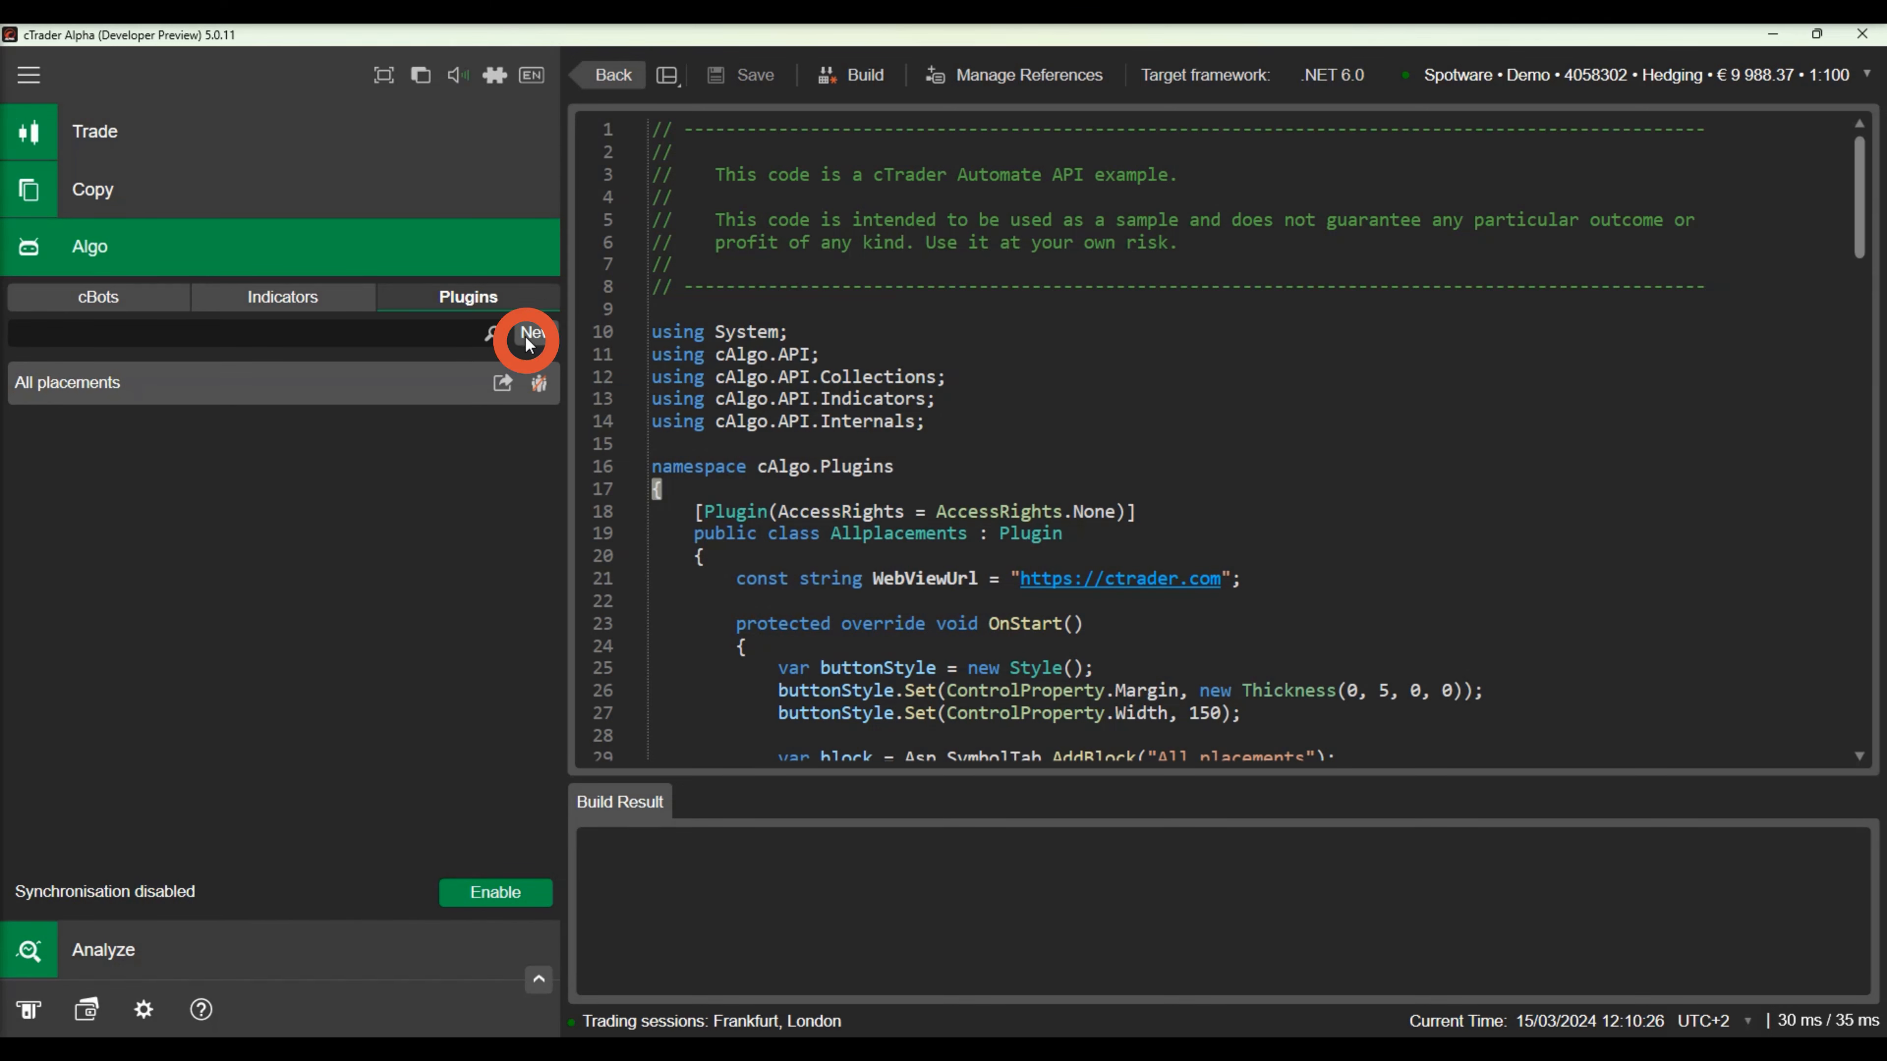
Begin a new blank plugin and name it 'Previous Bar Info'.
{"action": "left_click", "coordinate": [526, 333]}
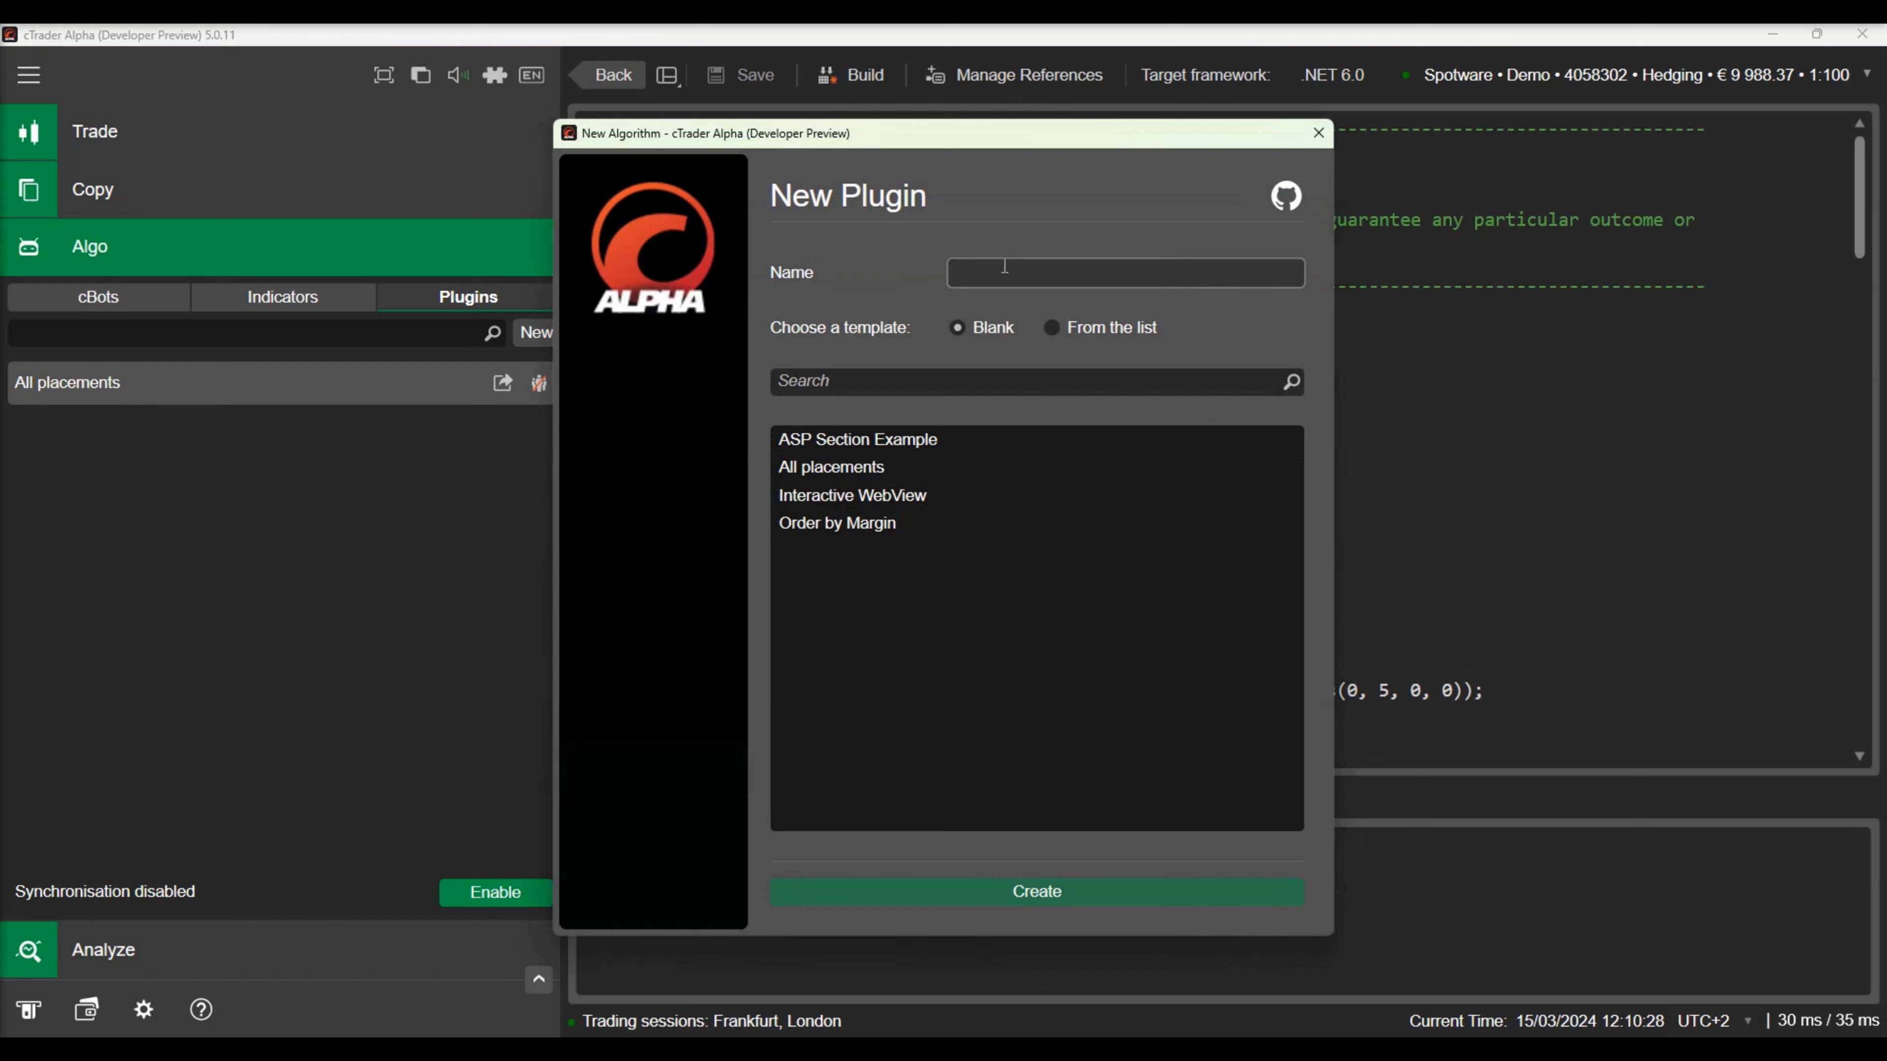
{"action": "type", "text": "Previous Bar"}
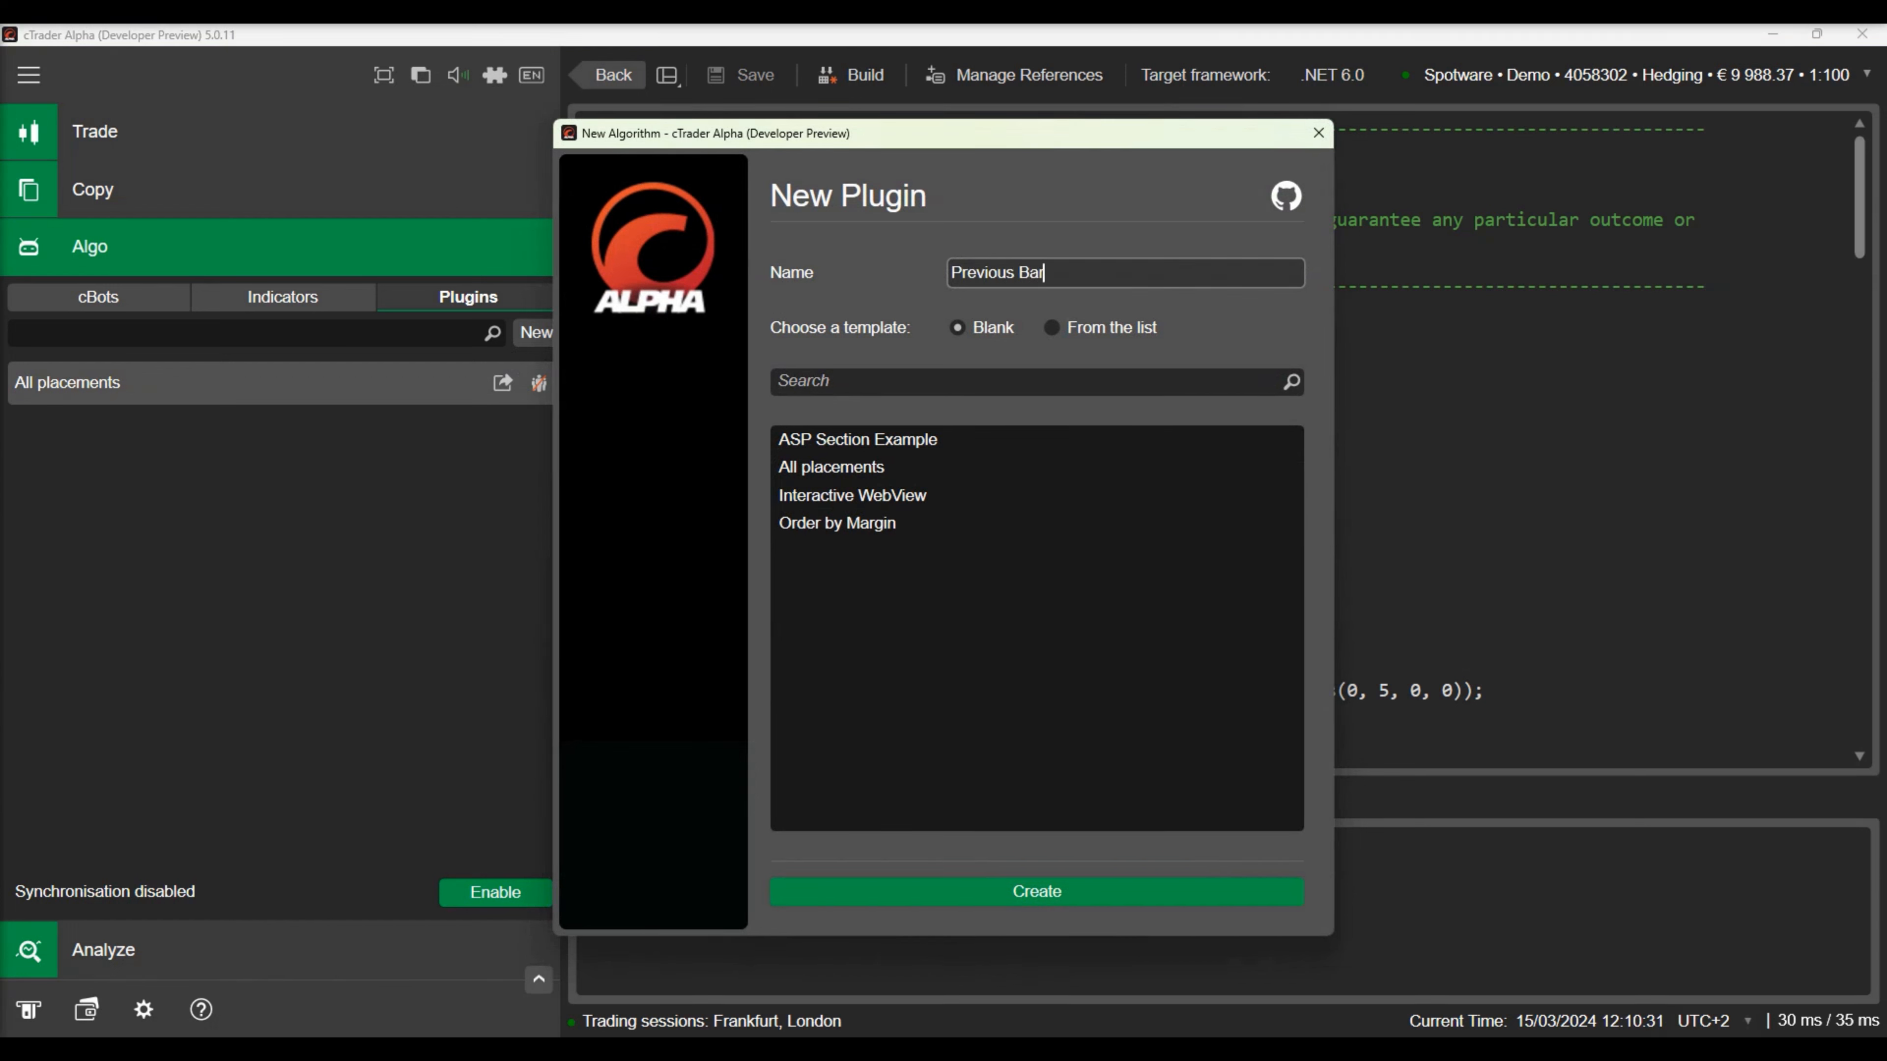
{"action": "type", "text": "Info"}
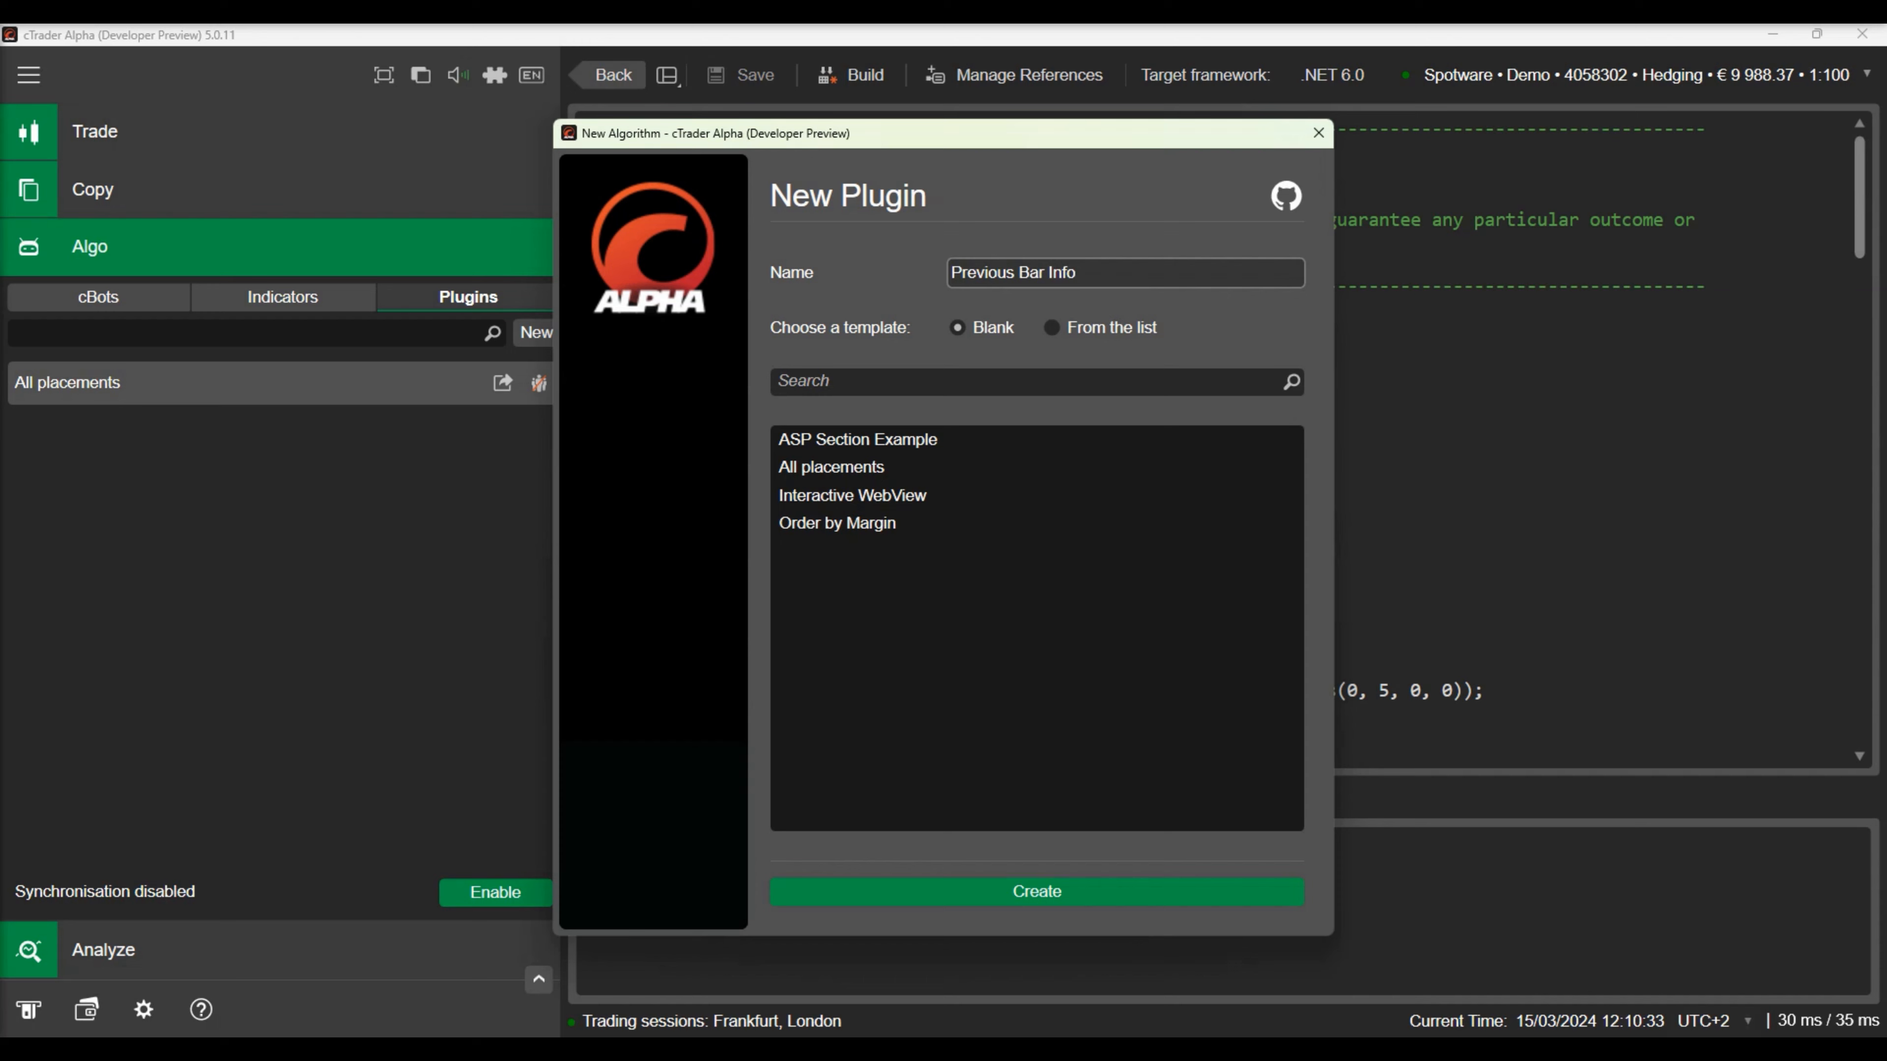
Create the plugin and in OnStart add a selected Trade Watch tab titled 'Previous Bar Info'.
{"action": "left_click", "coordinate": [1034, 891]}
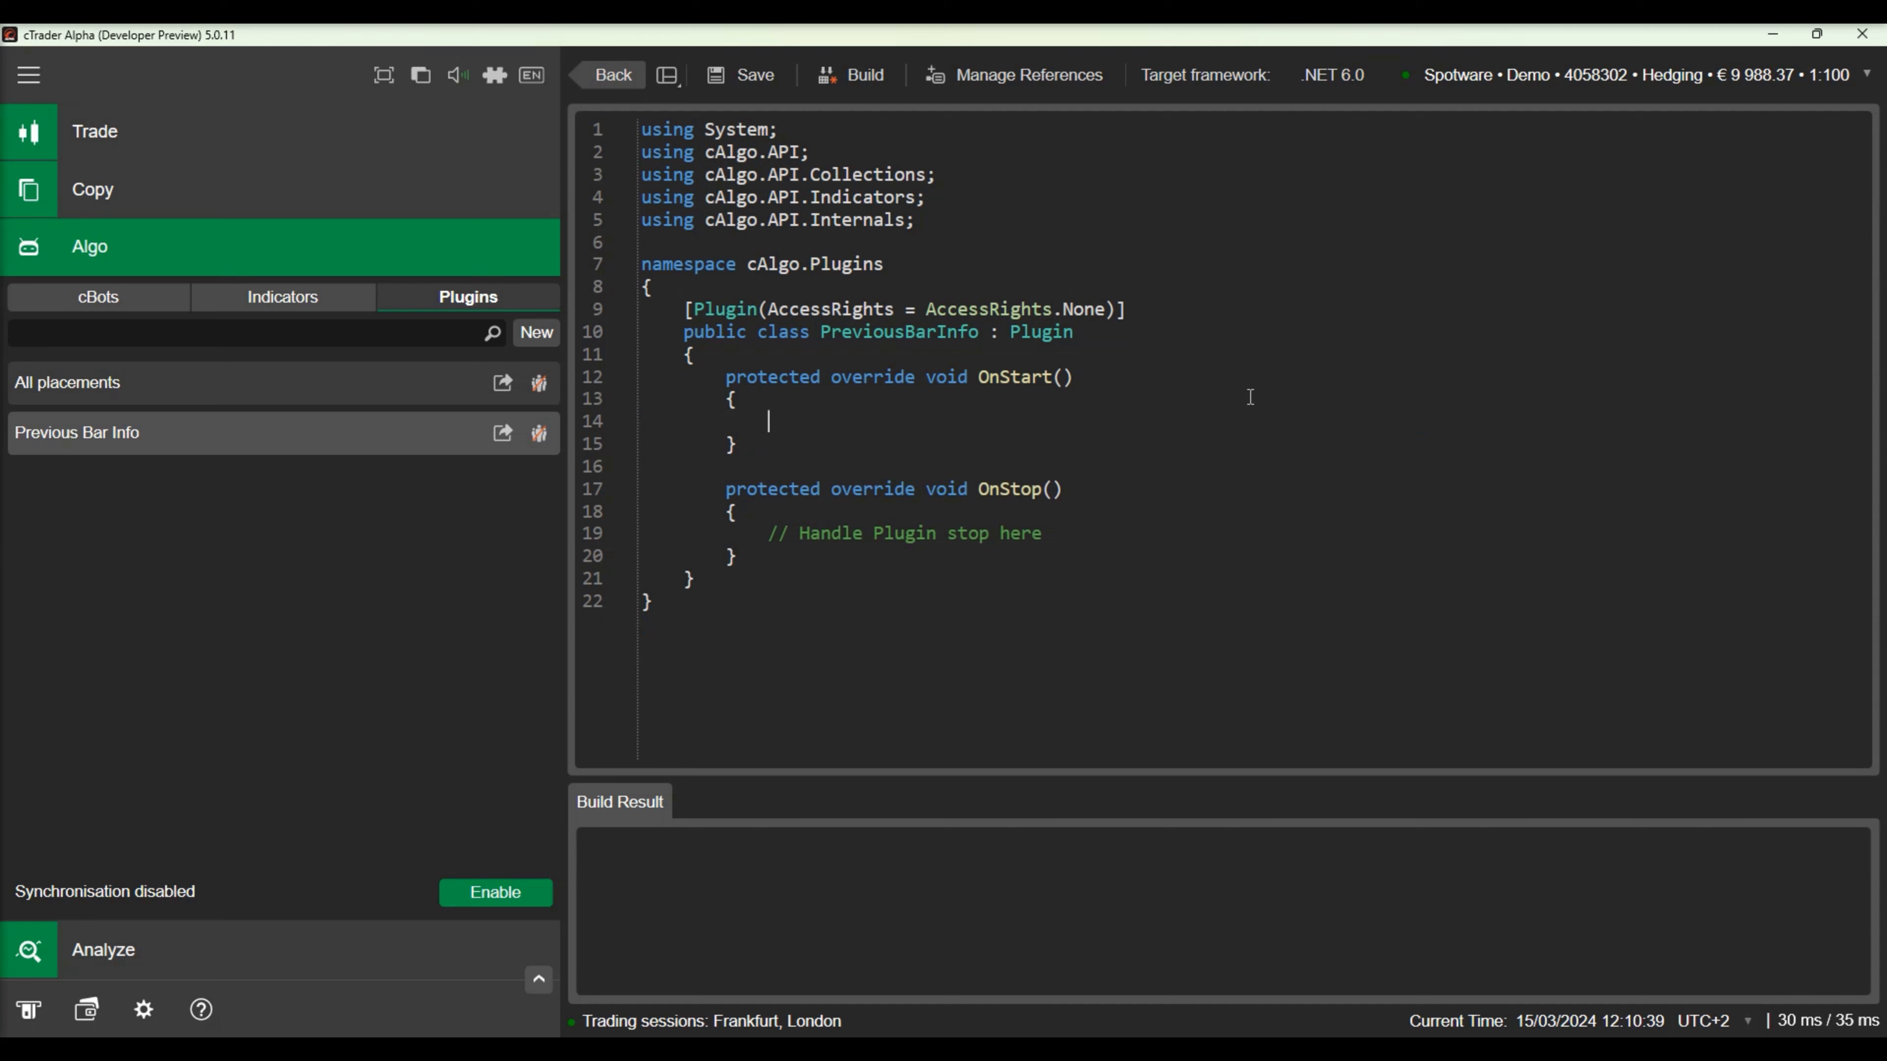
{"action": "type", "text": "var"}
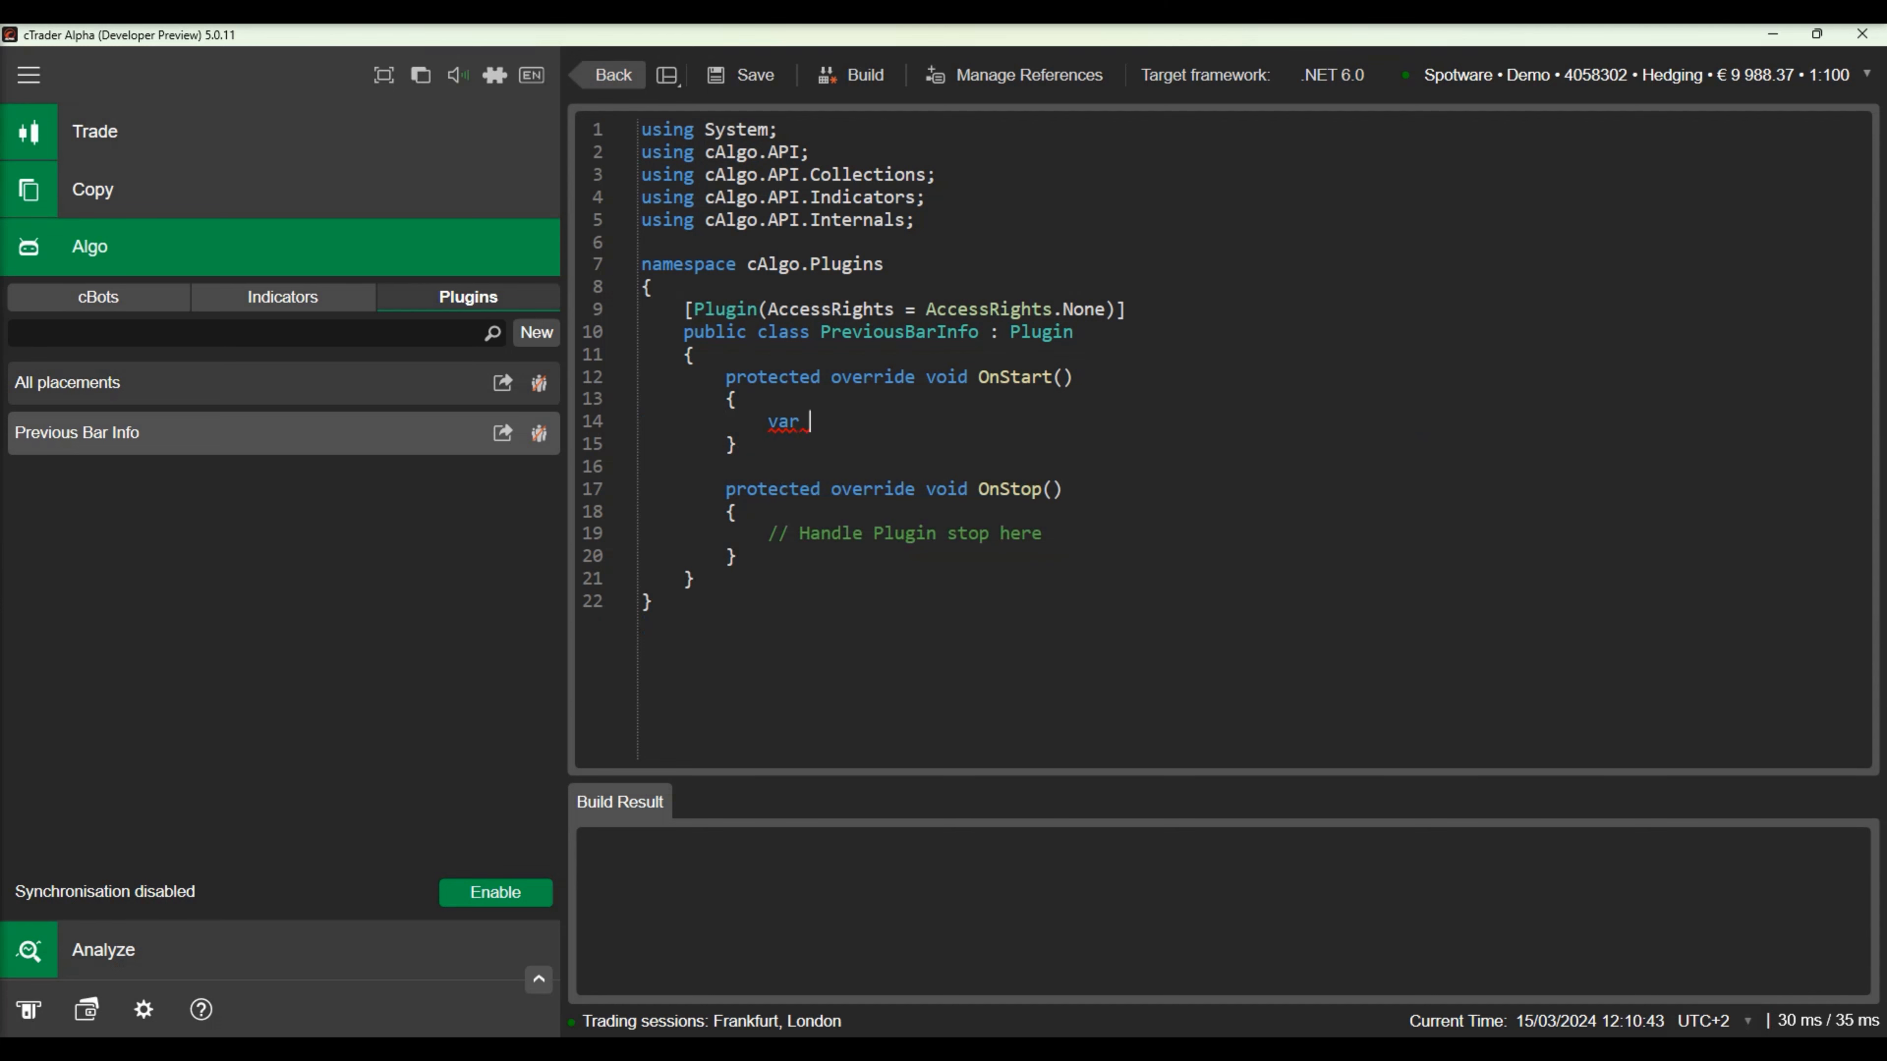
{"action": "type", "text": "tradeWatchT"}
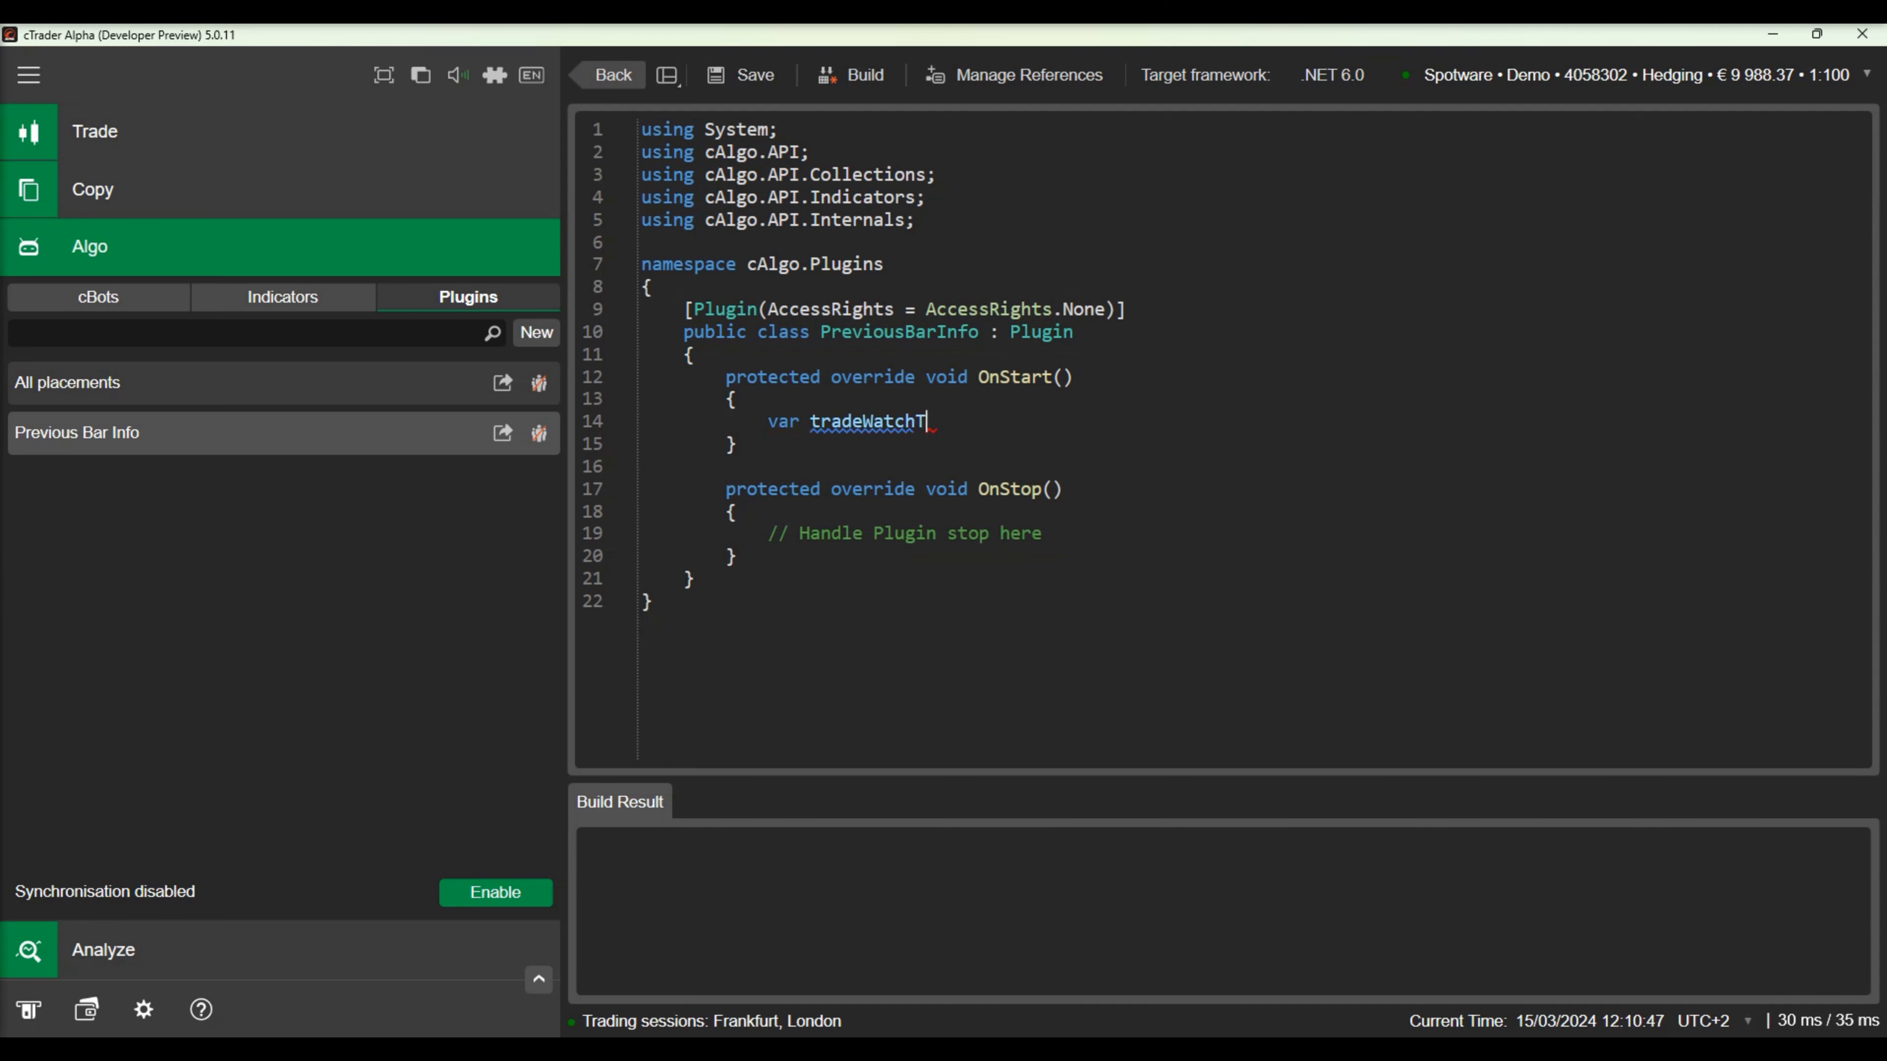
{"action": "type", "text": "ab = tra"}
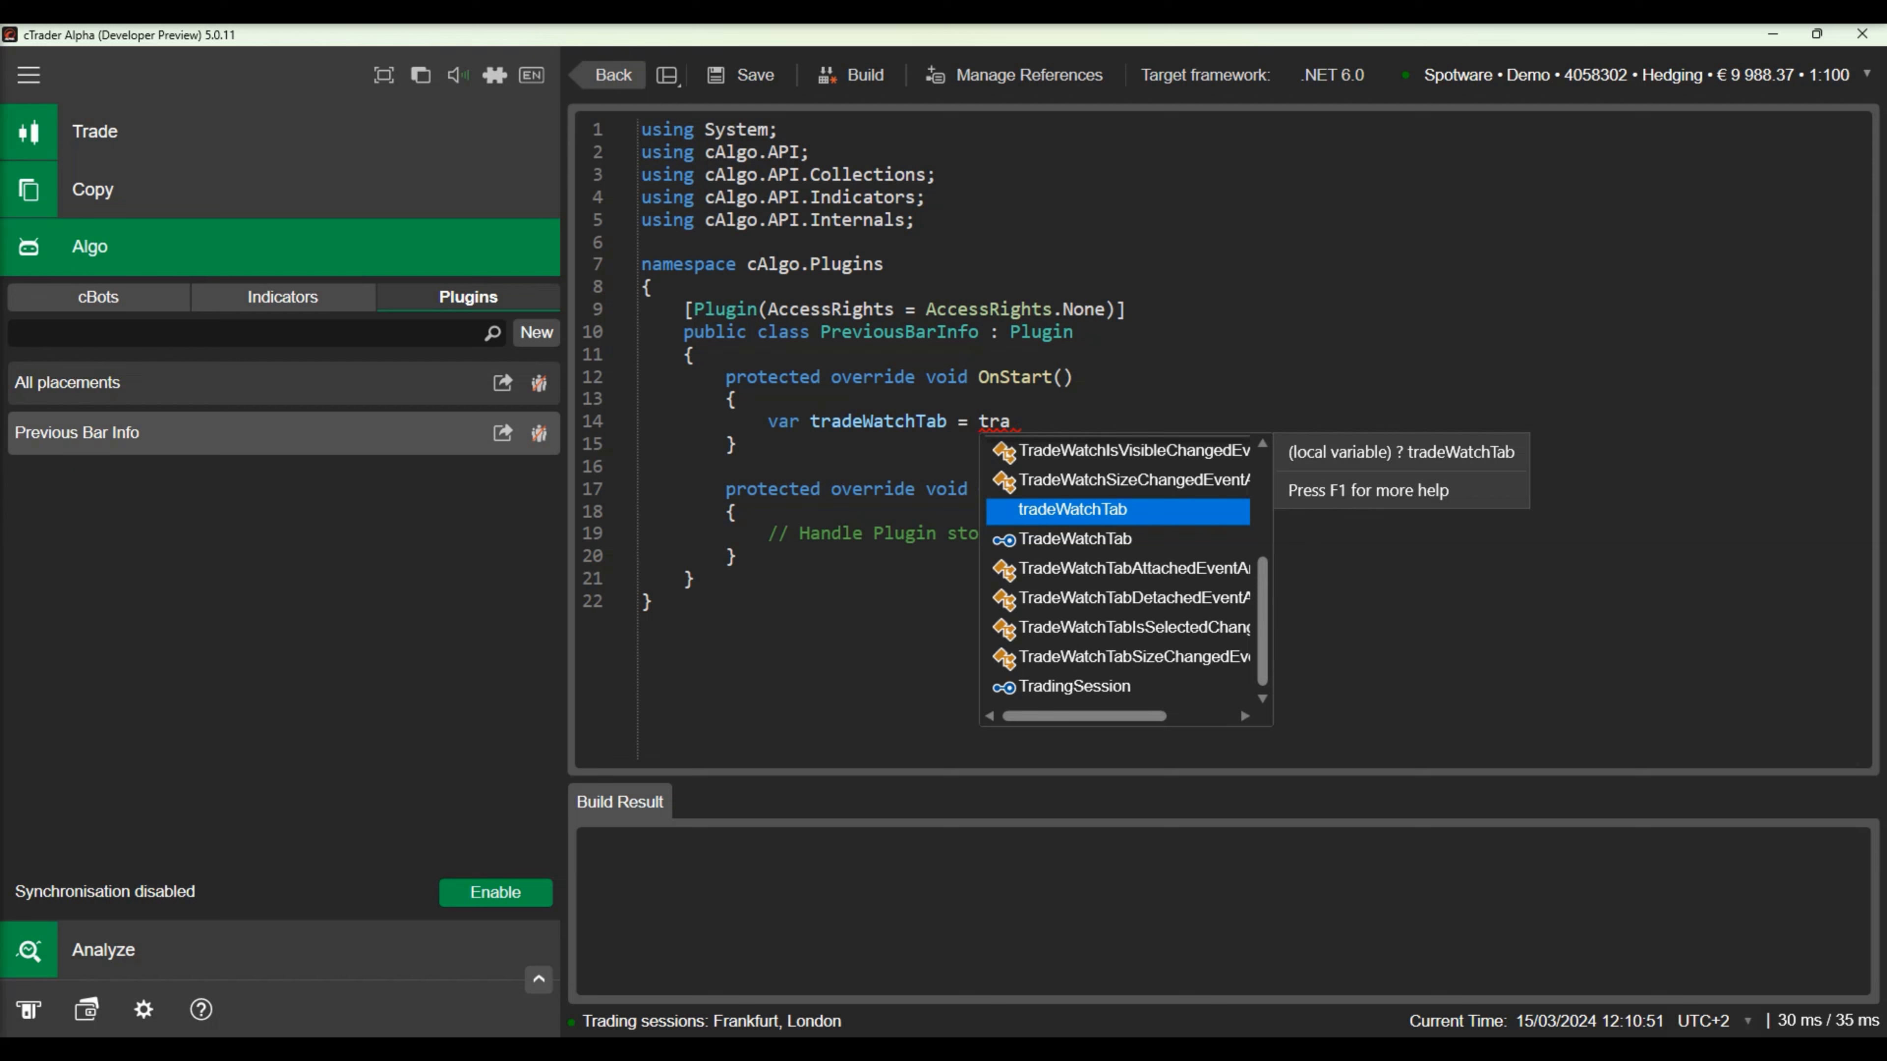
{"action": "type", "text": "TradeWatch.addTab(\""}
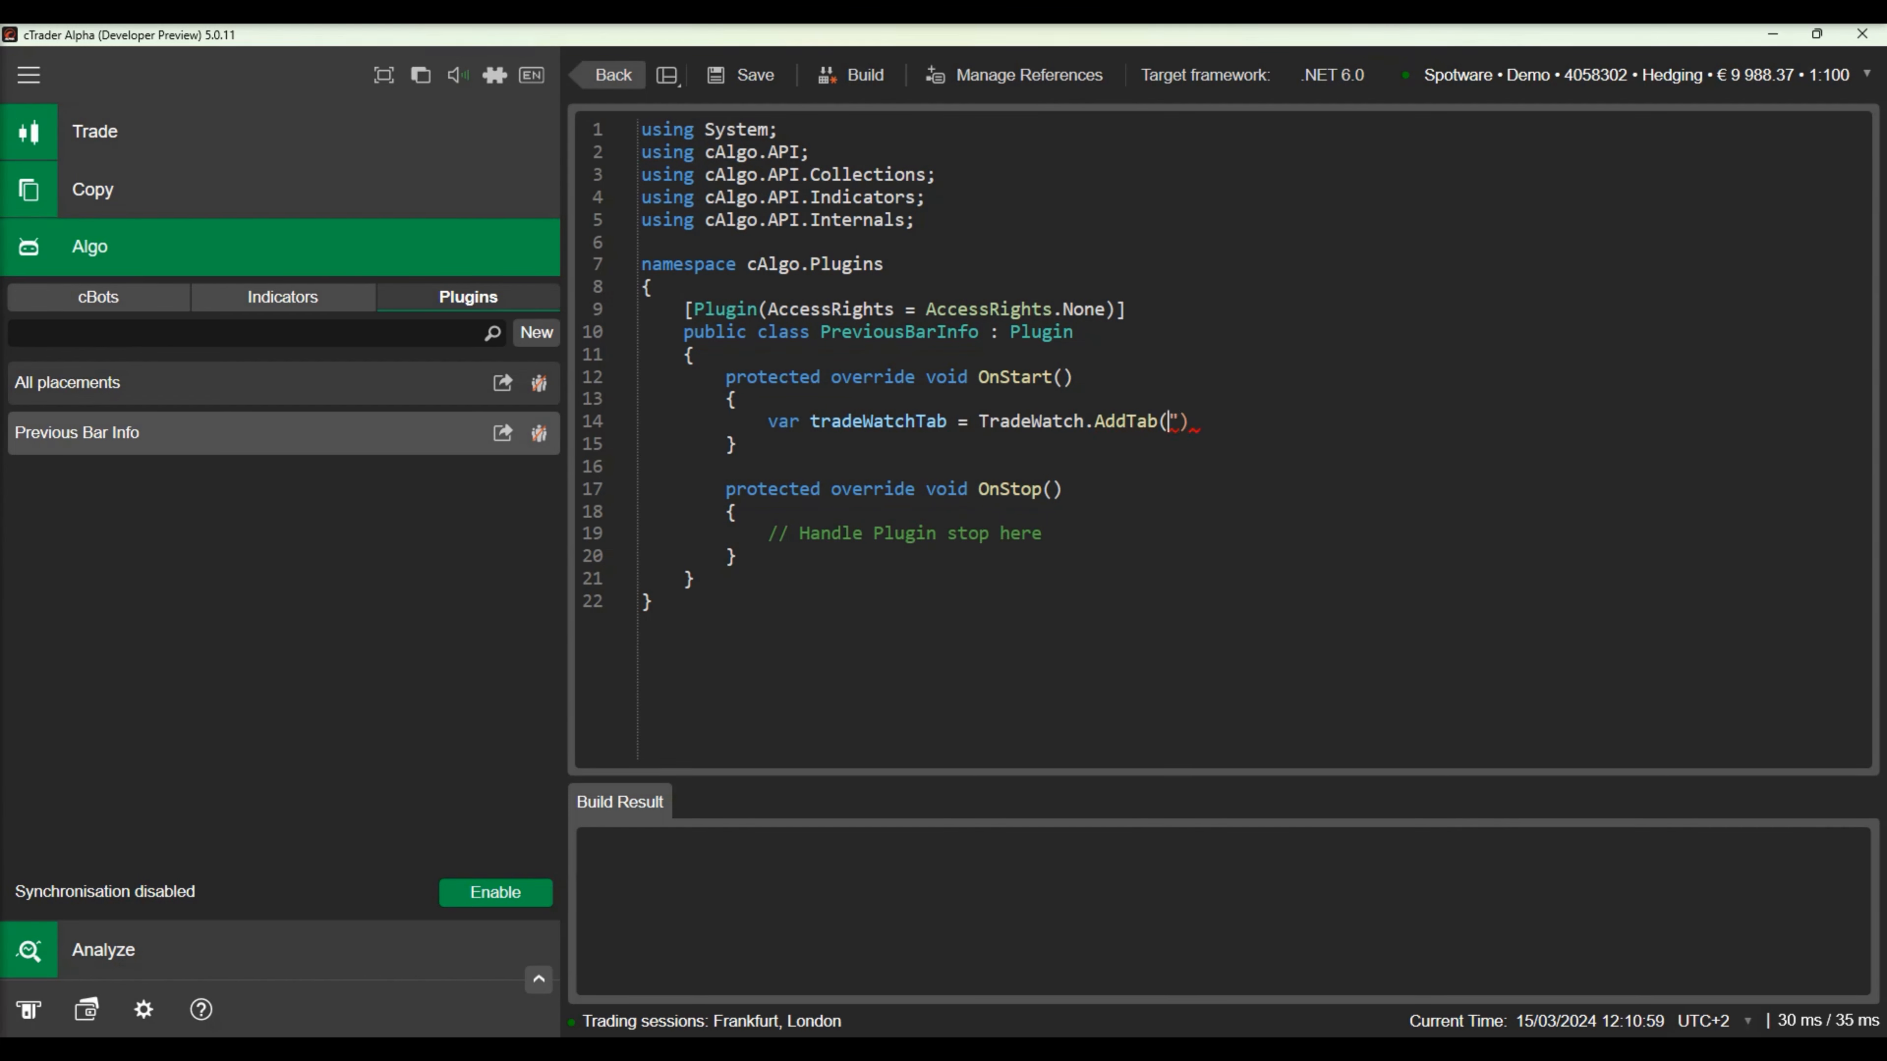
{"action": "type", "text": "Previous"}
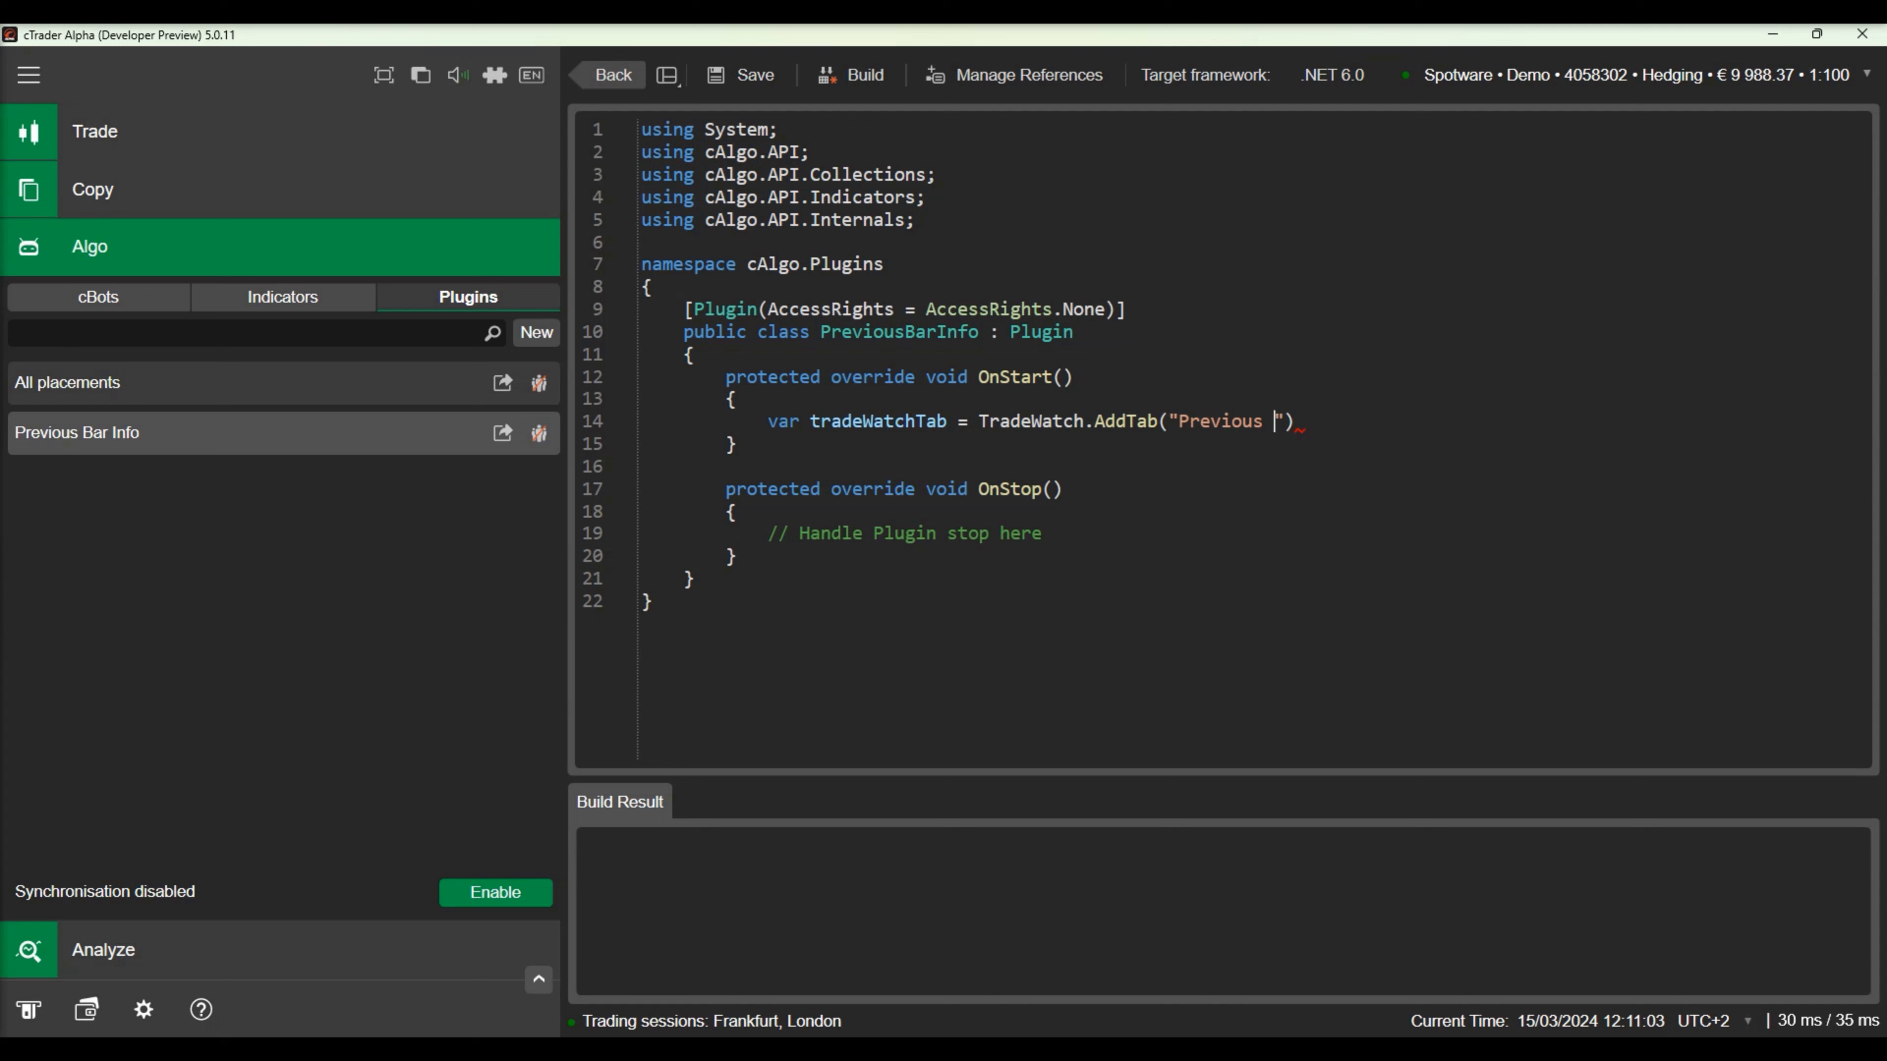
{"action": "type", "text": "Bar Info\");"}
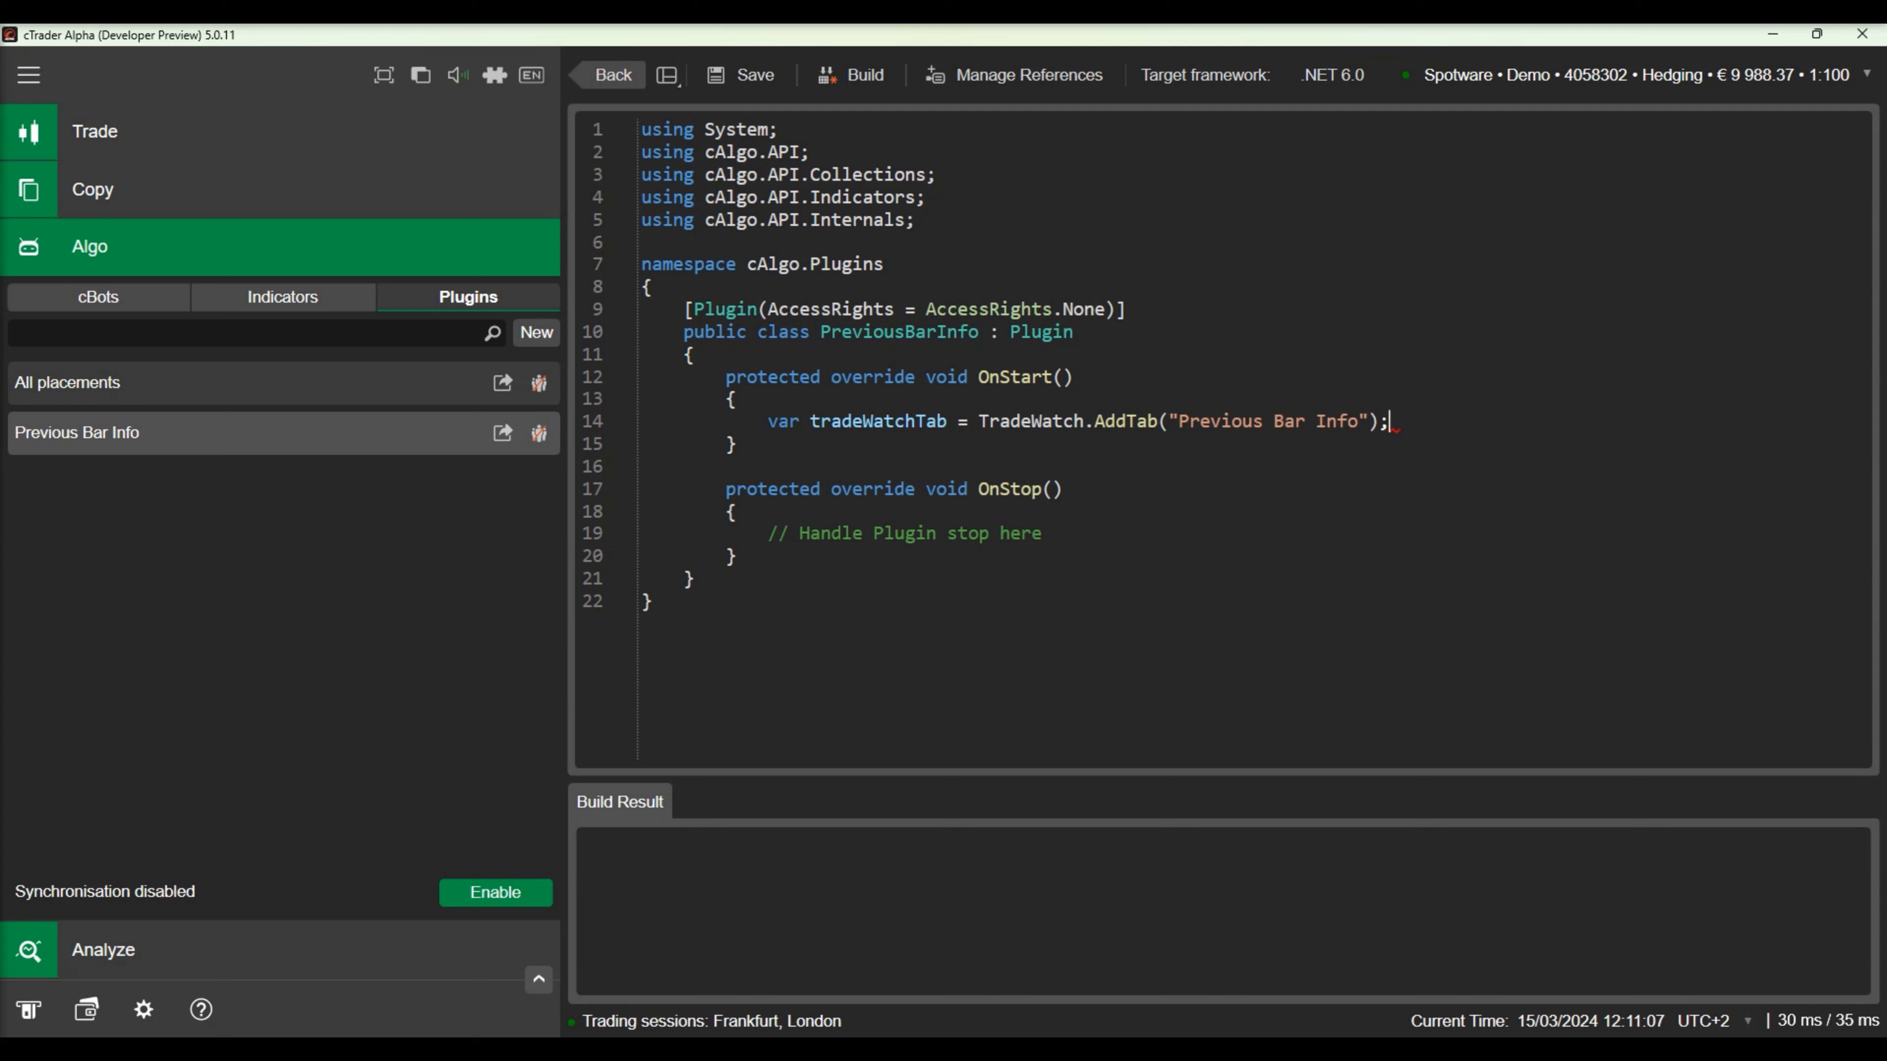
{"action": "type", "text": "tradeWatchTab."}
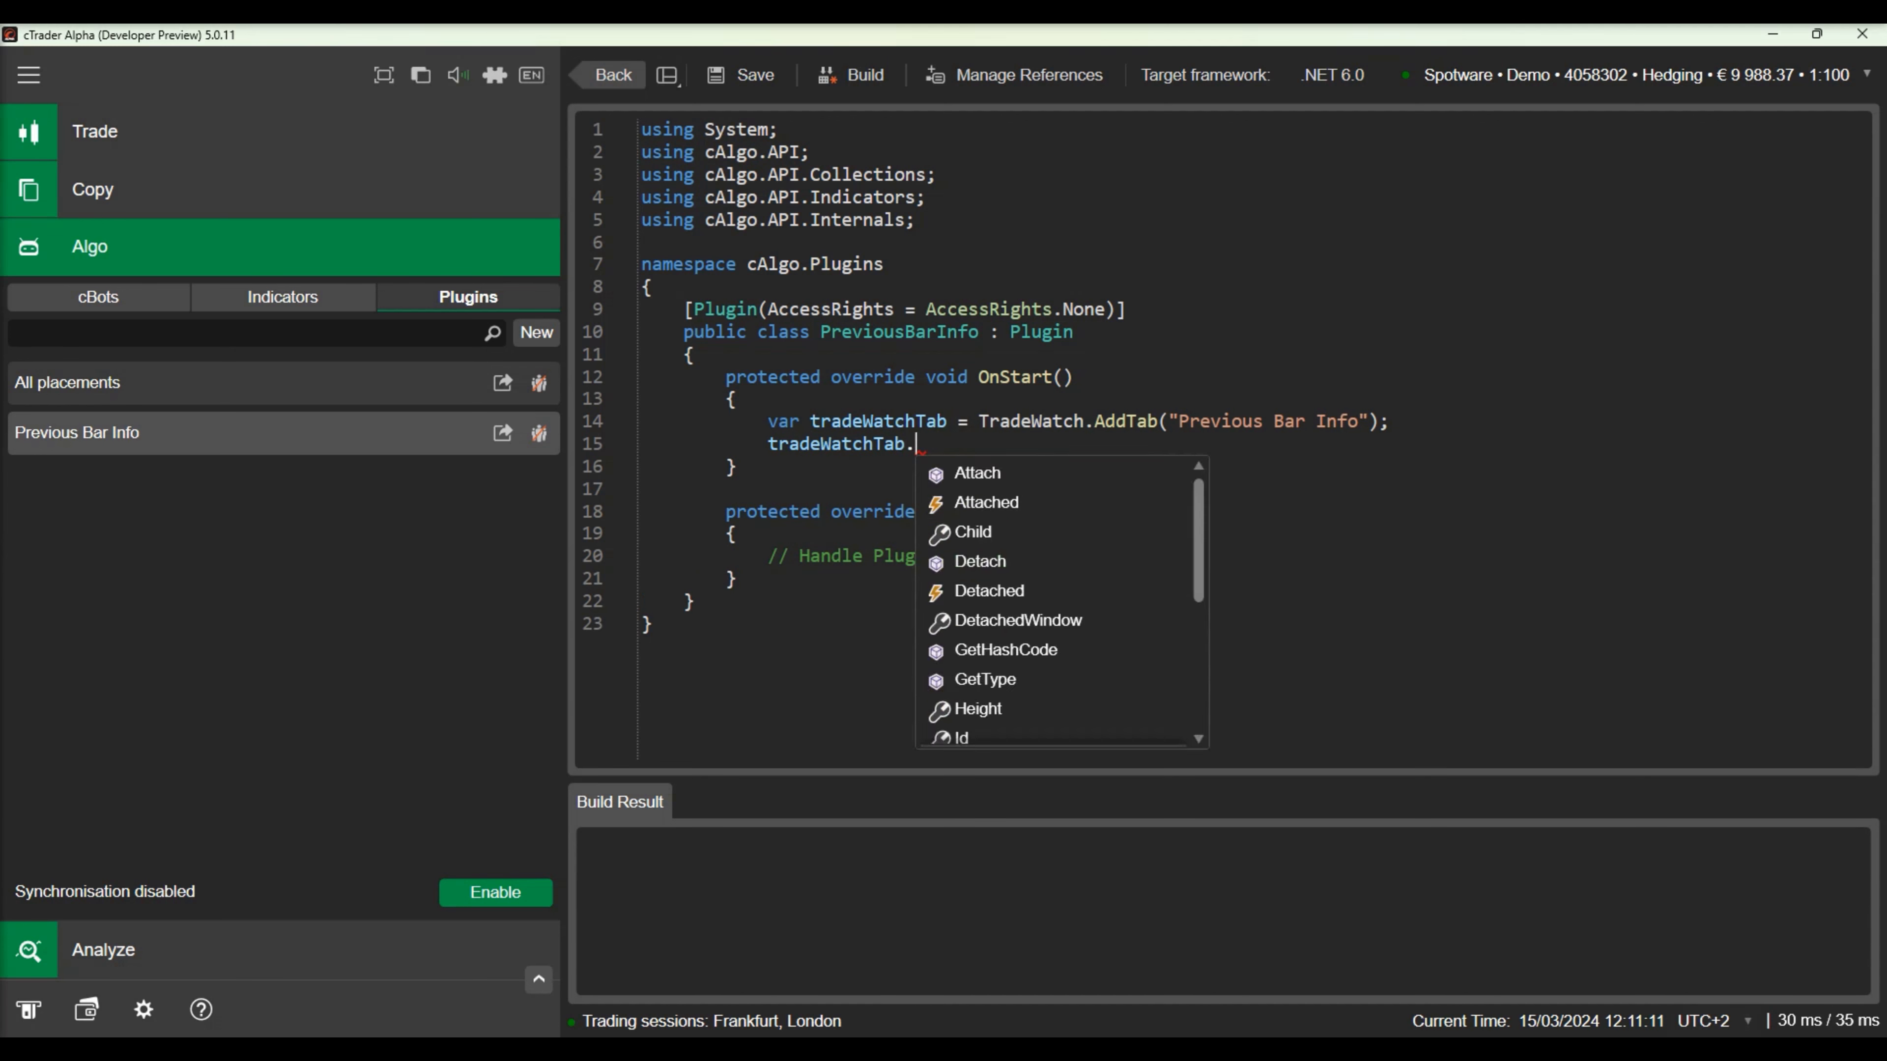
{"action": "type", "text": "IsSelected = true;"}
{"action": "type", "text": "var"}
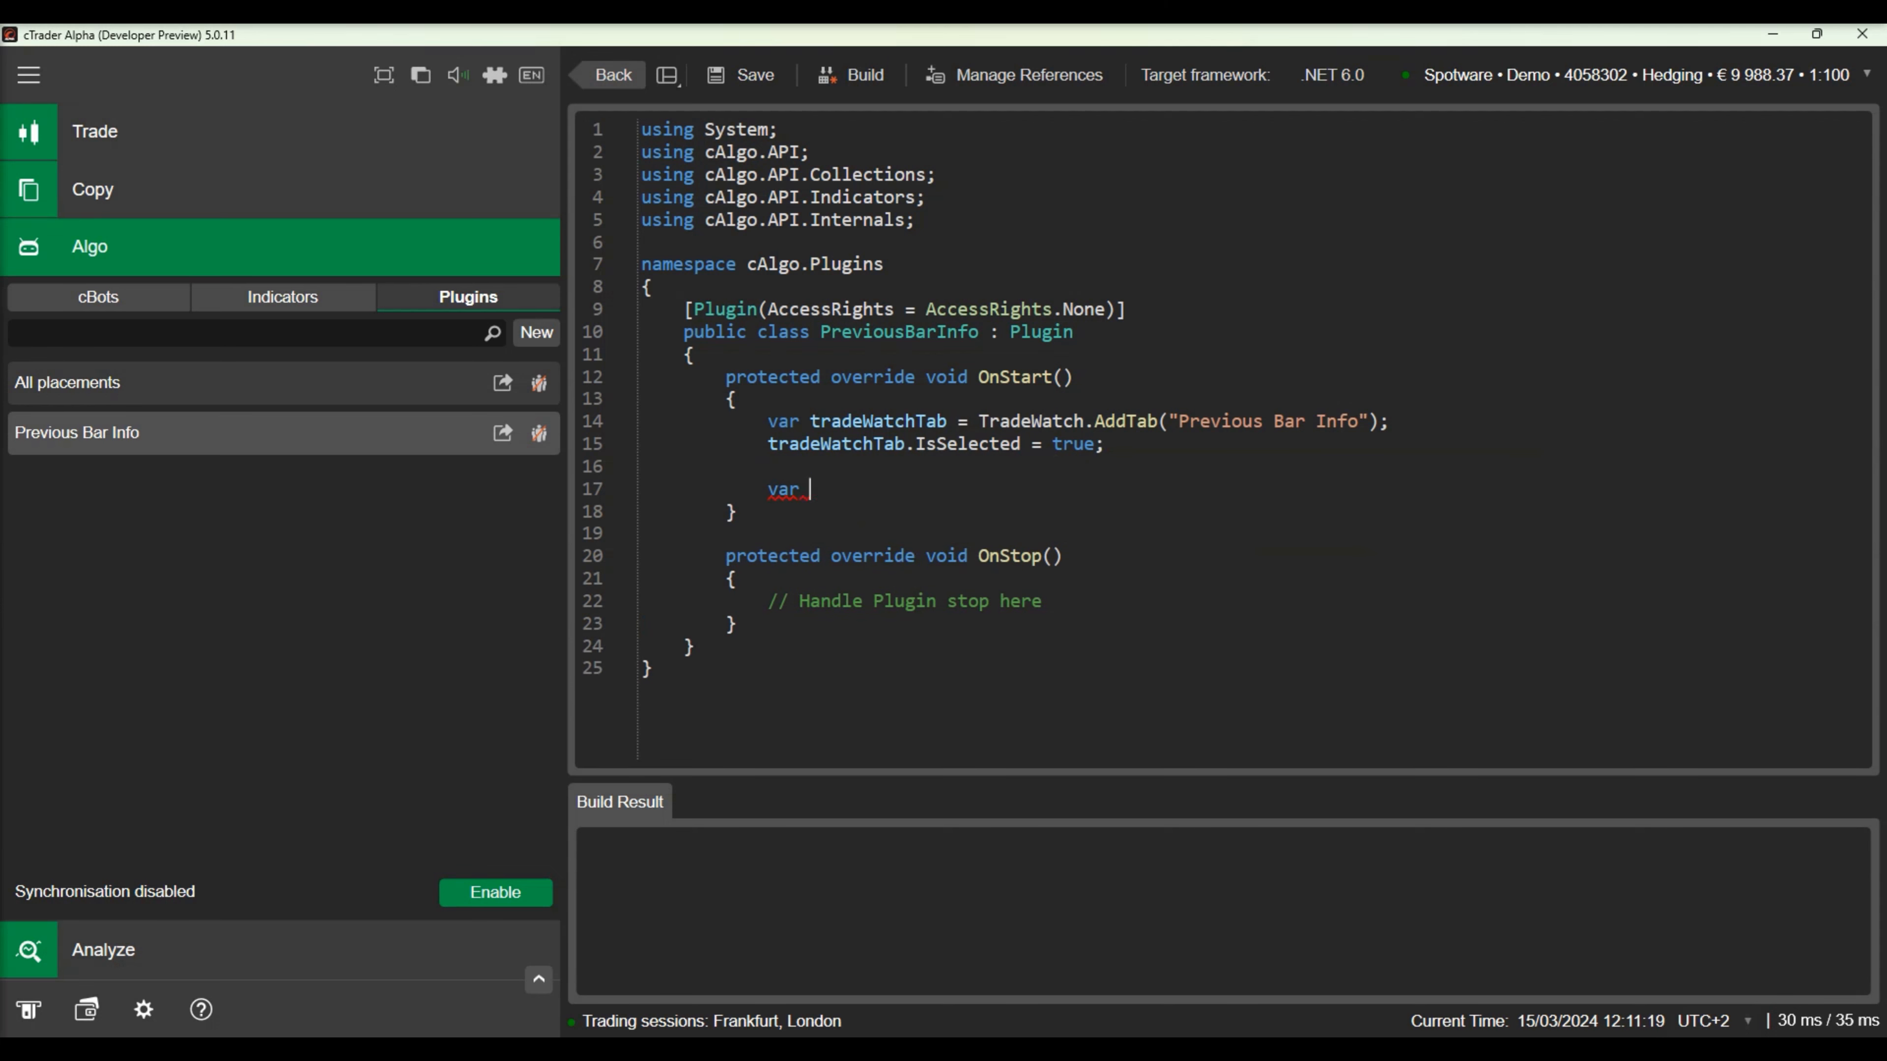
{"action": "type", "text": "webView ="}
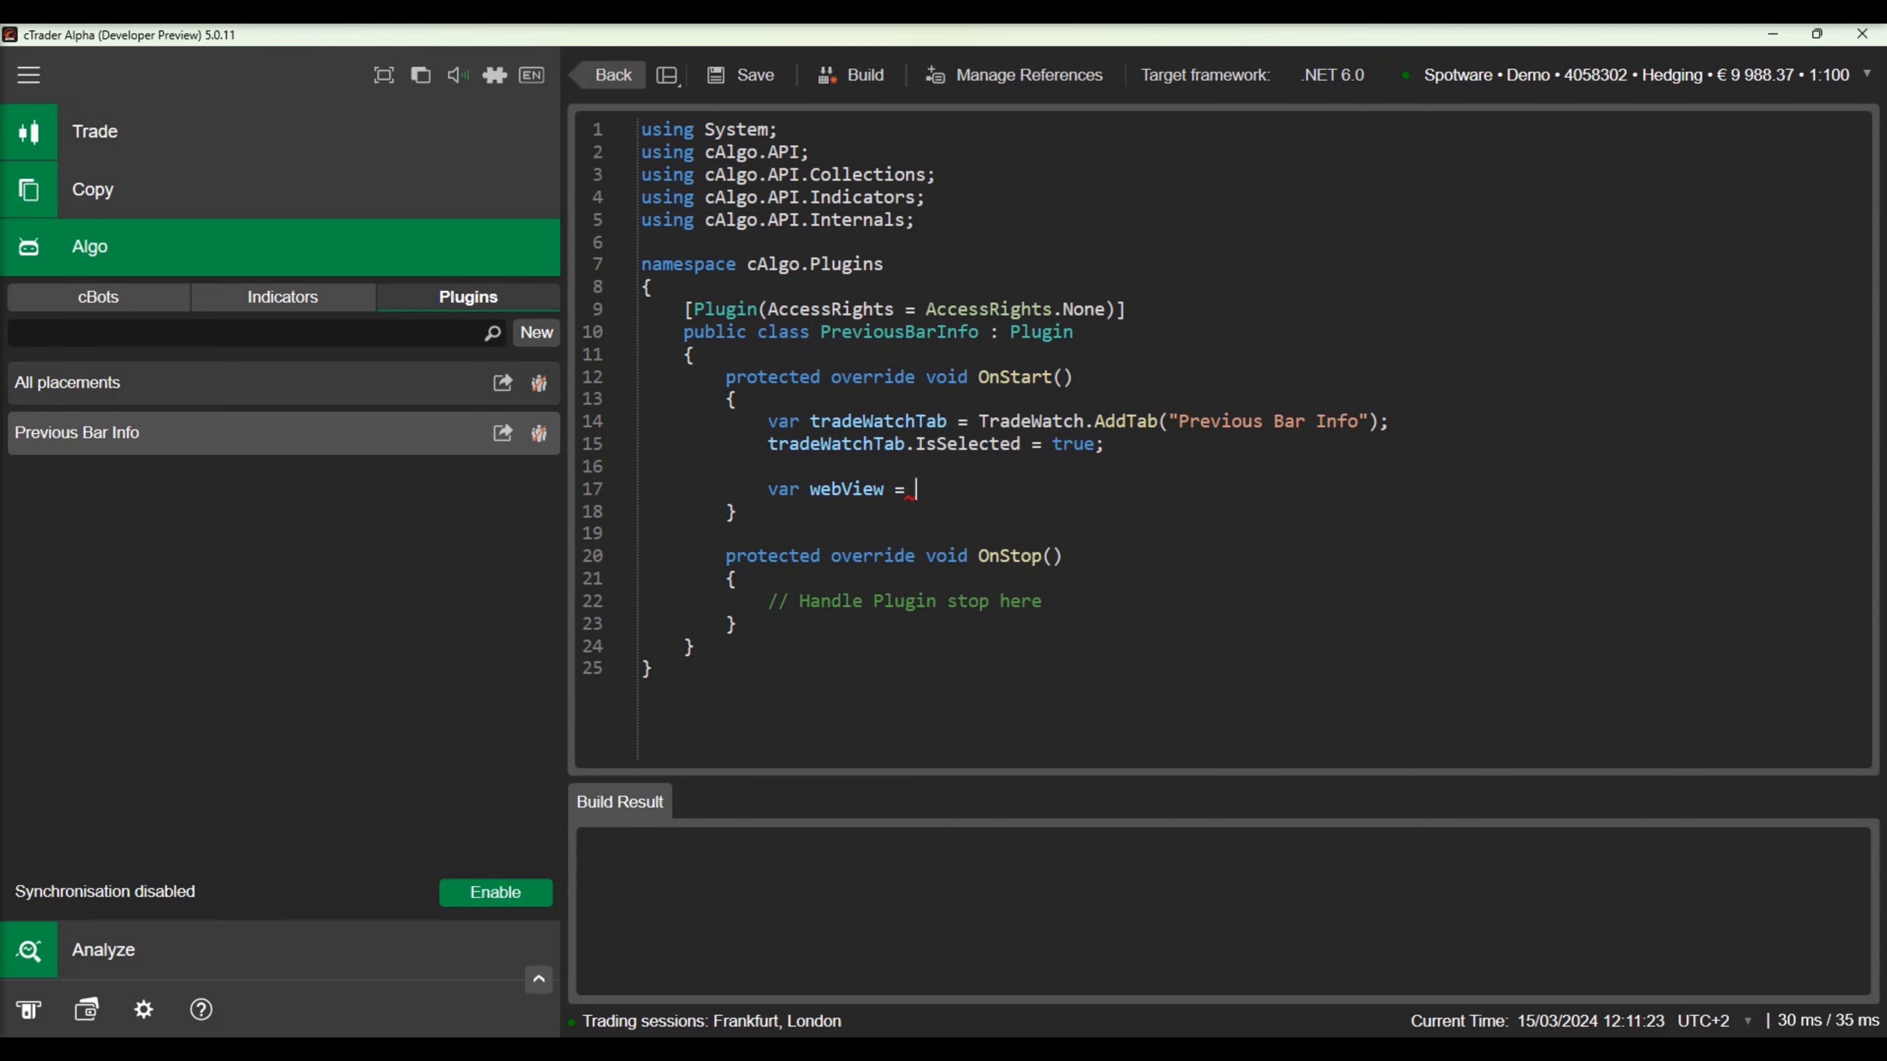
{"action": "type", "text": "new WebView"}
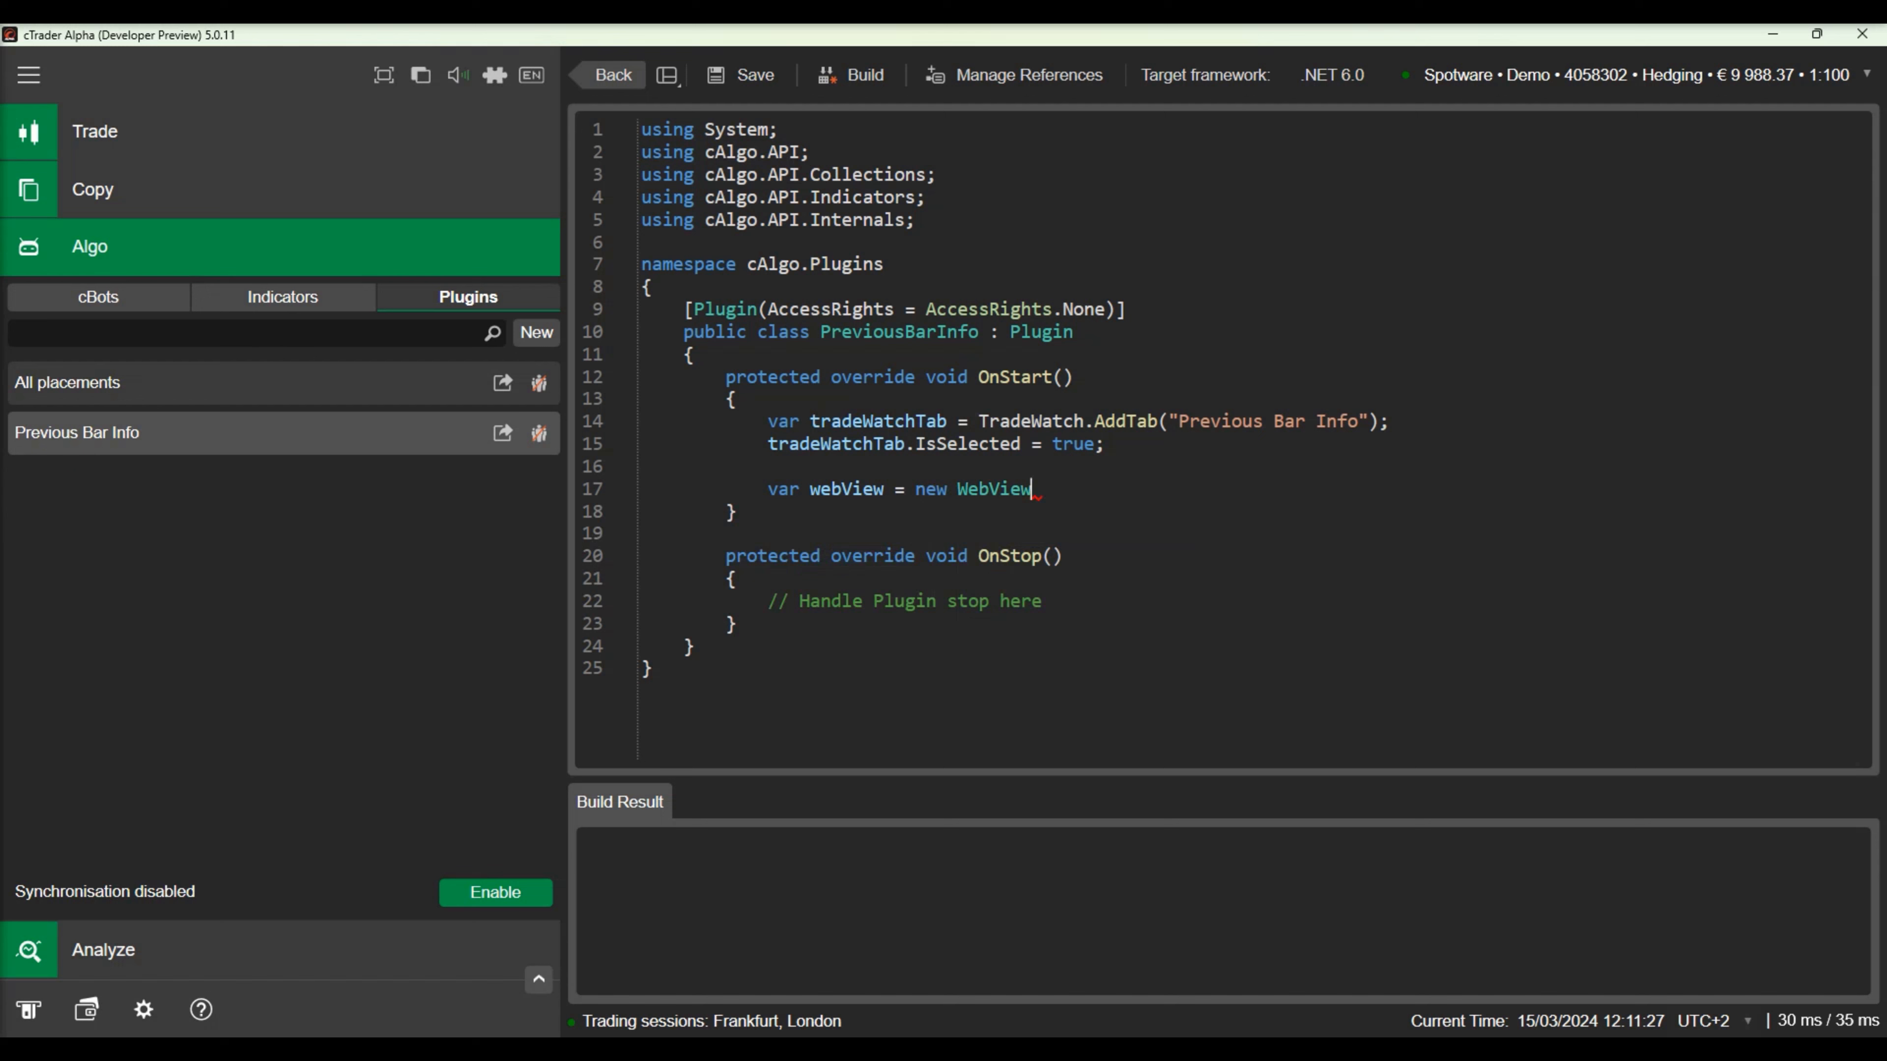
{"action": "type", "text": "();"}
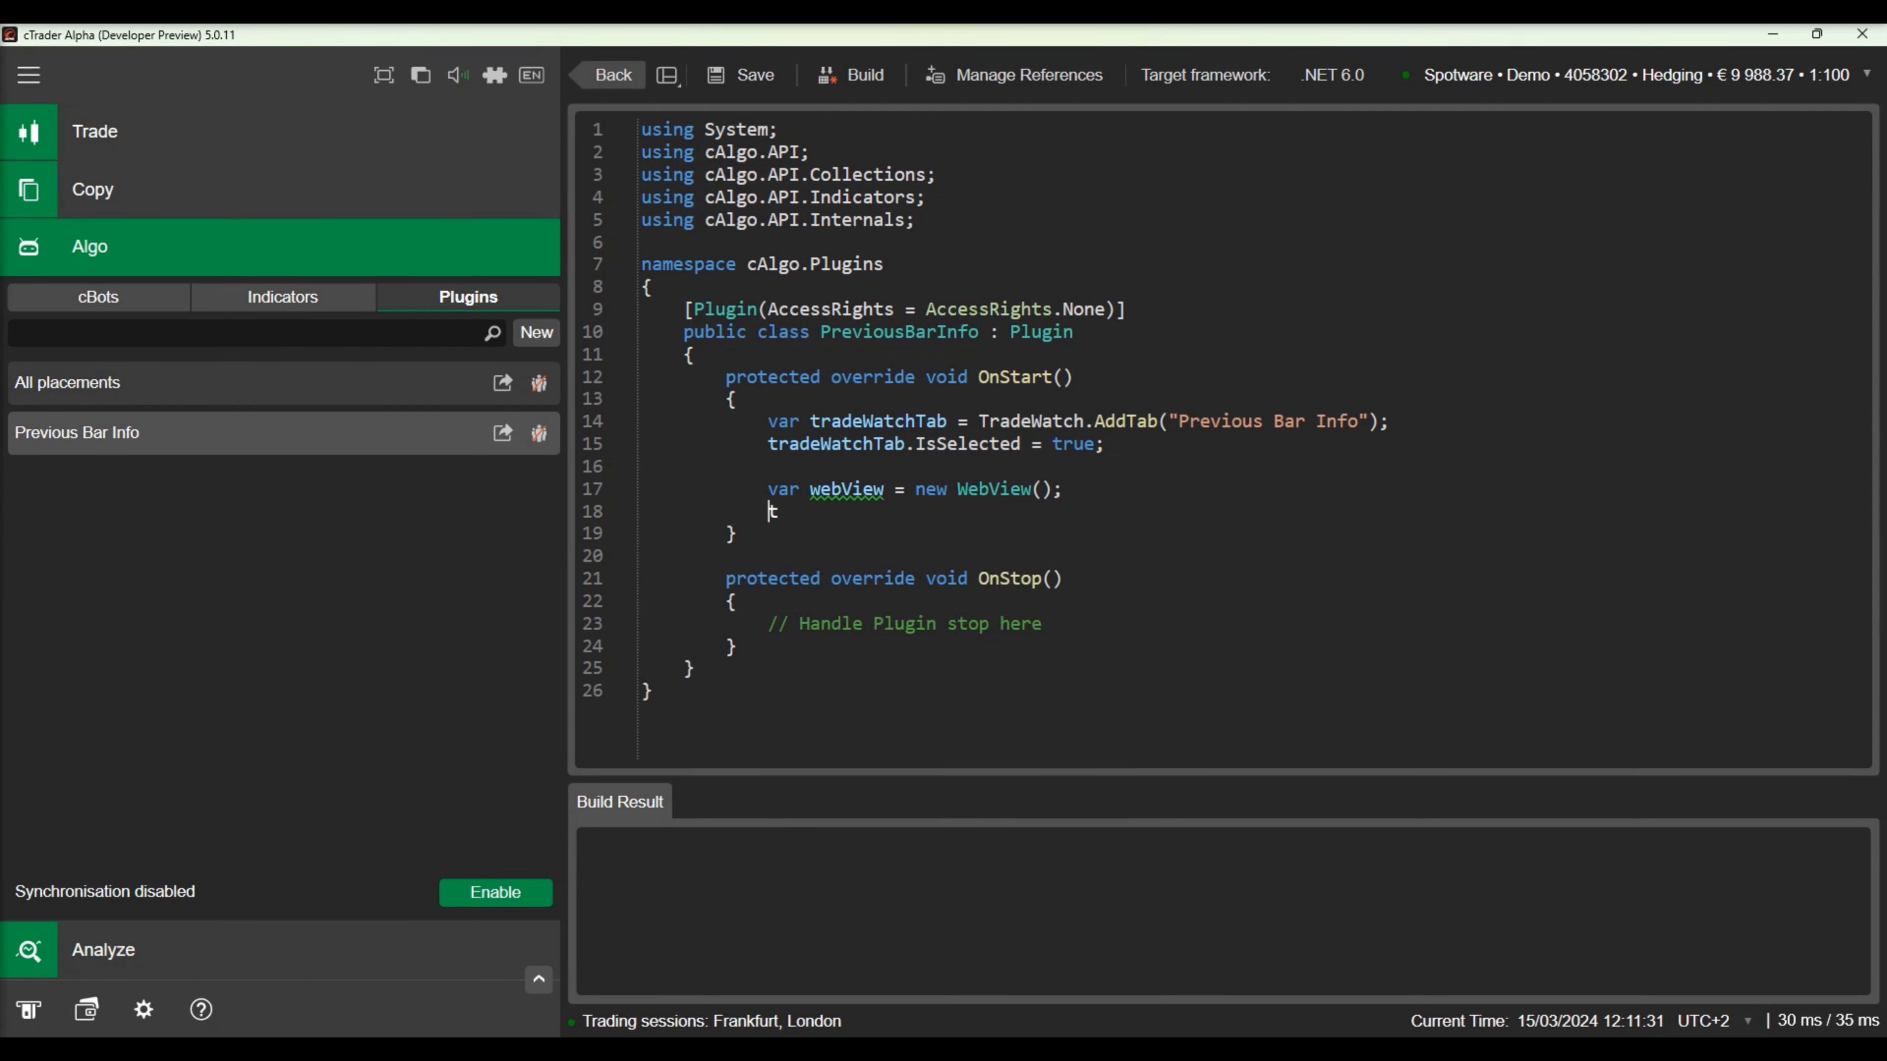
{"action": "type", "text": "tradeWatchTab.Child"}
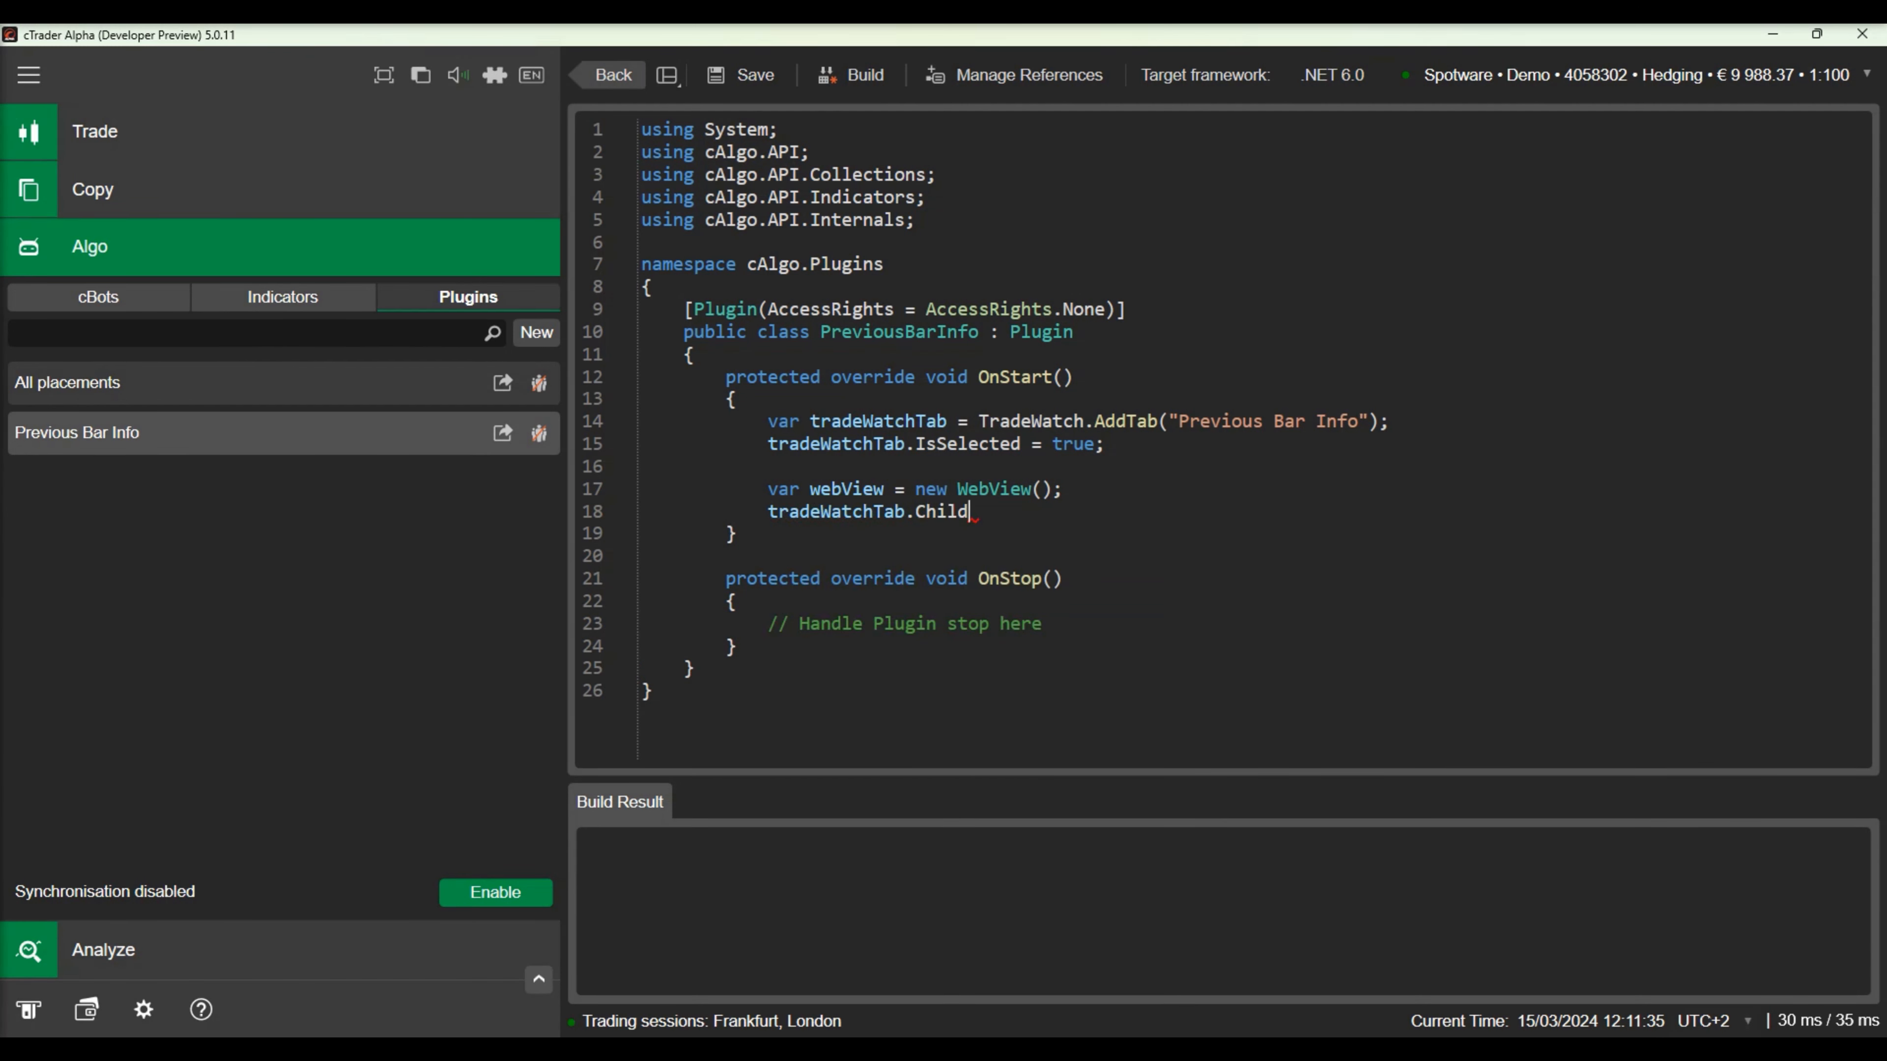
{"action": "type", "text": "= webView;"}
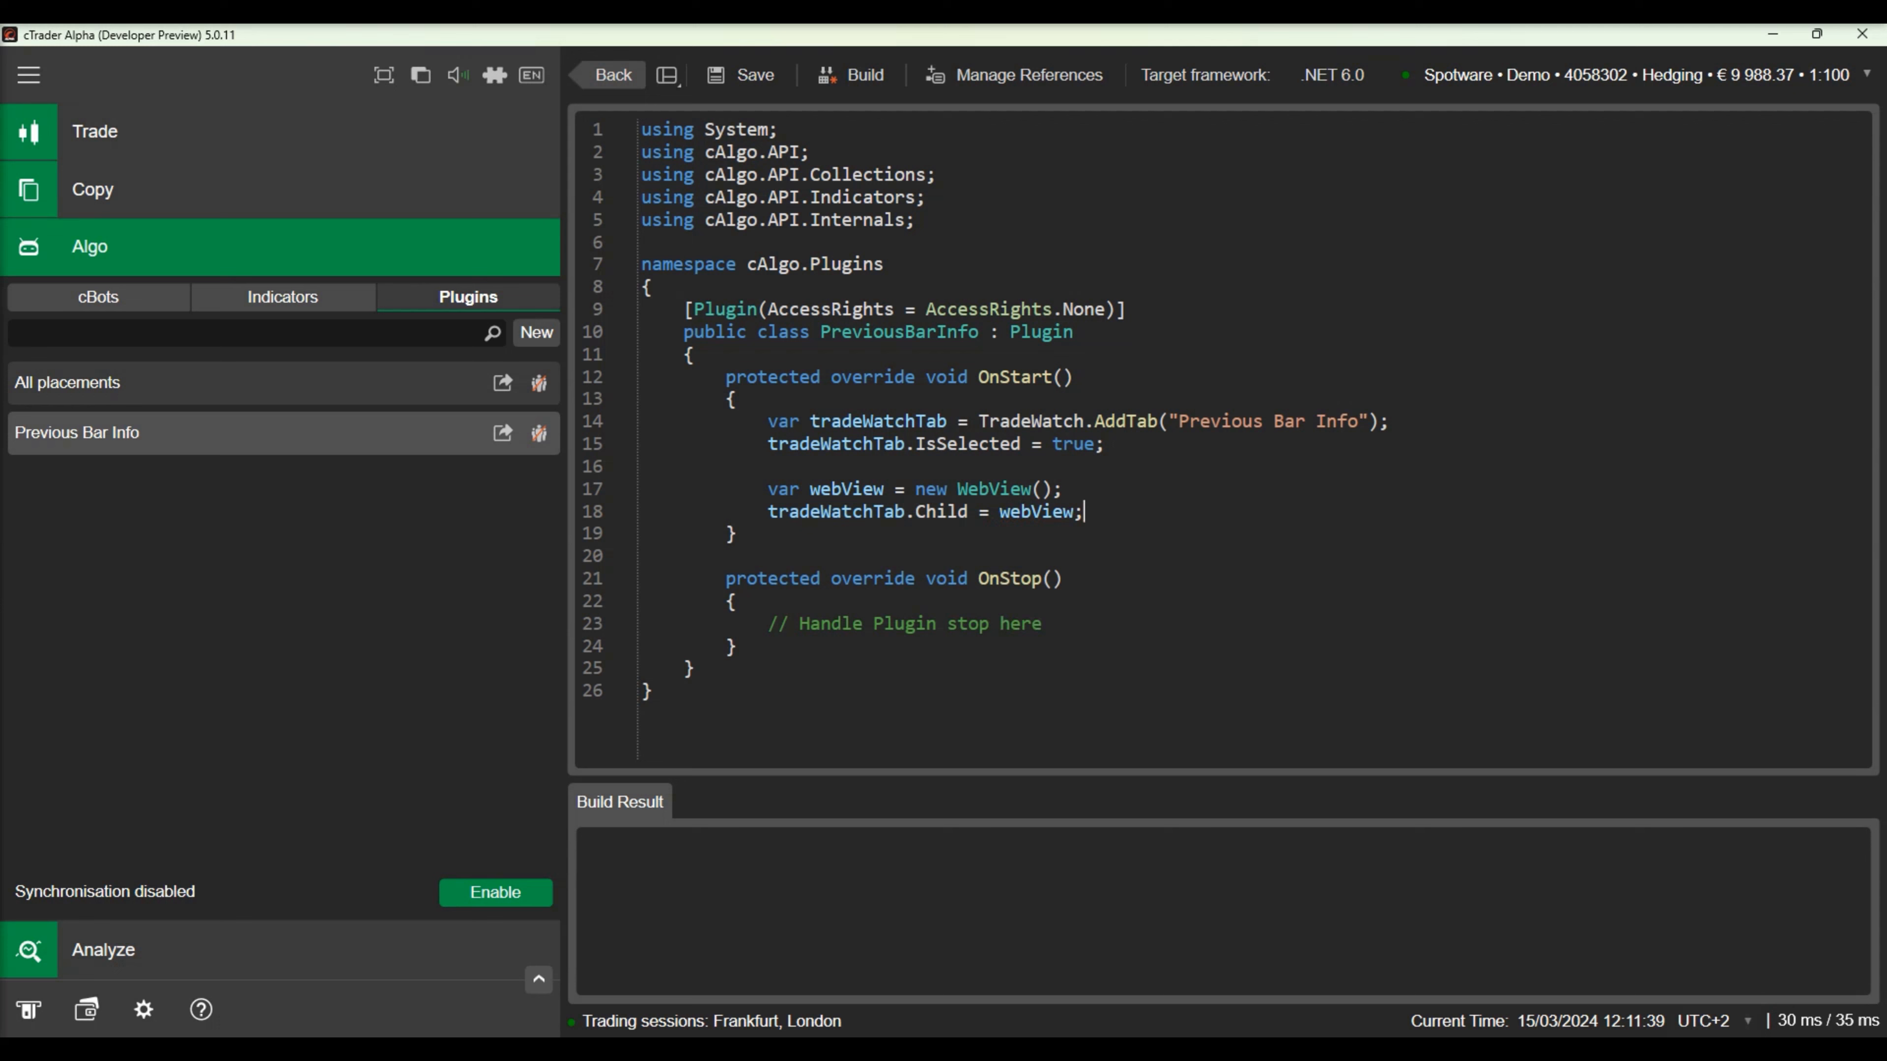
{"action": "type", "text": "webView."}
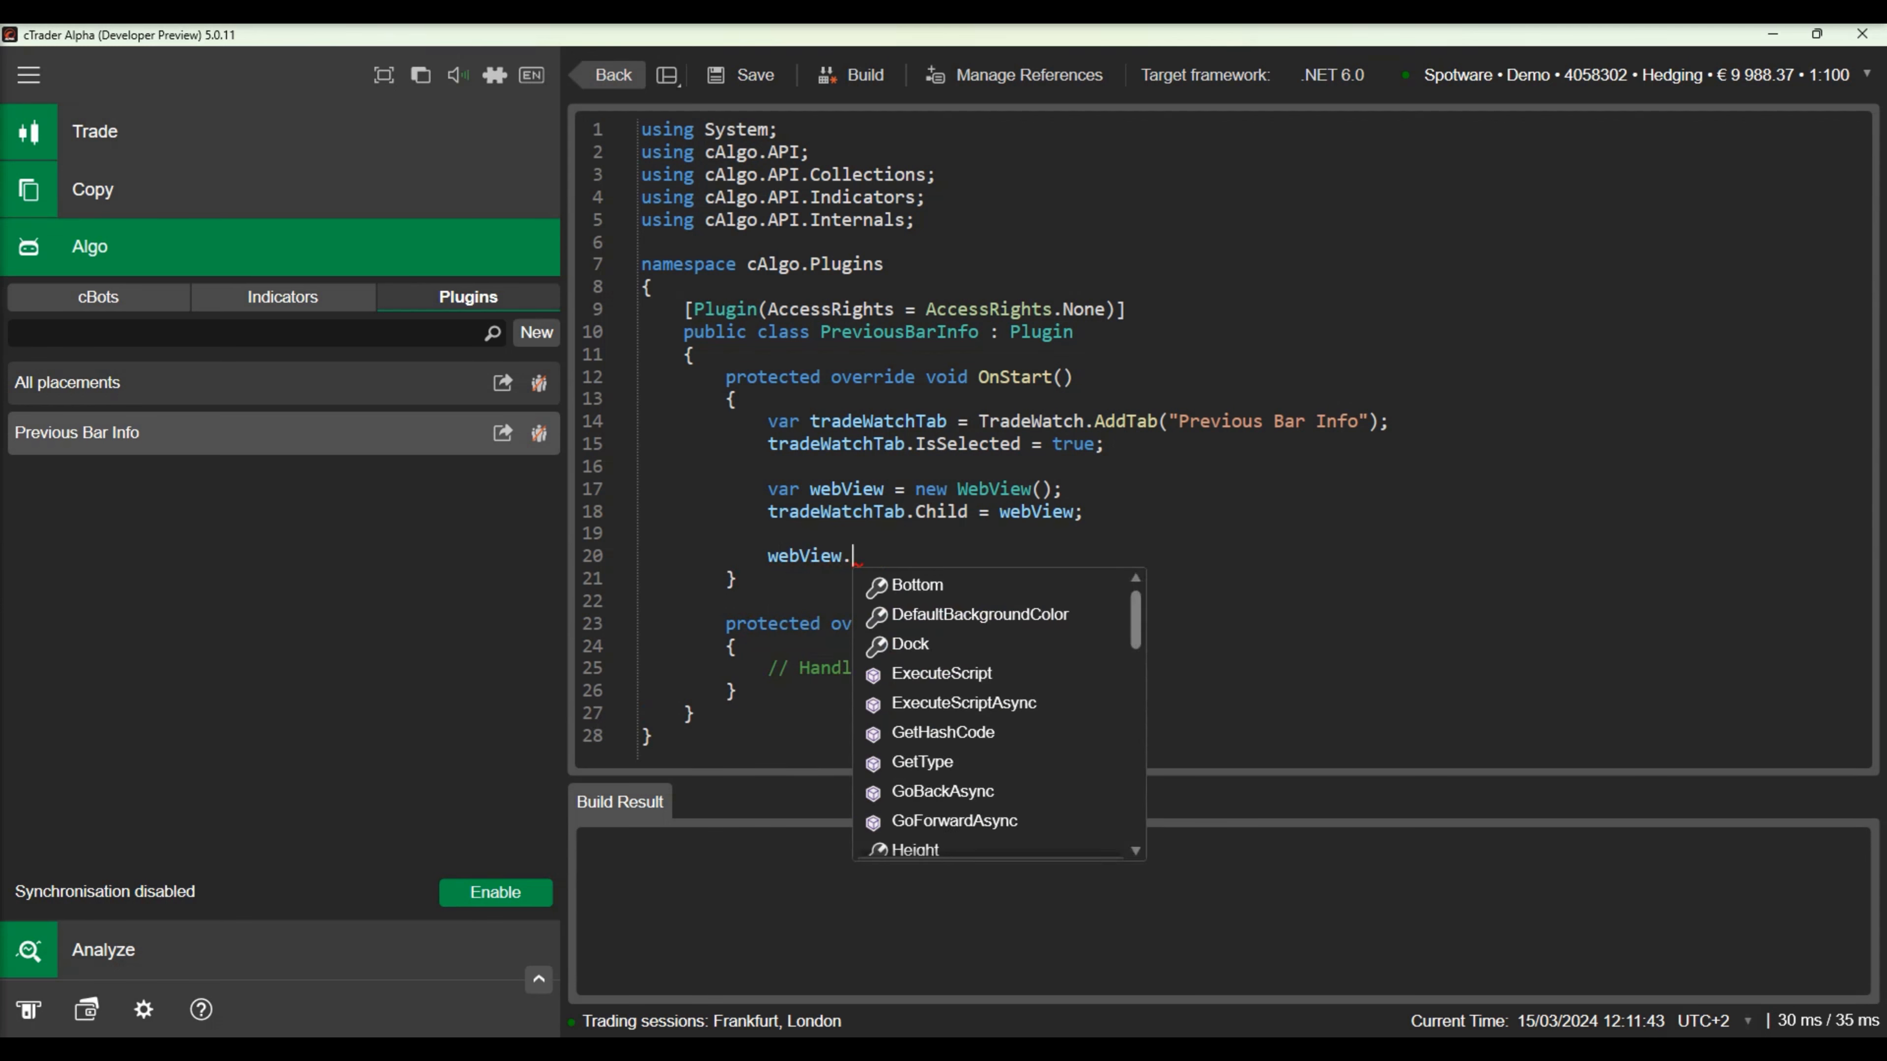
{"action": "type", "text": "NavigateAsync();"}
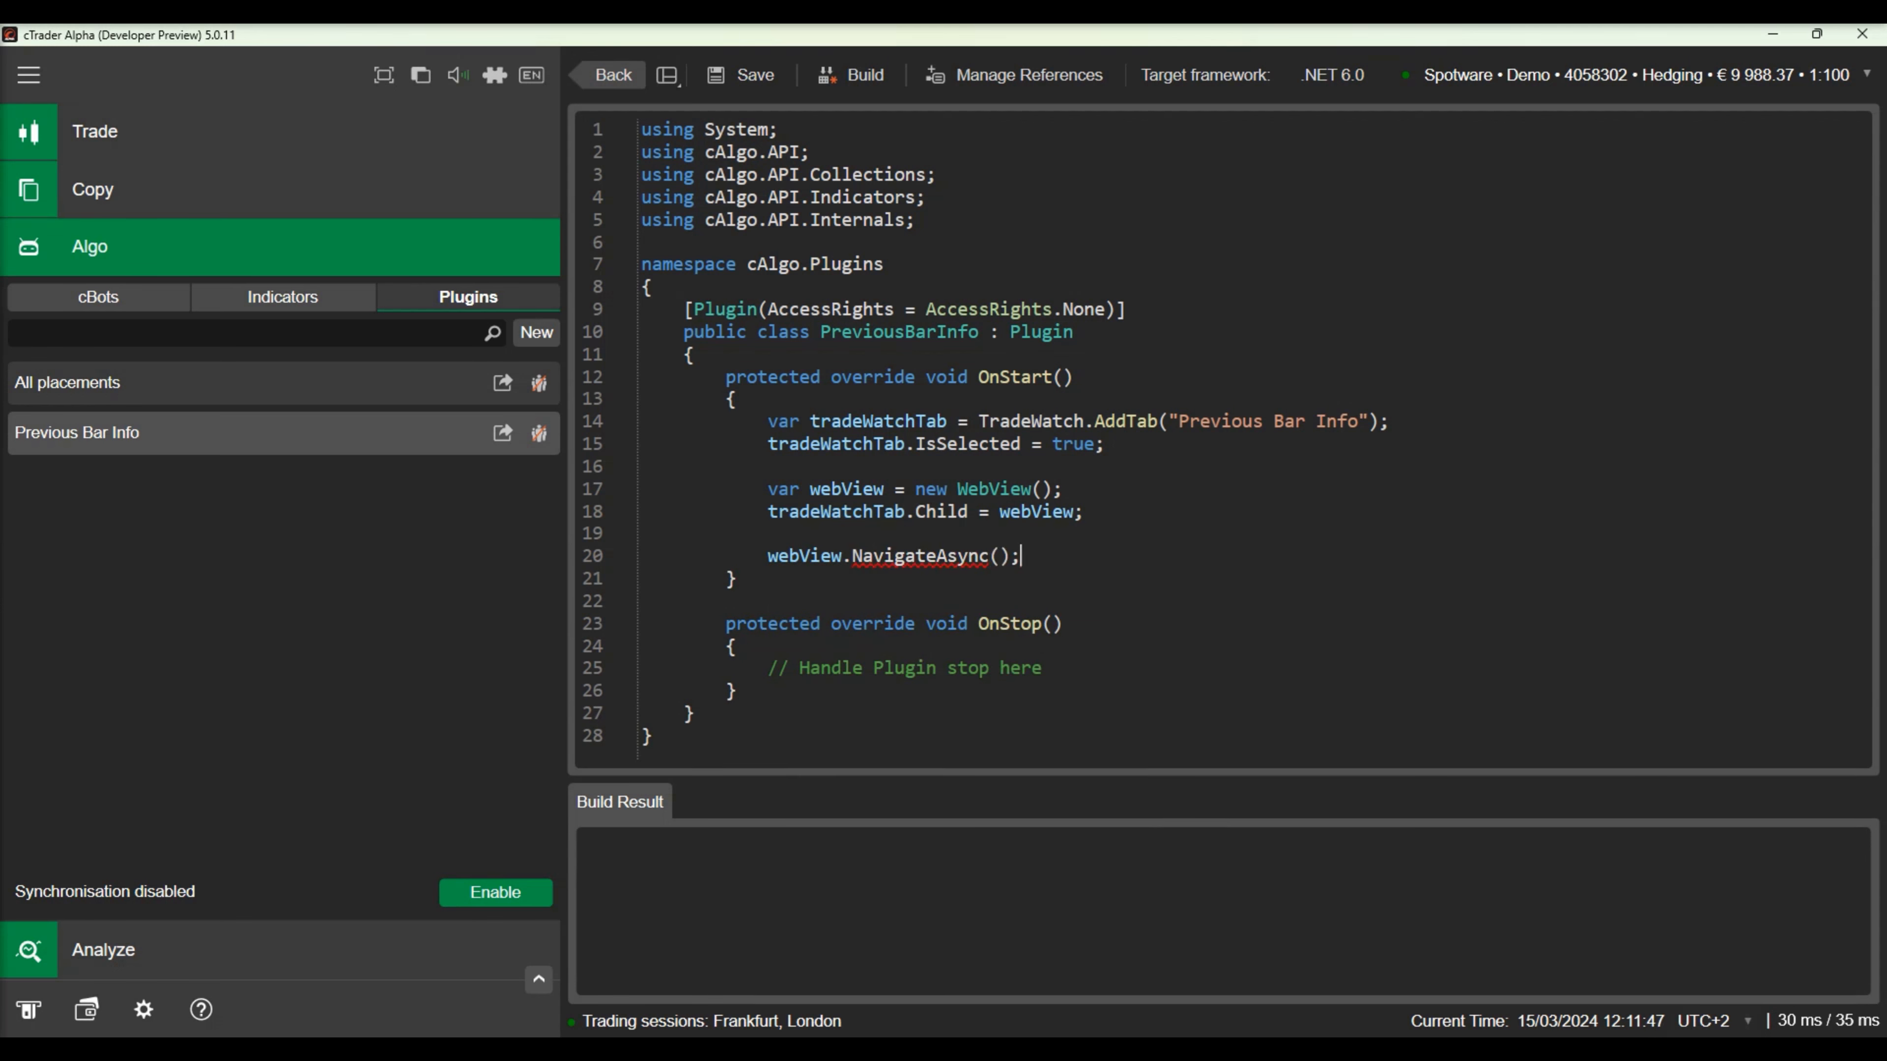
{"action": "type", "text": "\"http\""}
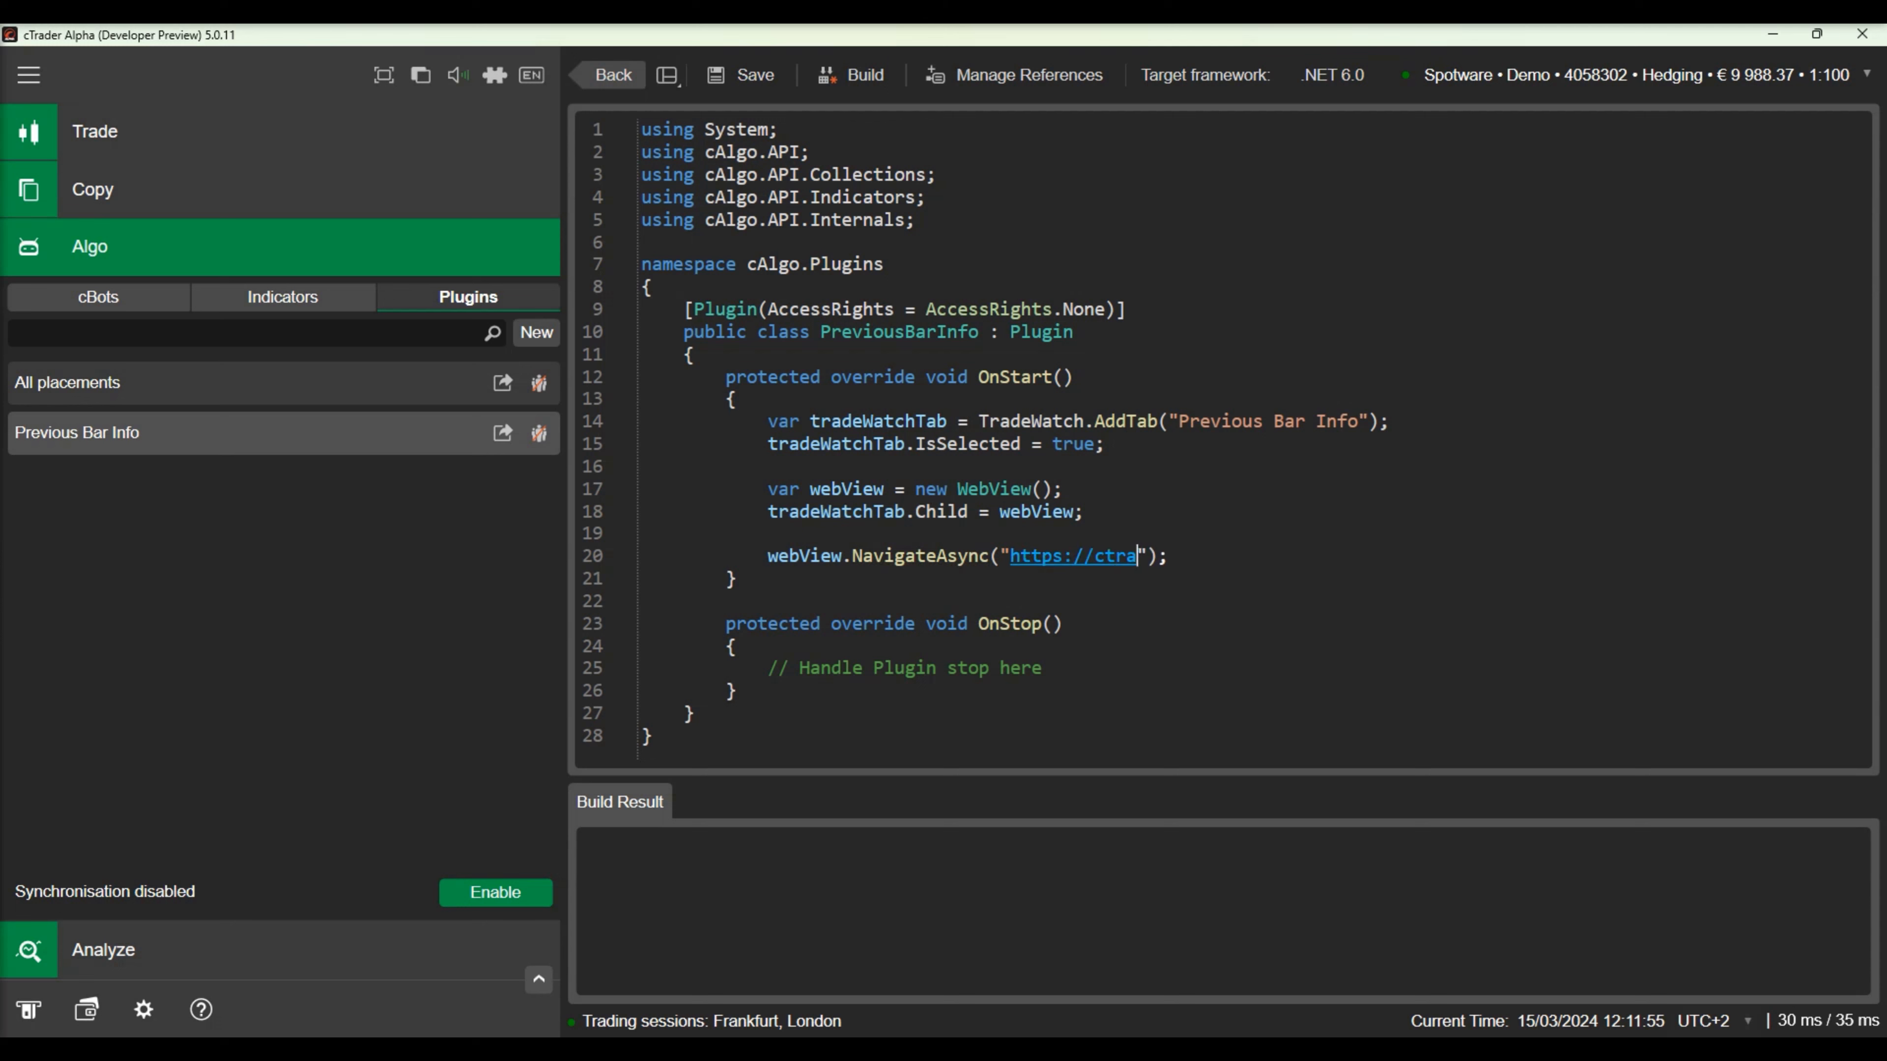
{"action": "type", "text": "der.com"}
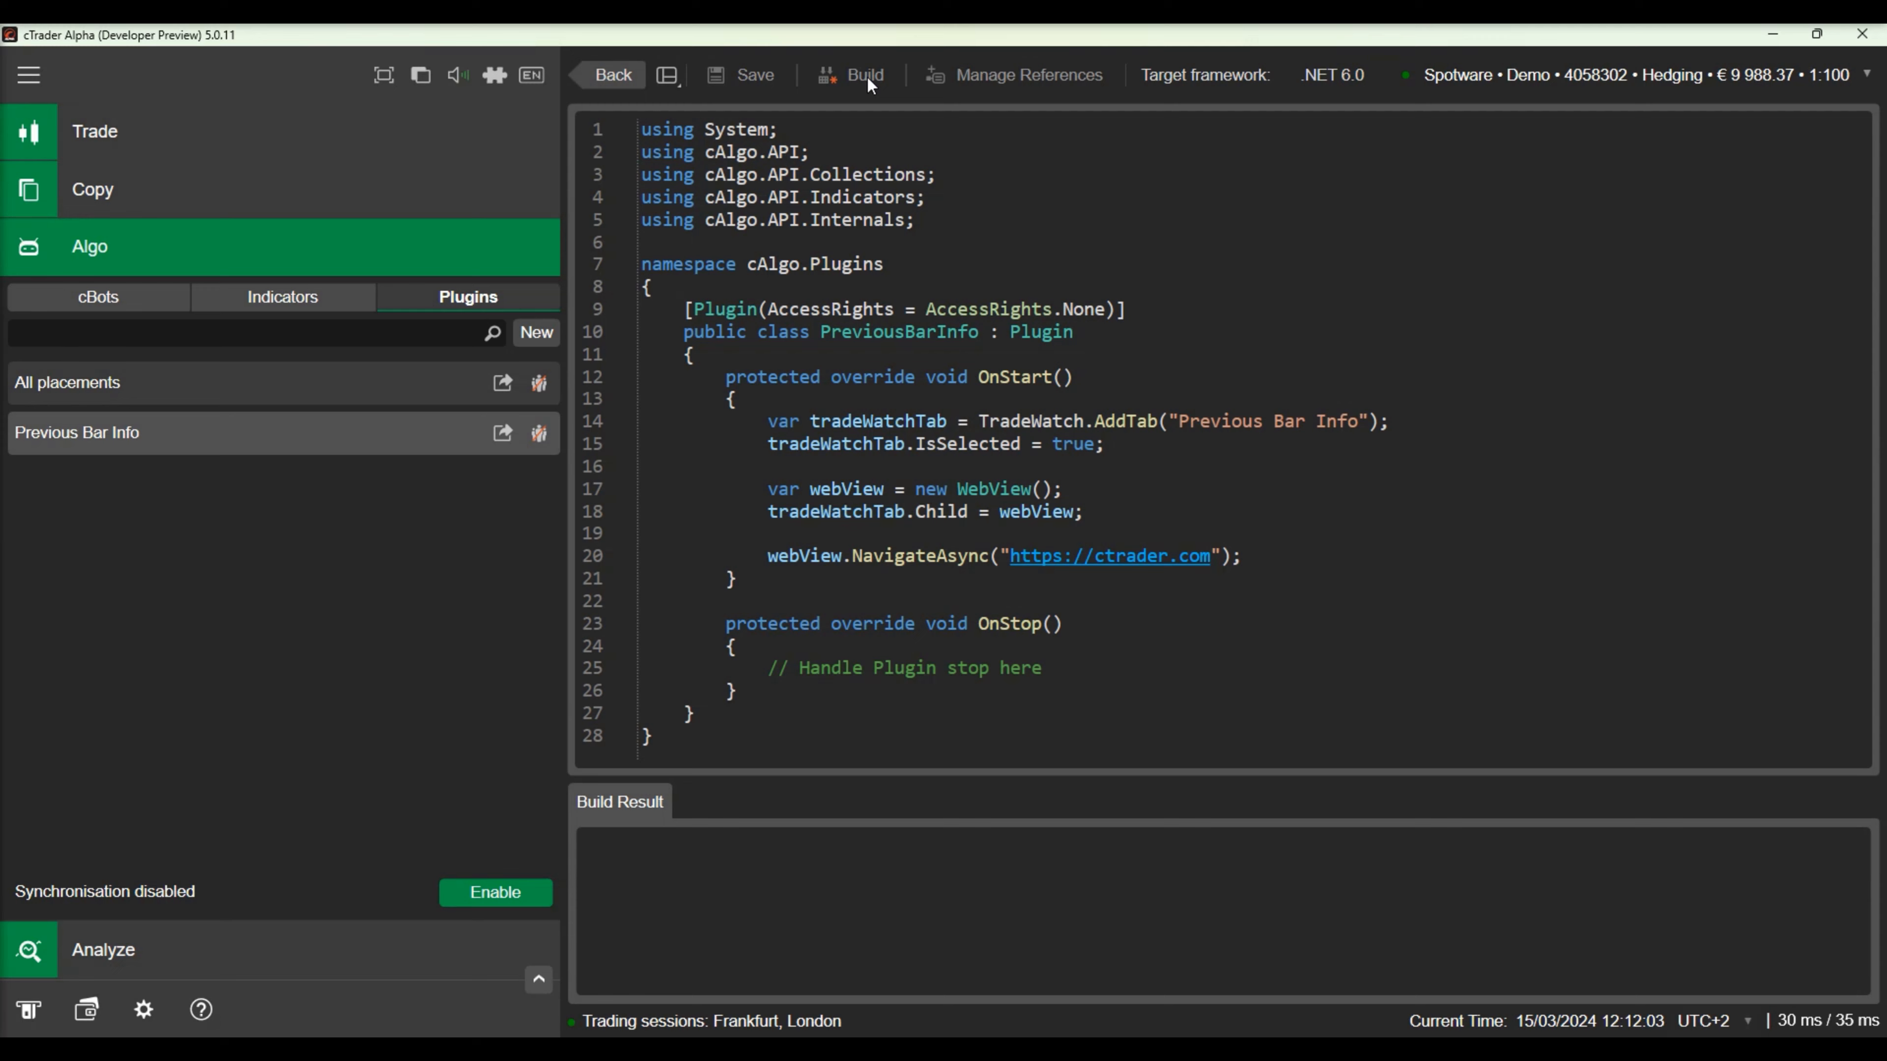
View the built plugin's ctrader.com tab in Trade Watch, toggling the sidebar for room.
{"action": "left_click", "coordinate": [94, 131]}
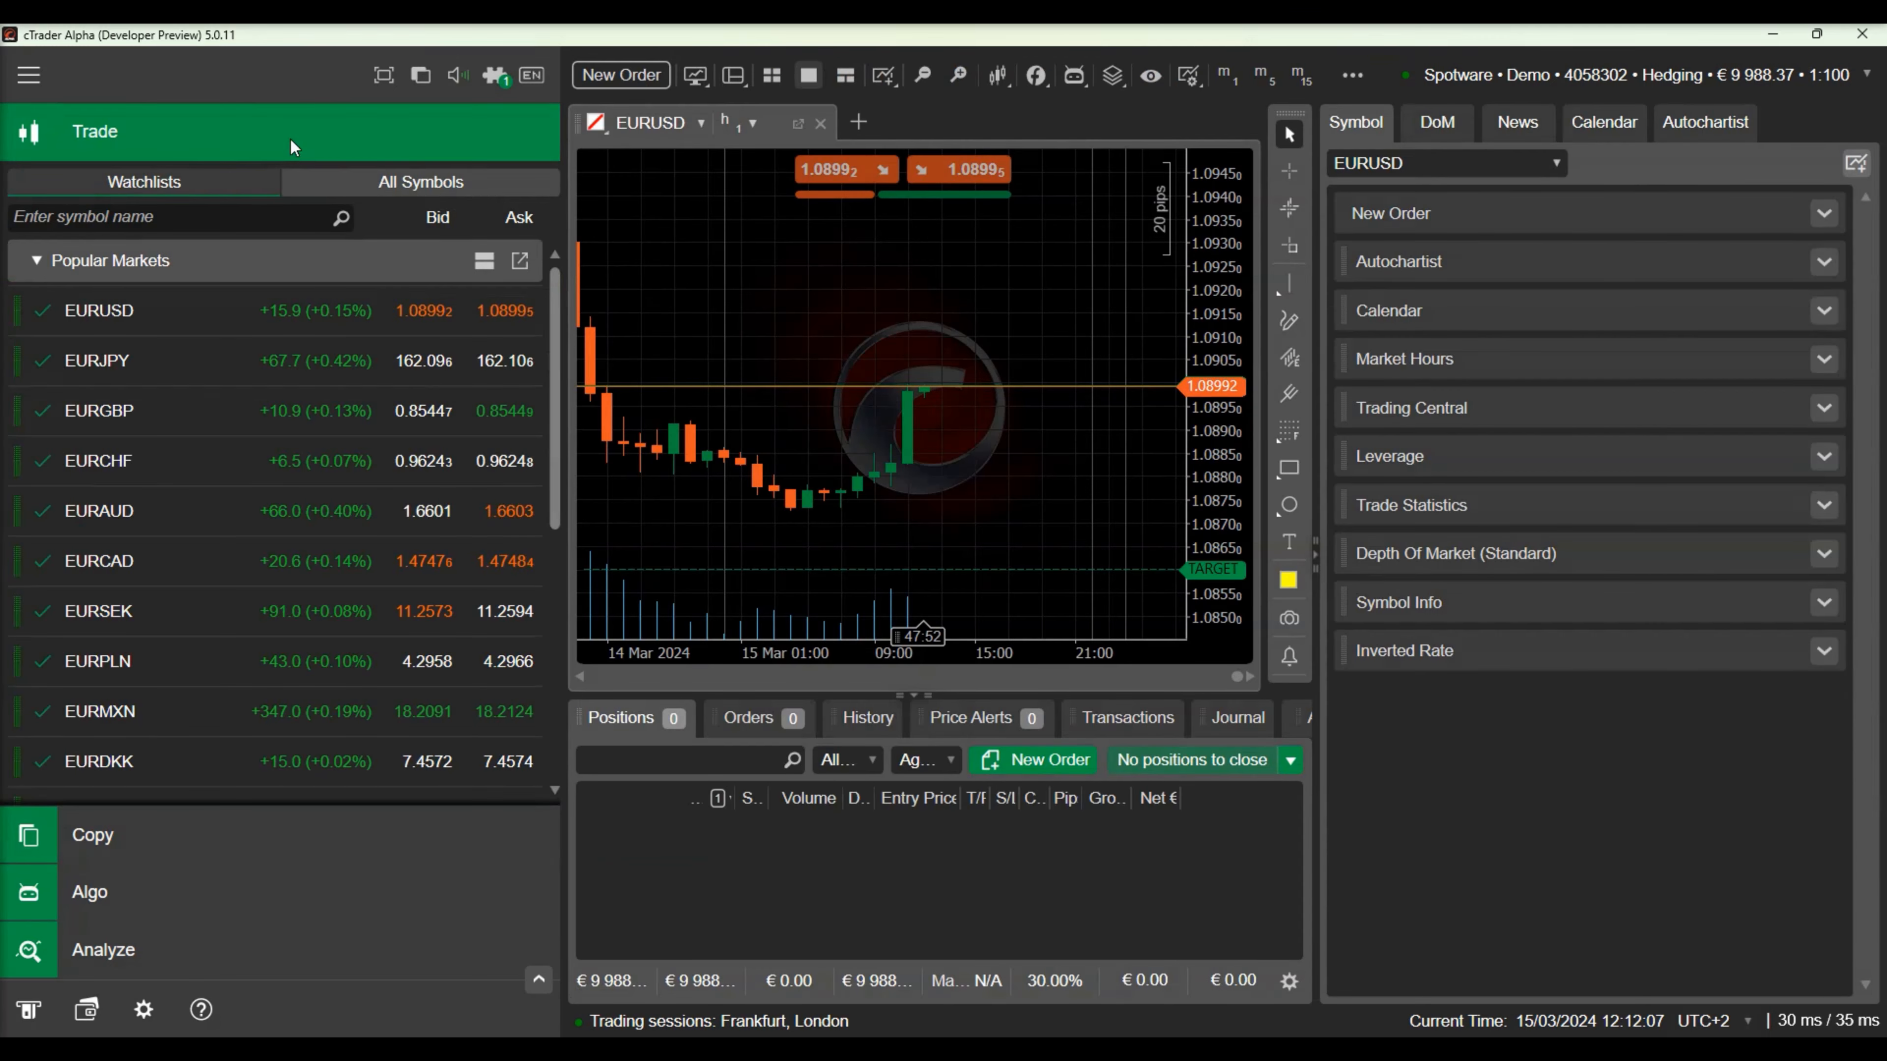
{"action": "mouse_move", "coordinate": [28, 74]}
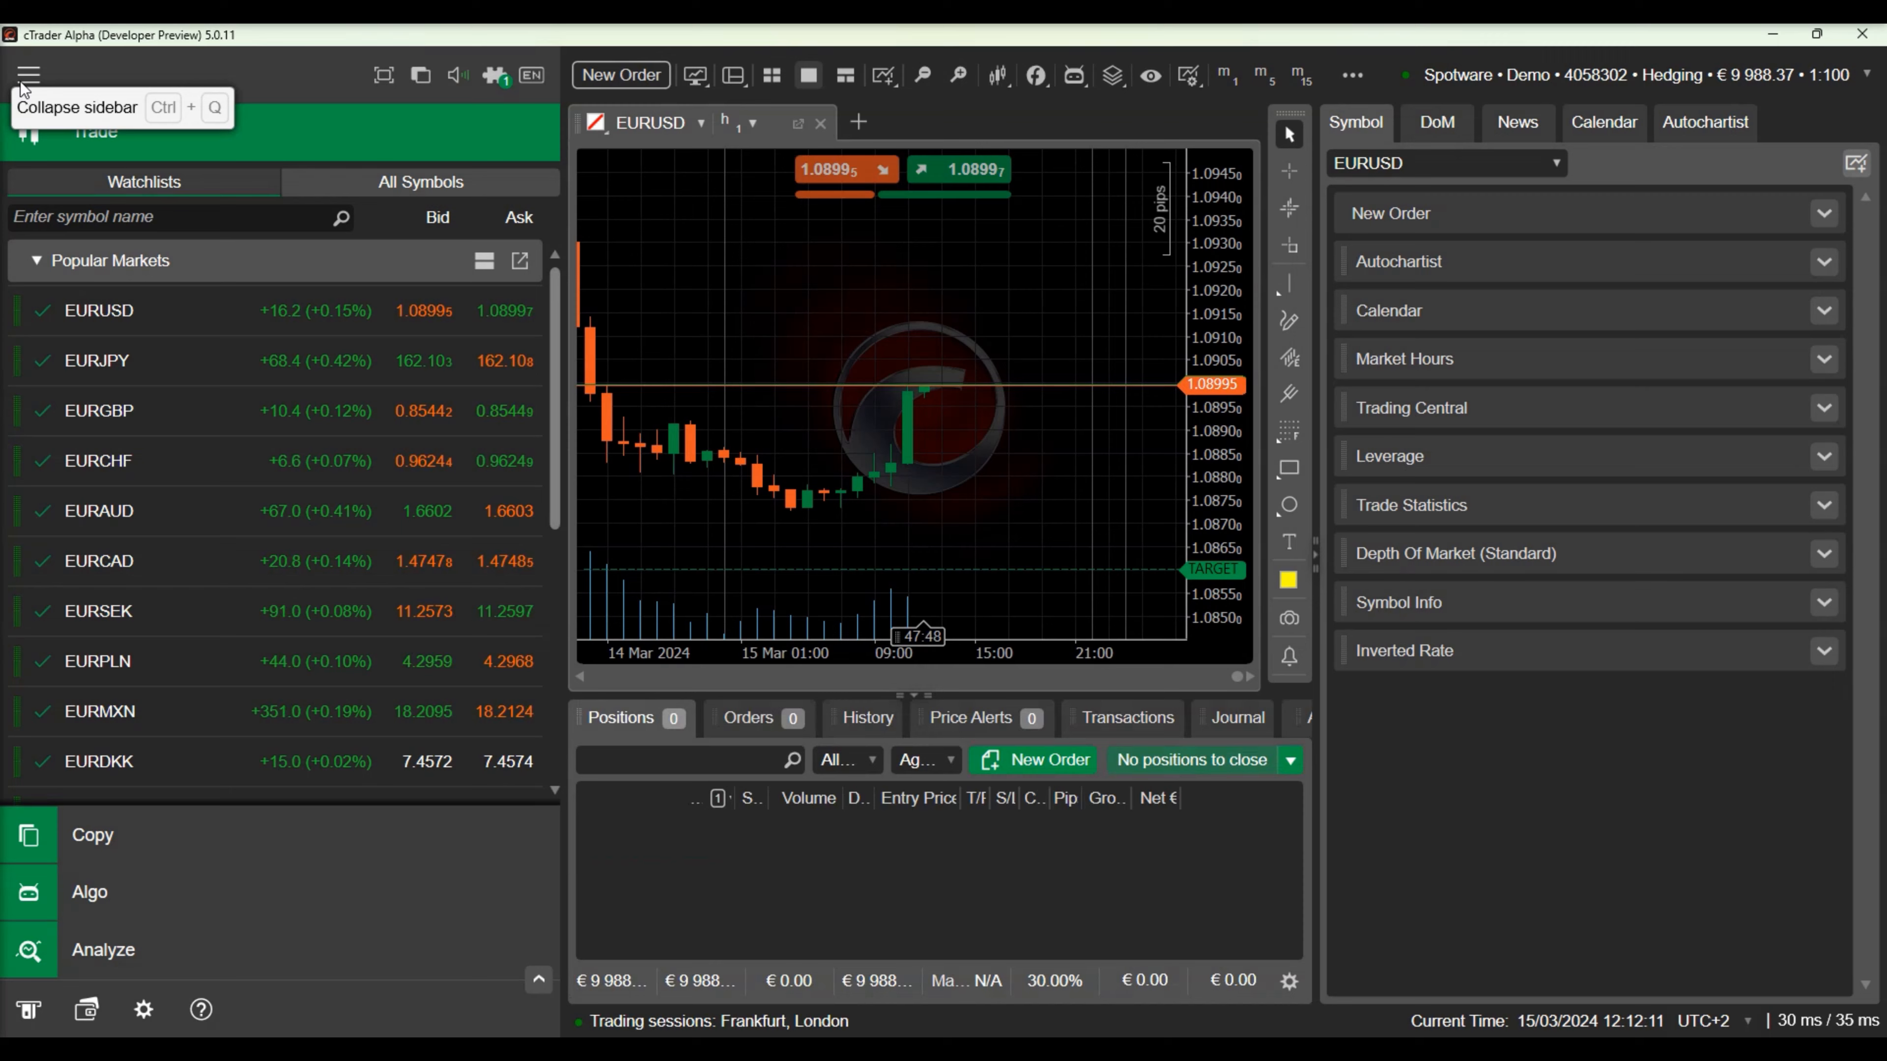
{"action": "left_click", "coordinate": [26, 74]}
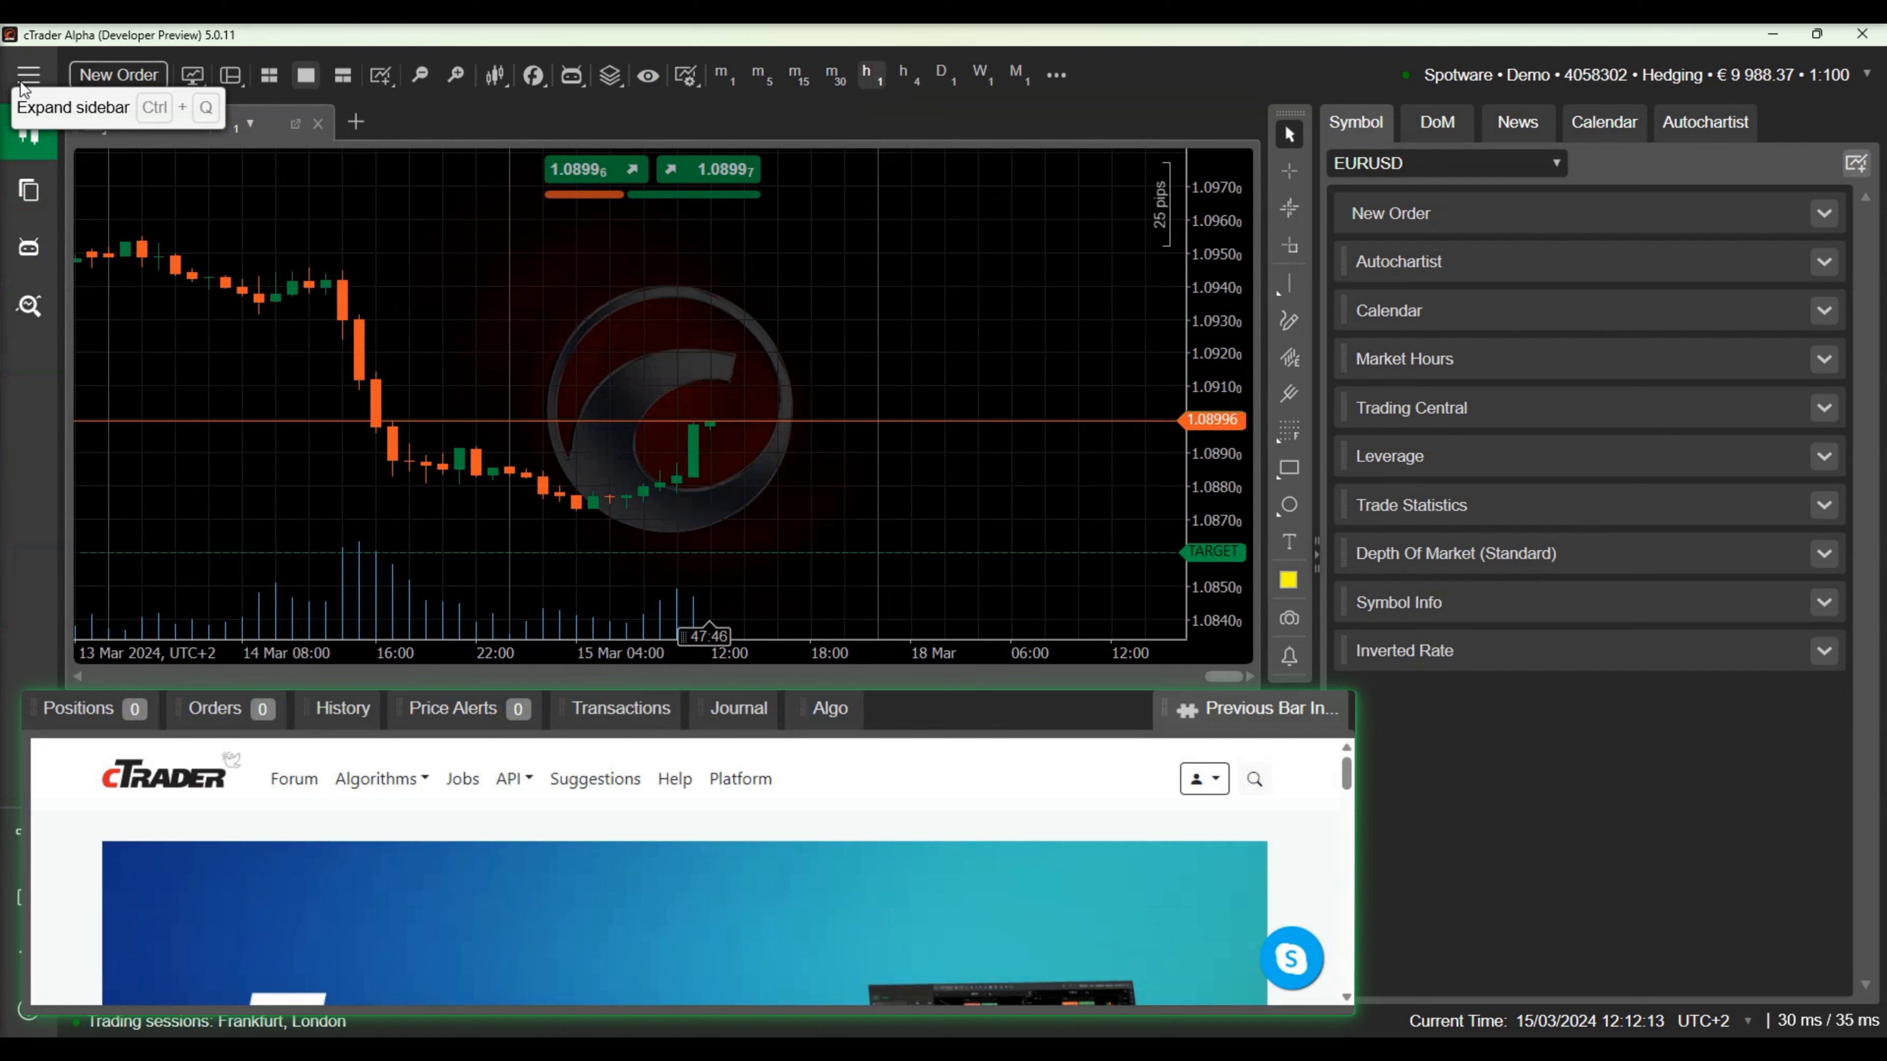
{"action": "left_click", "coordinate": [27, 74]}
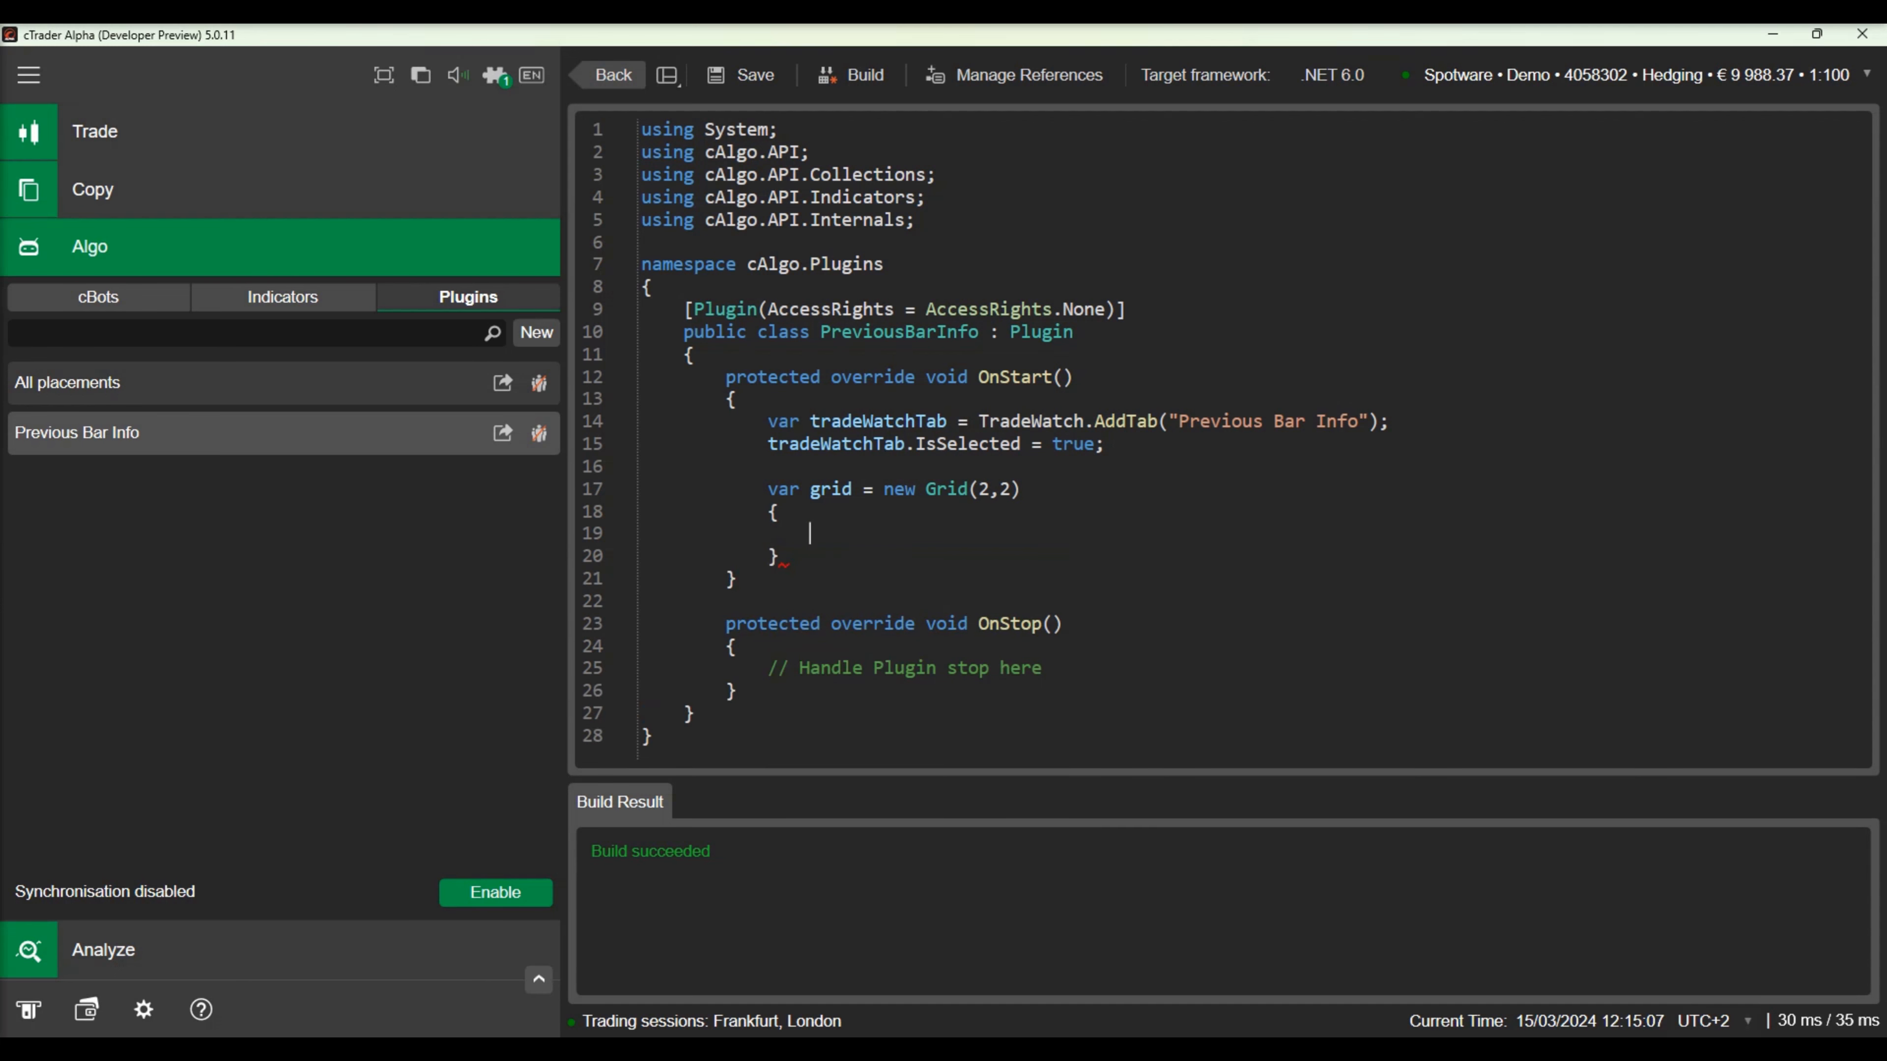
Centre the grid at 150×150 with gridlines, set it as the tab's child, and view it in Trade.
{"action": "type", "text": "HorizontalAlignment = HorizontalAlignment.c"}
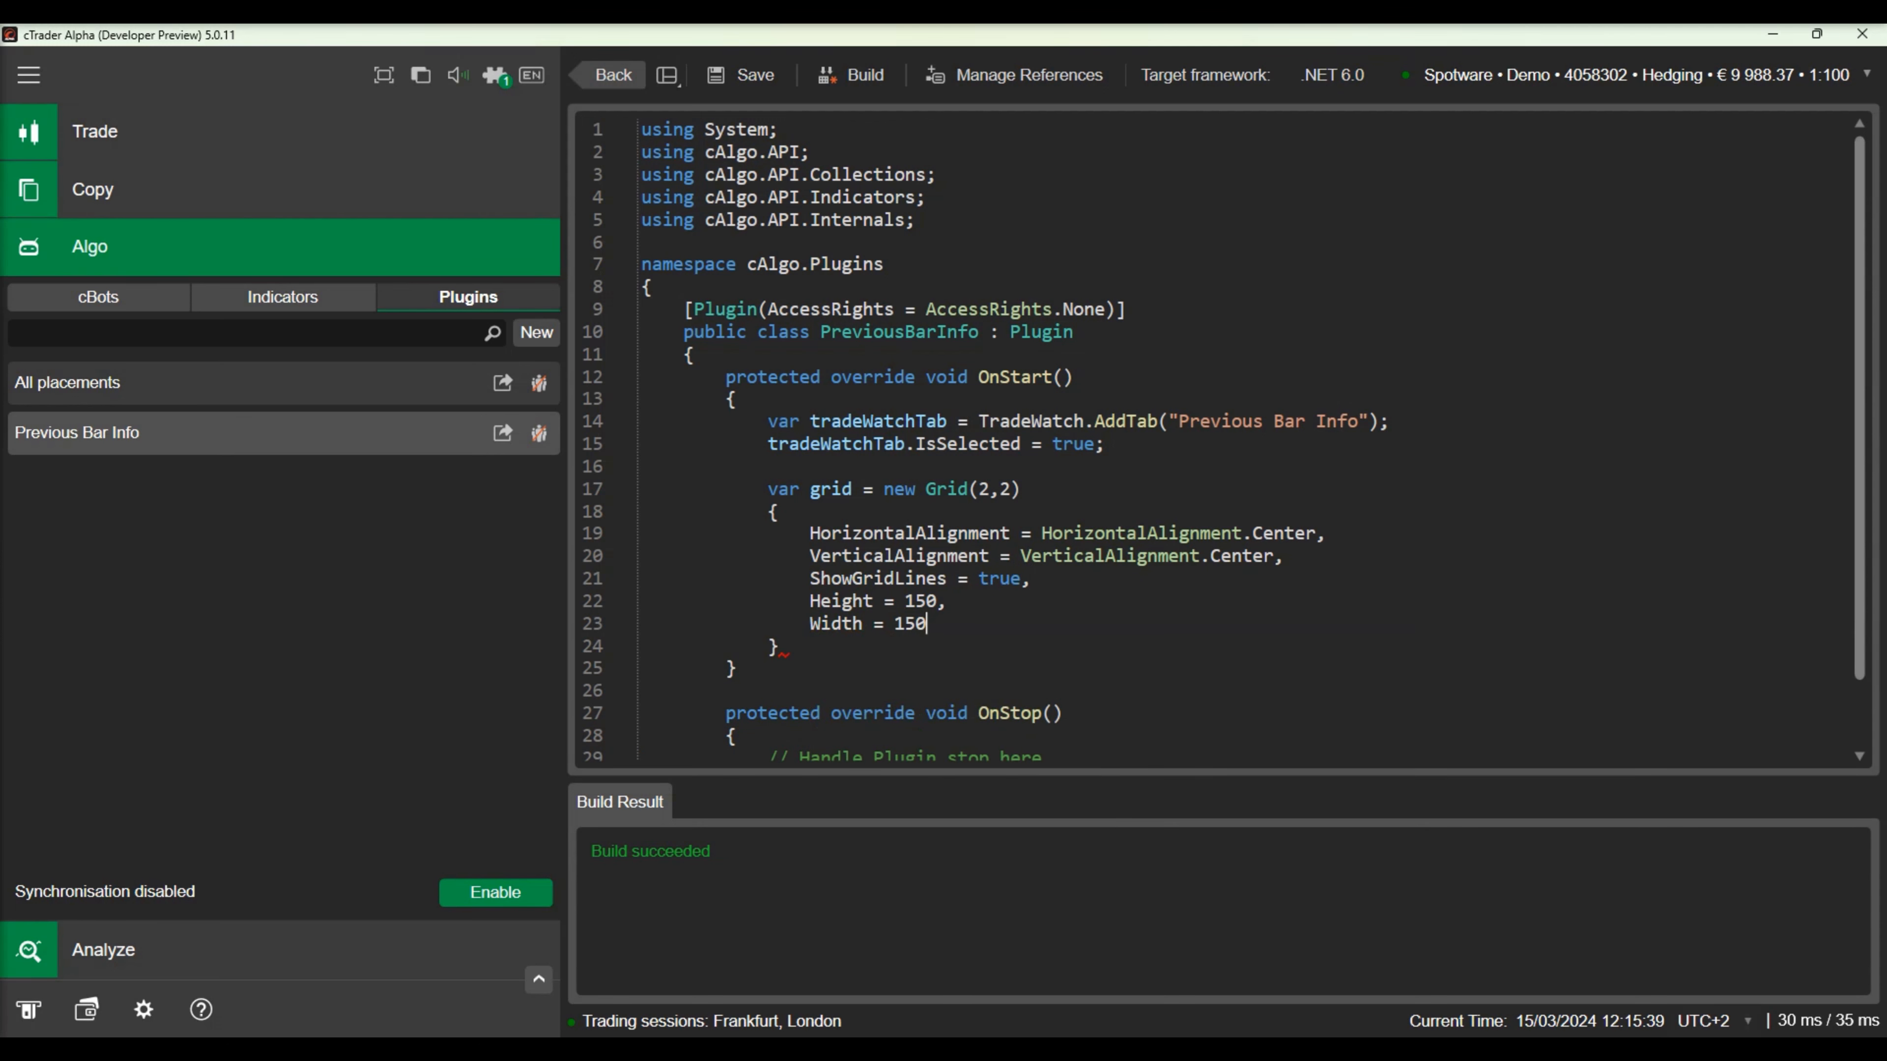
{"action": "type", "text": "tradeWatchTab."}
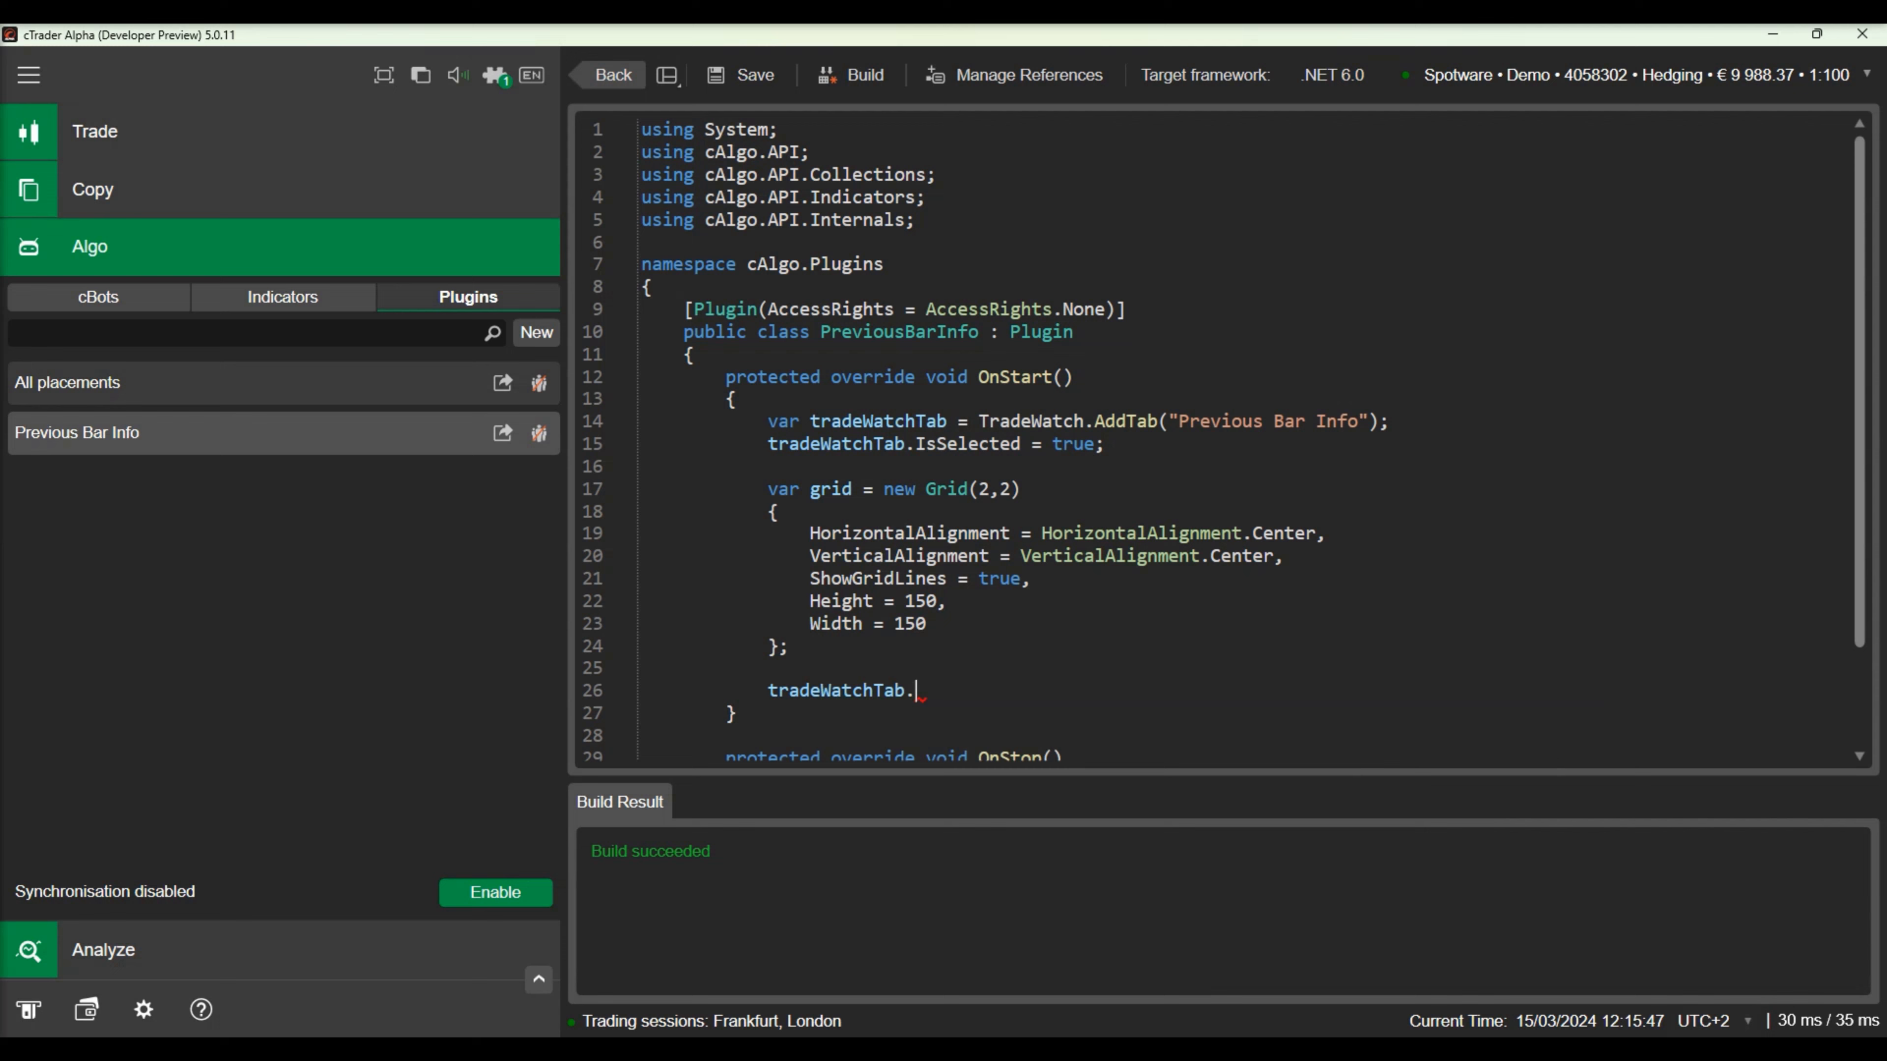
{"action": "left_click", "coordinate": [95, 130]}
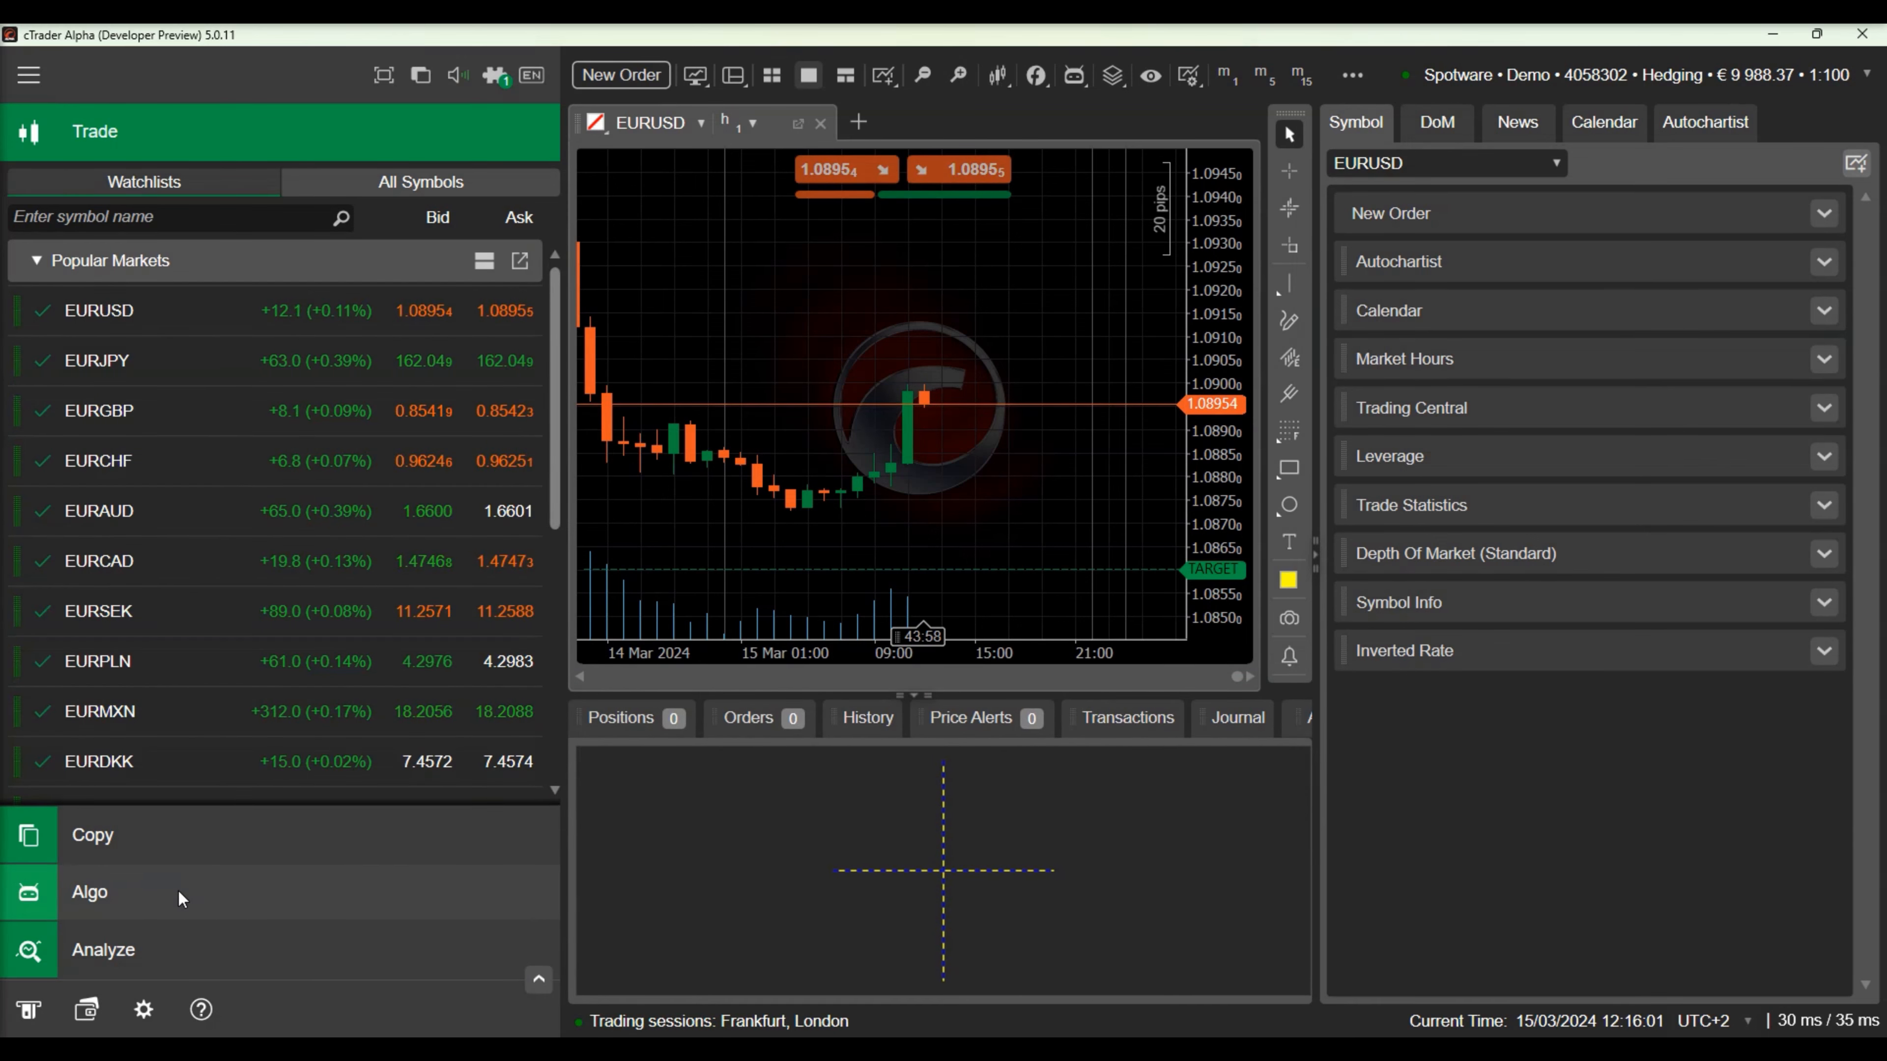
Declare TextBlock fields _lowBlock, _highBlock, _closeBlock, _openBlock and a Bars _bars field.
{"action": "left_click", "coordinate": [90, 891]}
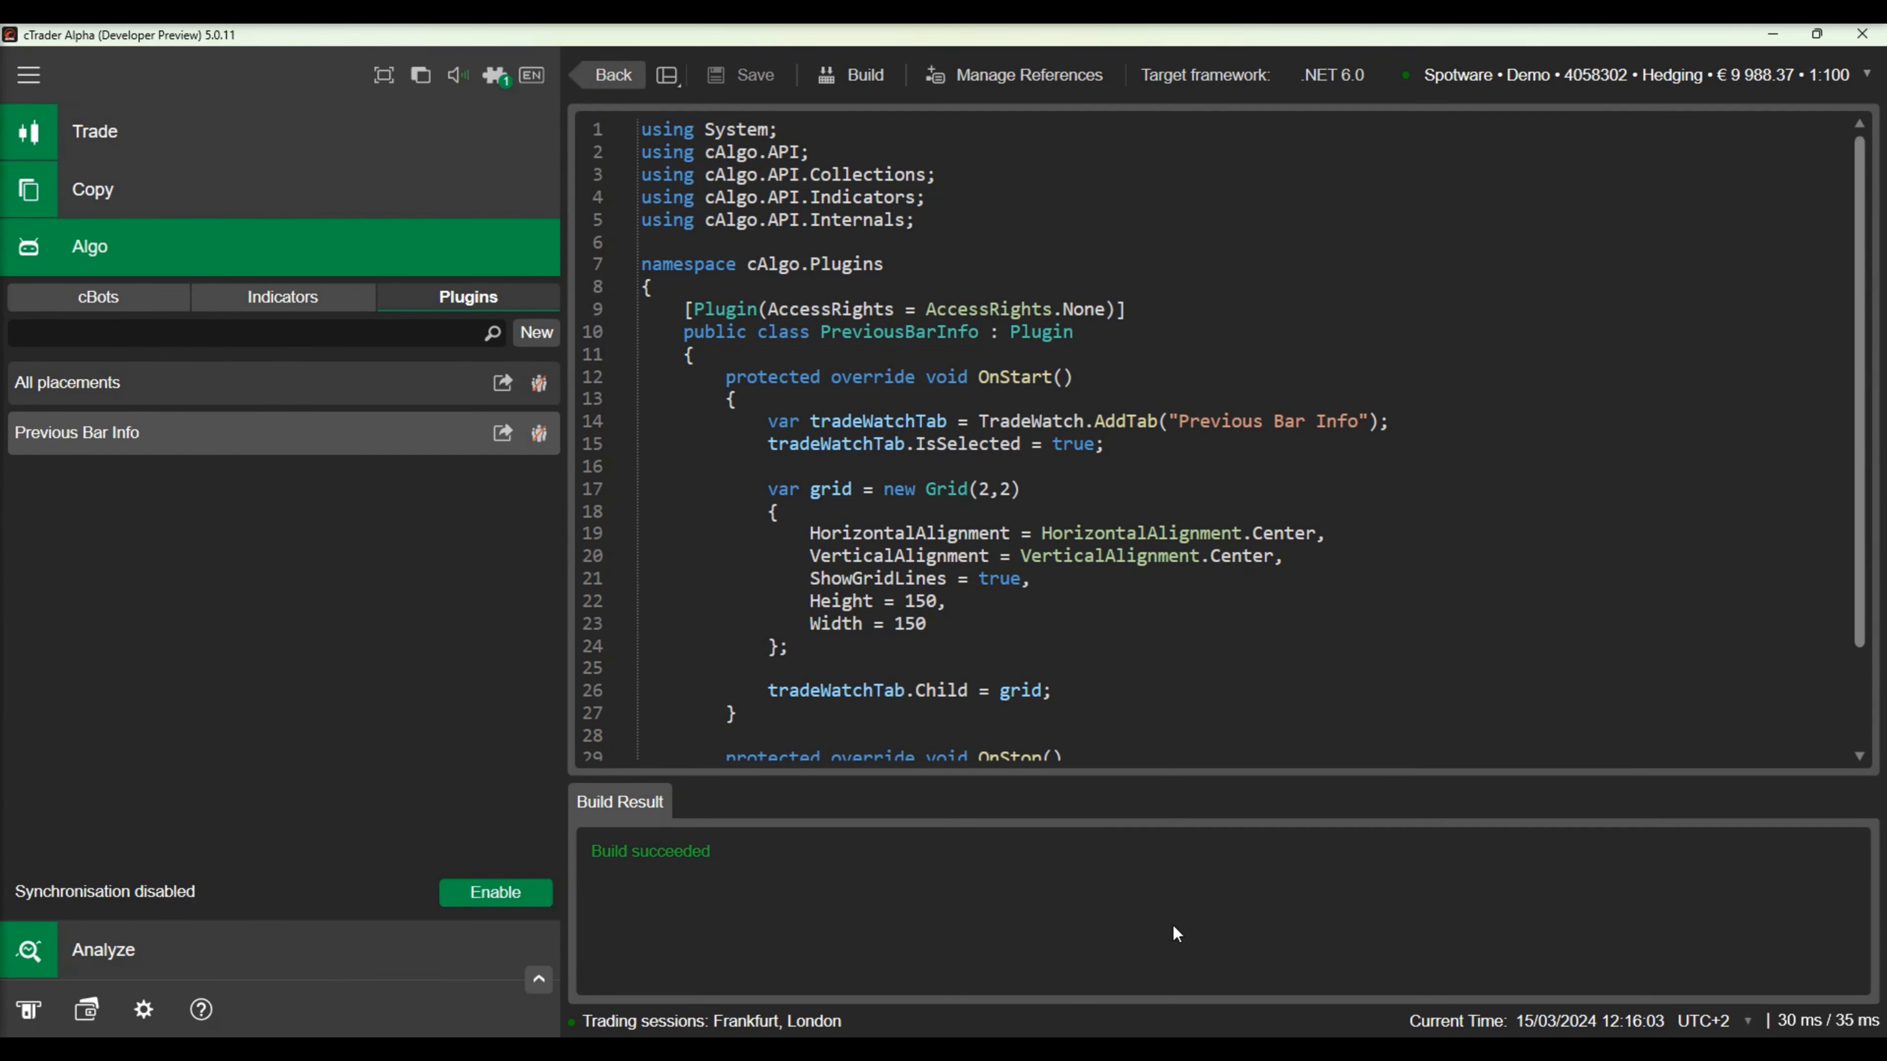
{"action": "left_click", "coordinate": [695, 354]}
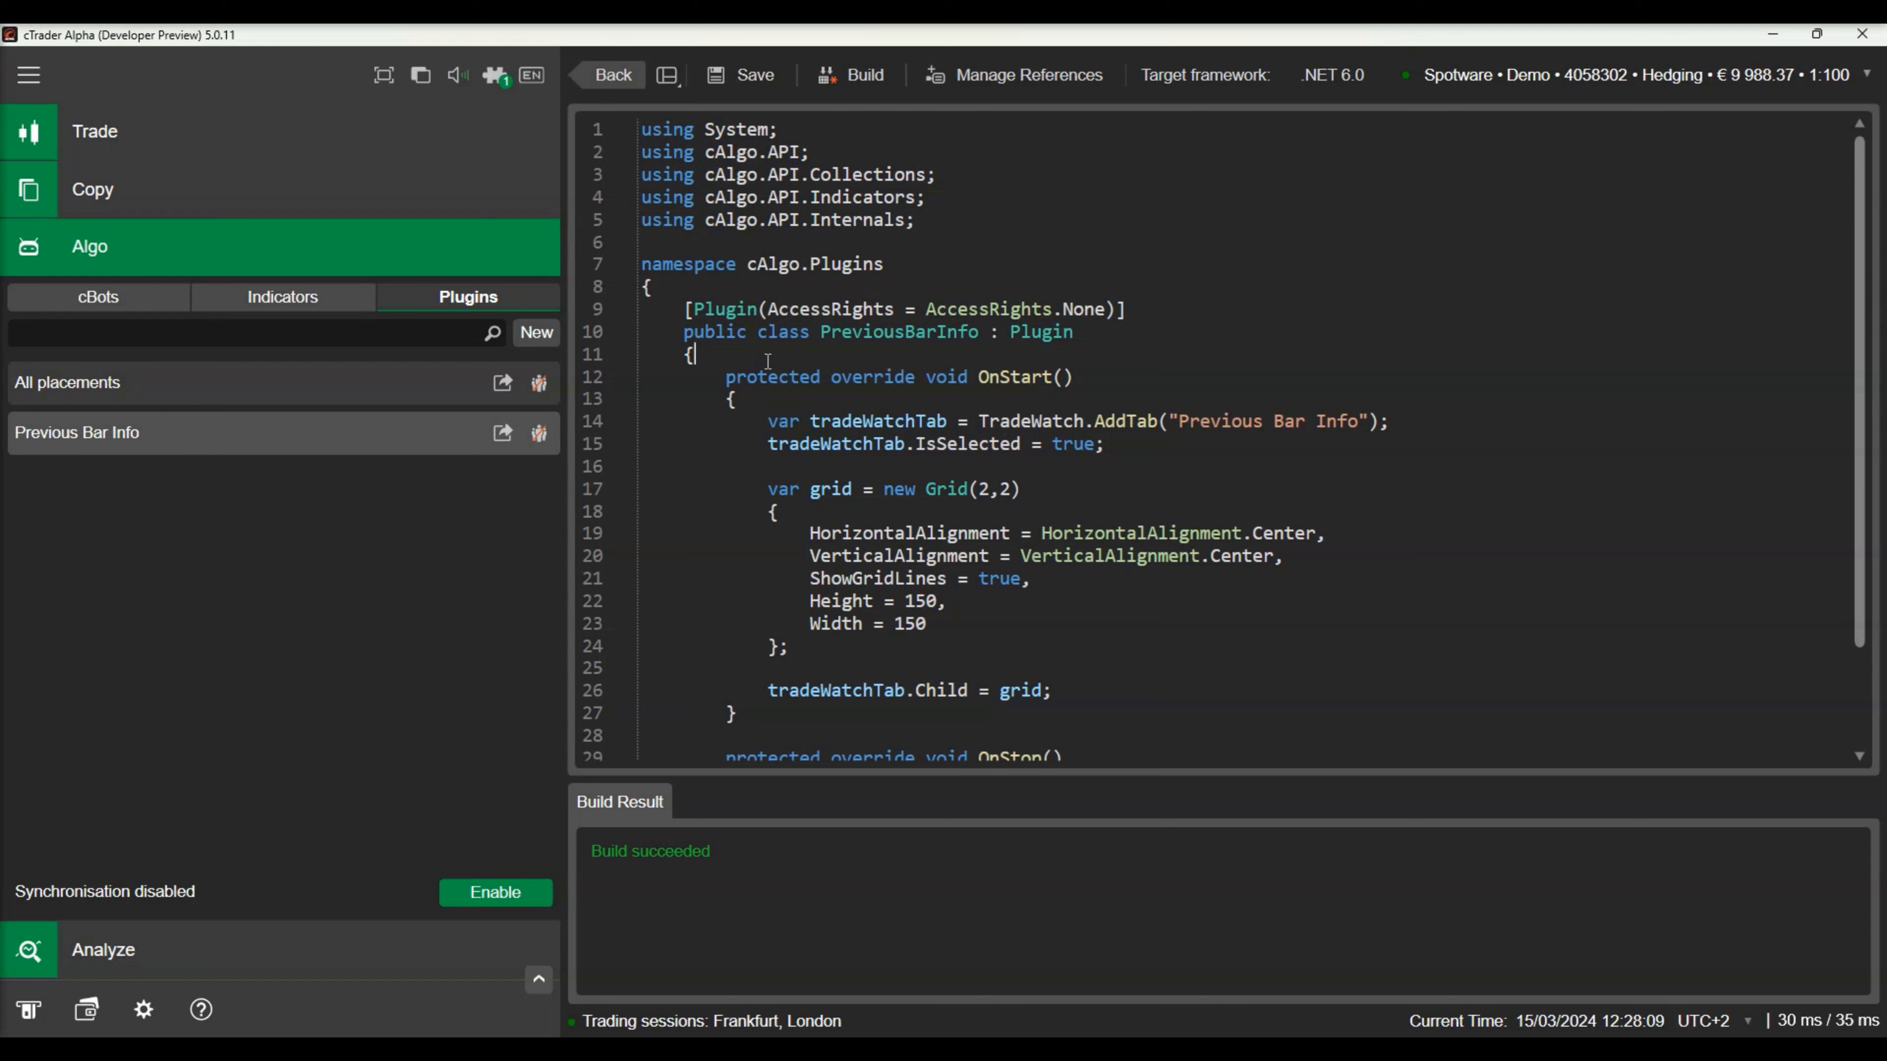
{"action": "type", "text": "TextBlock _lowBlock;"}
{"action": "type", "text": "Bars _bars;"}
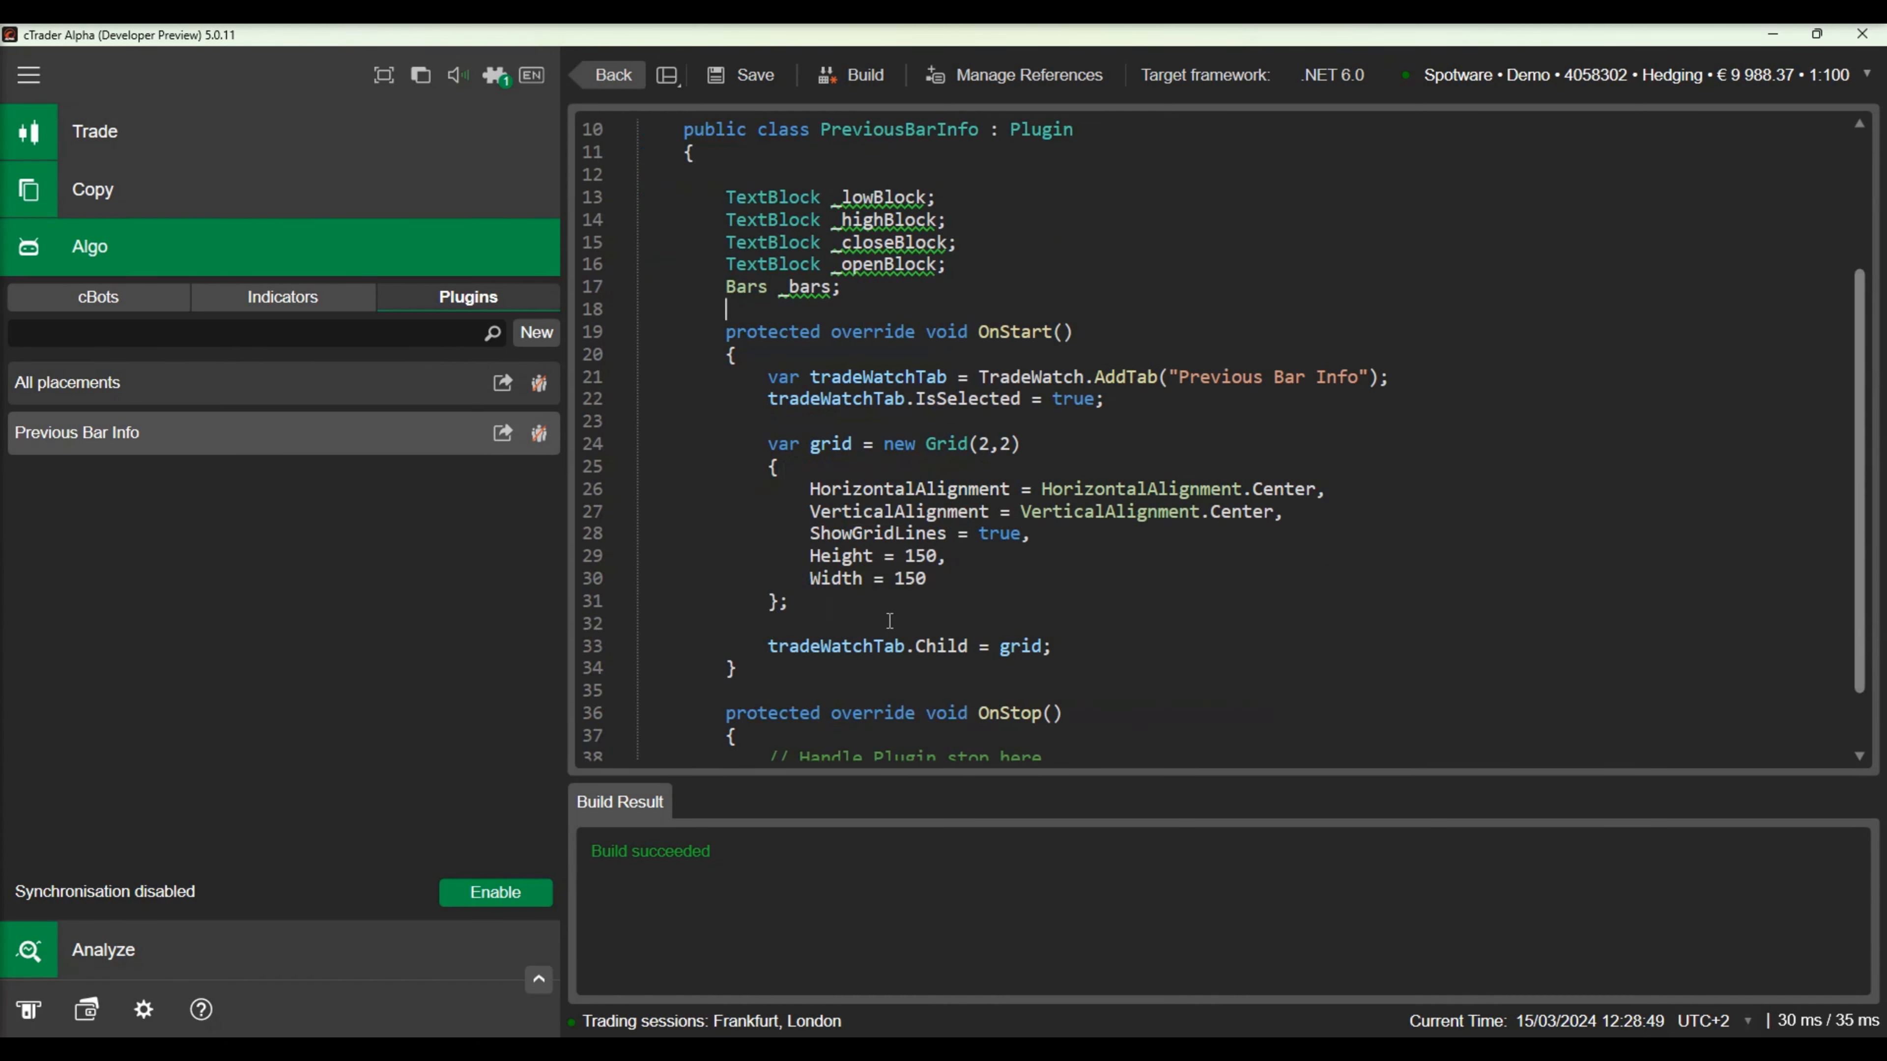
Load USDJPY minute bars and build centred text blocks like 'Low: ' + LowPrices.LastValue.
{"action": "type", "text": "_bars = MarketData.ge"}
{"action": "type", "text": "Text ="}
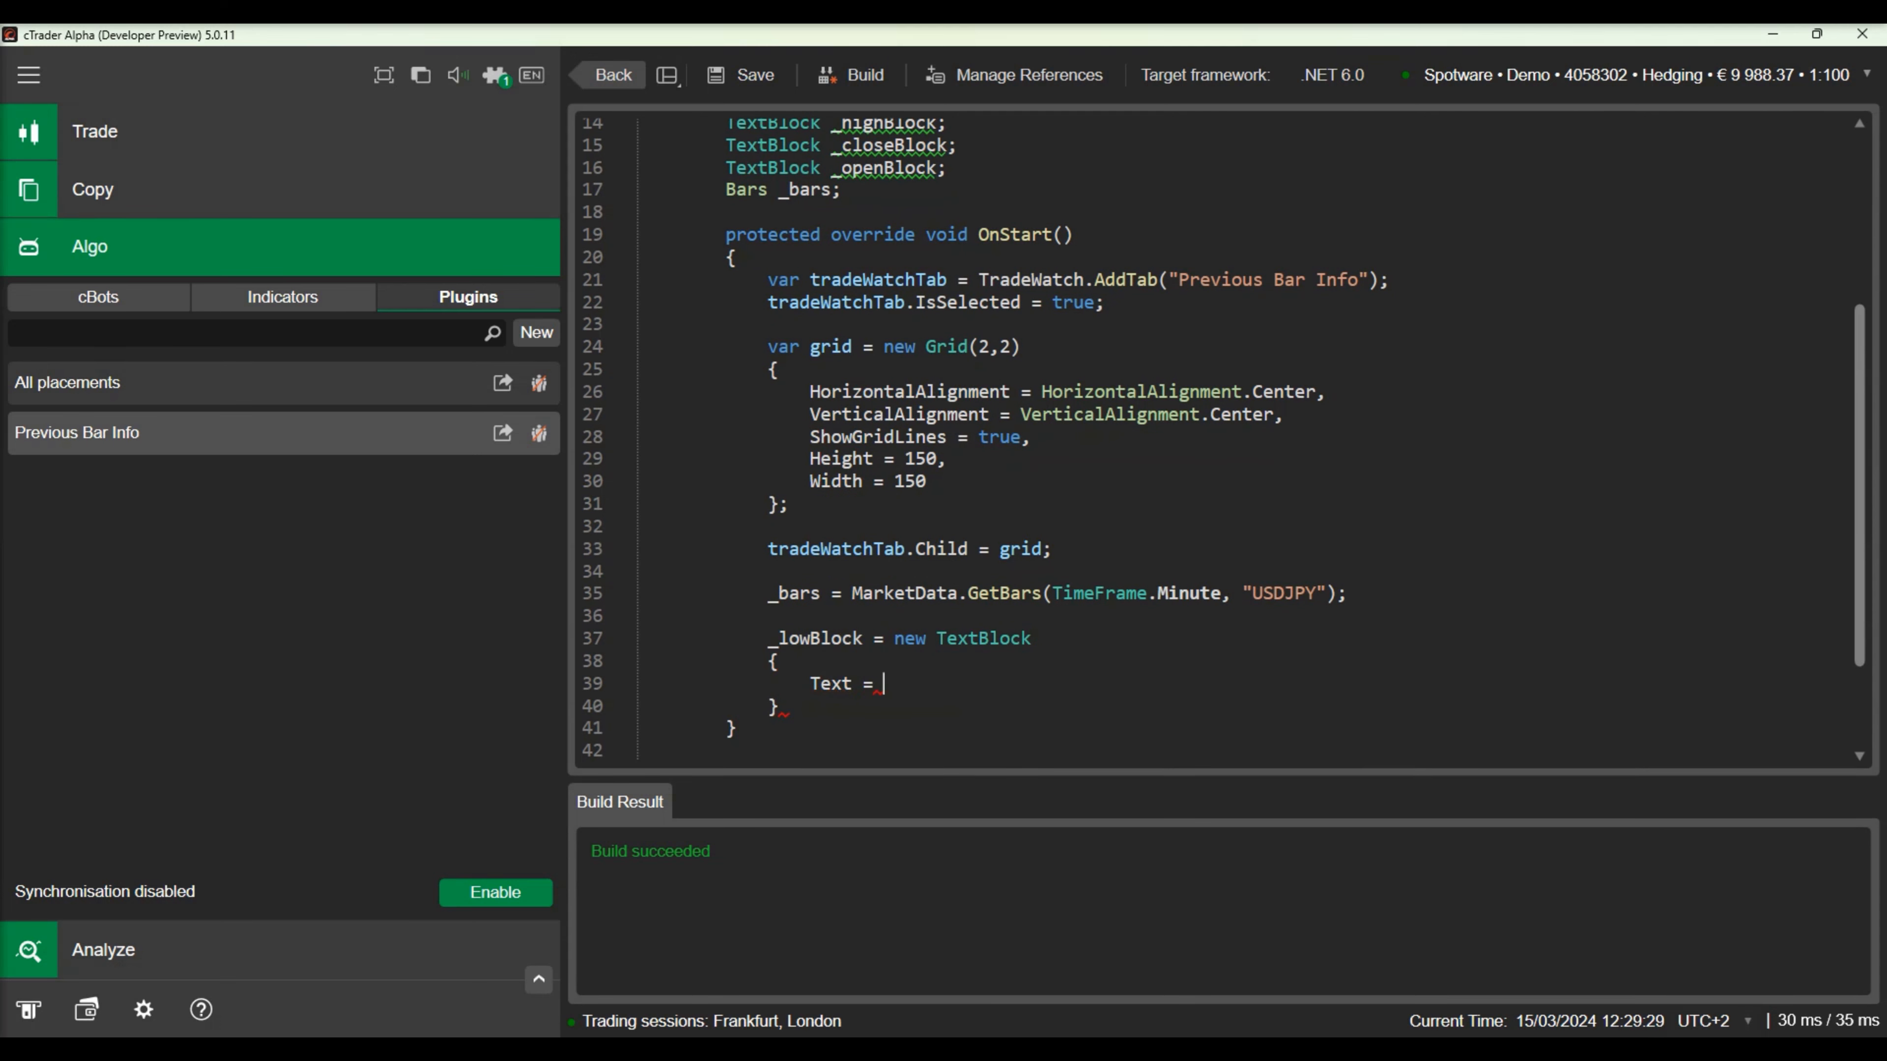
{"action": "type", "text": "\"Low: \""}
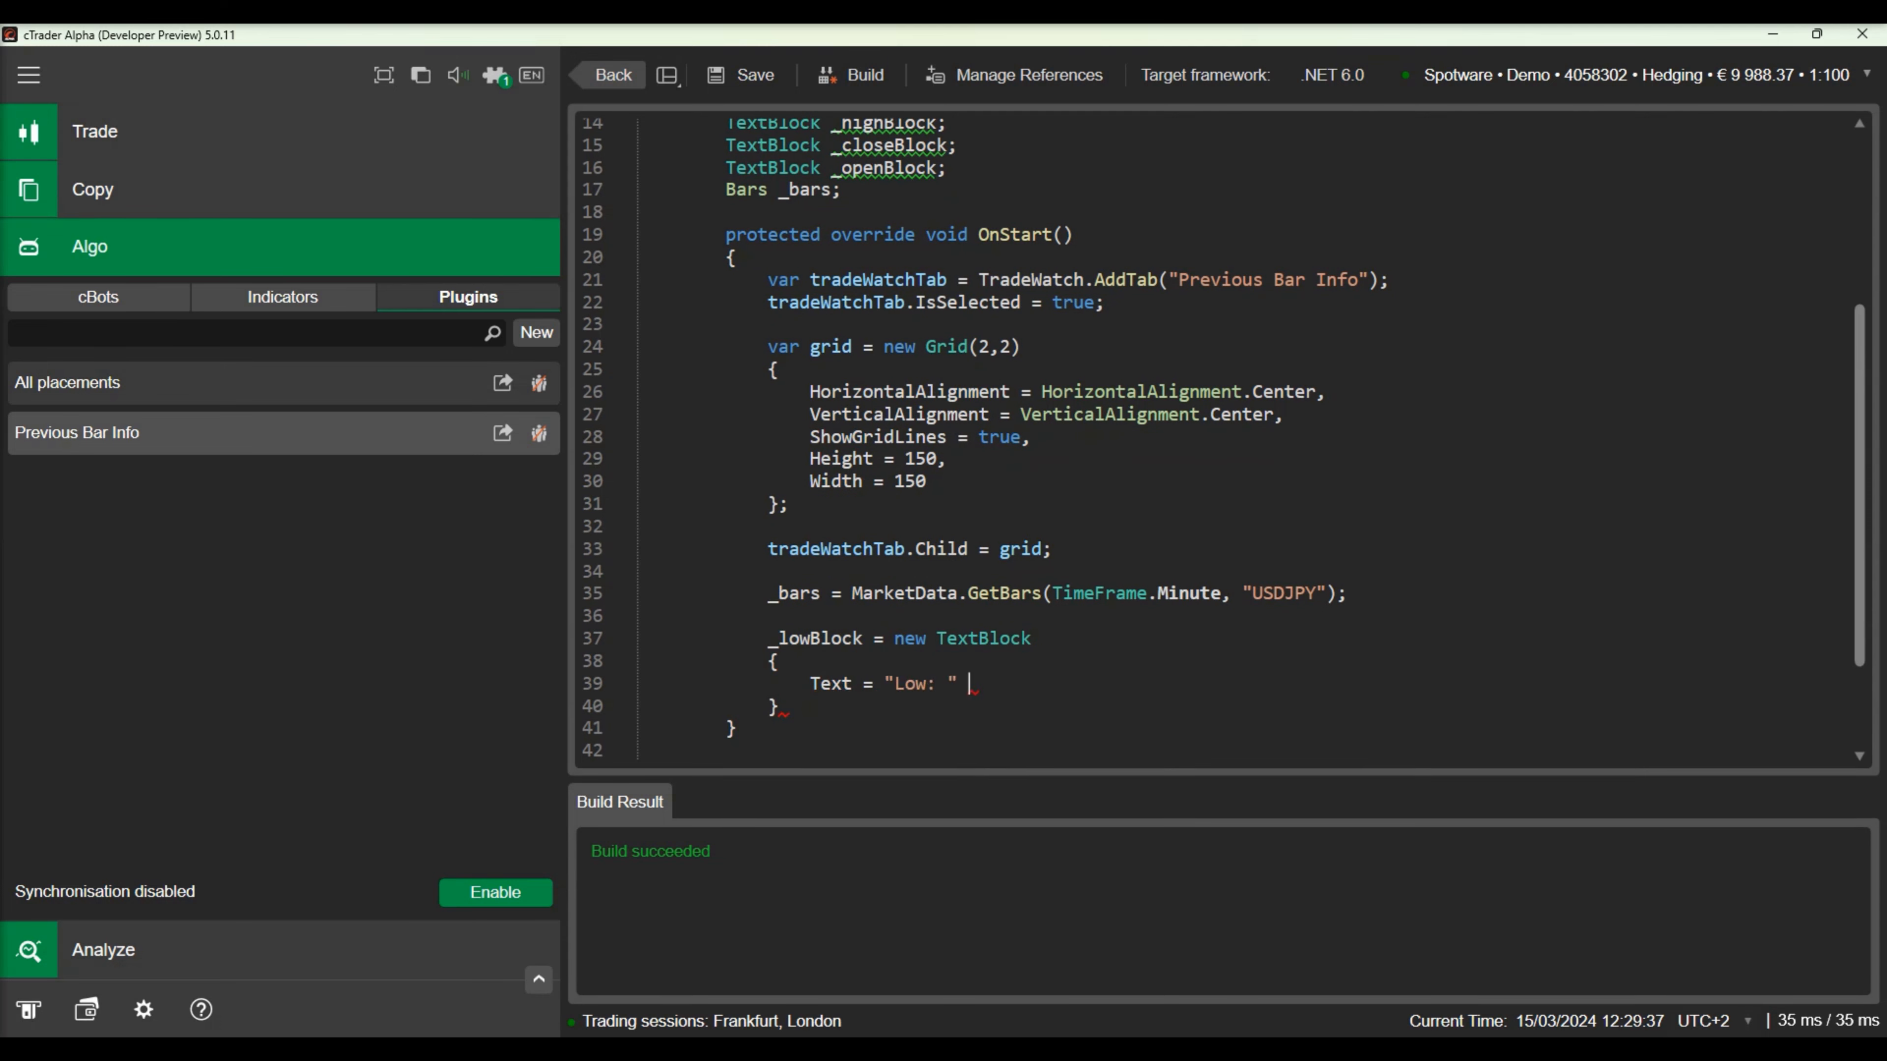
{"action": "type", "text": "+ _bars"}
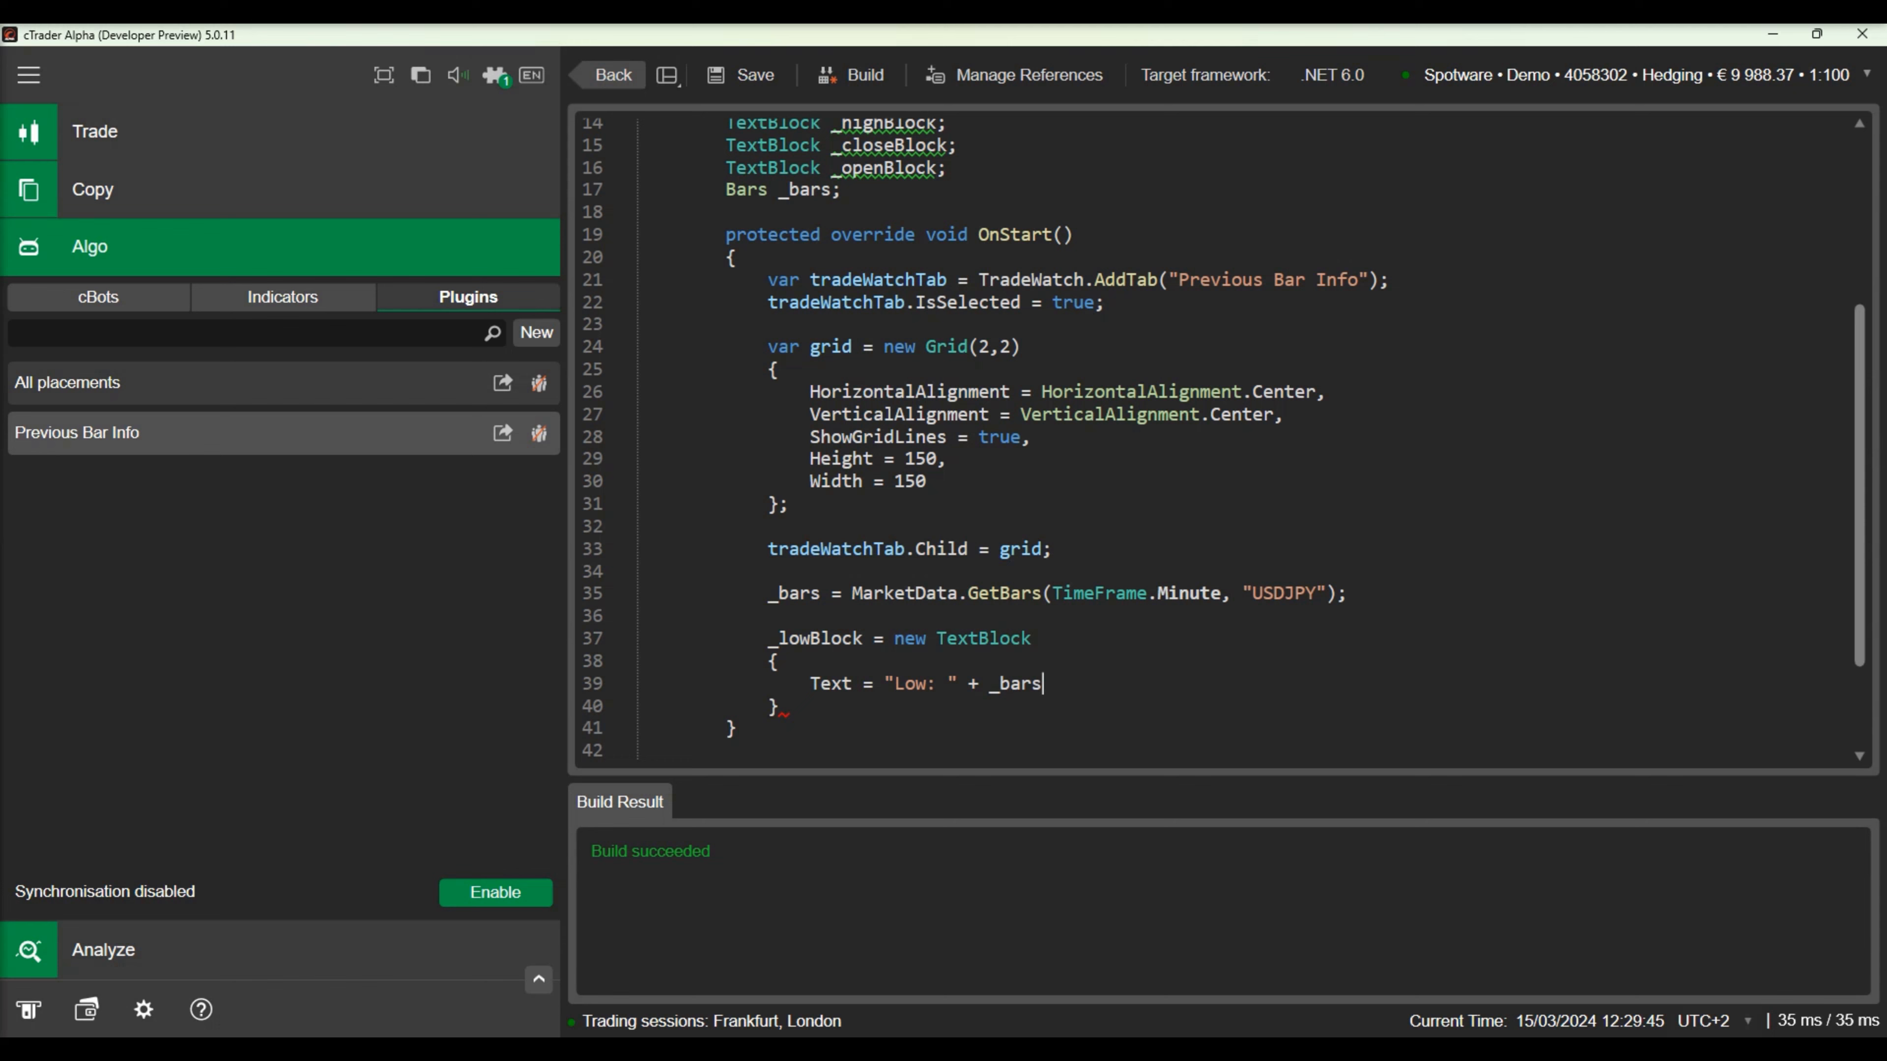
{"action": "type", "text": ".LowPrices.LastValue"}
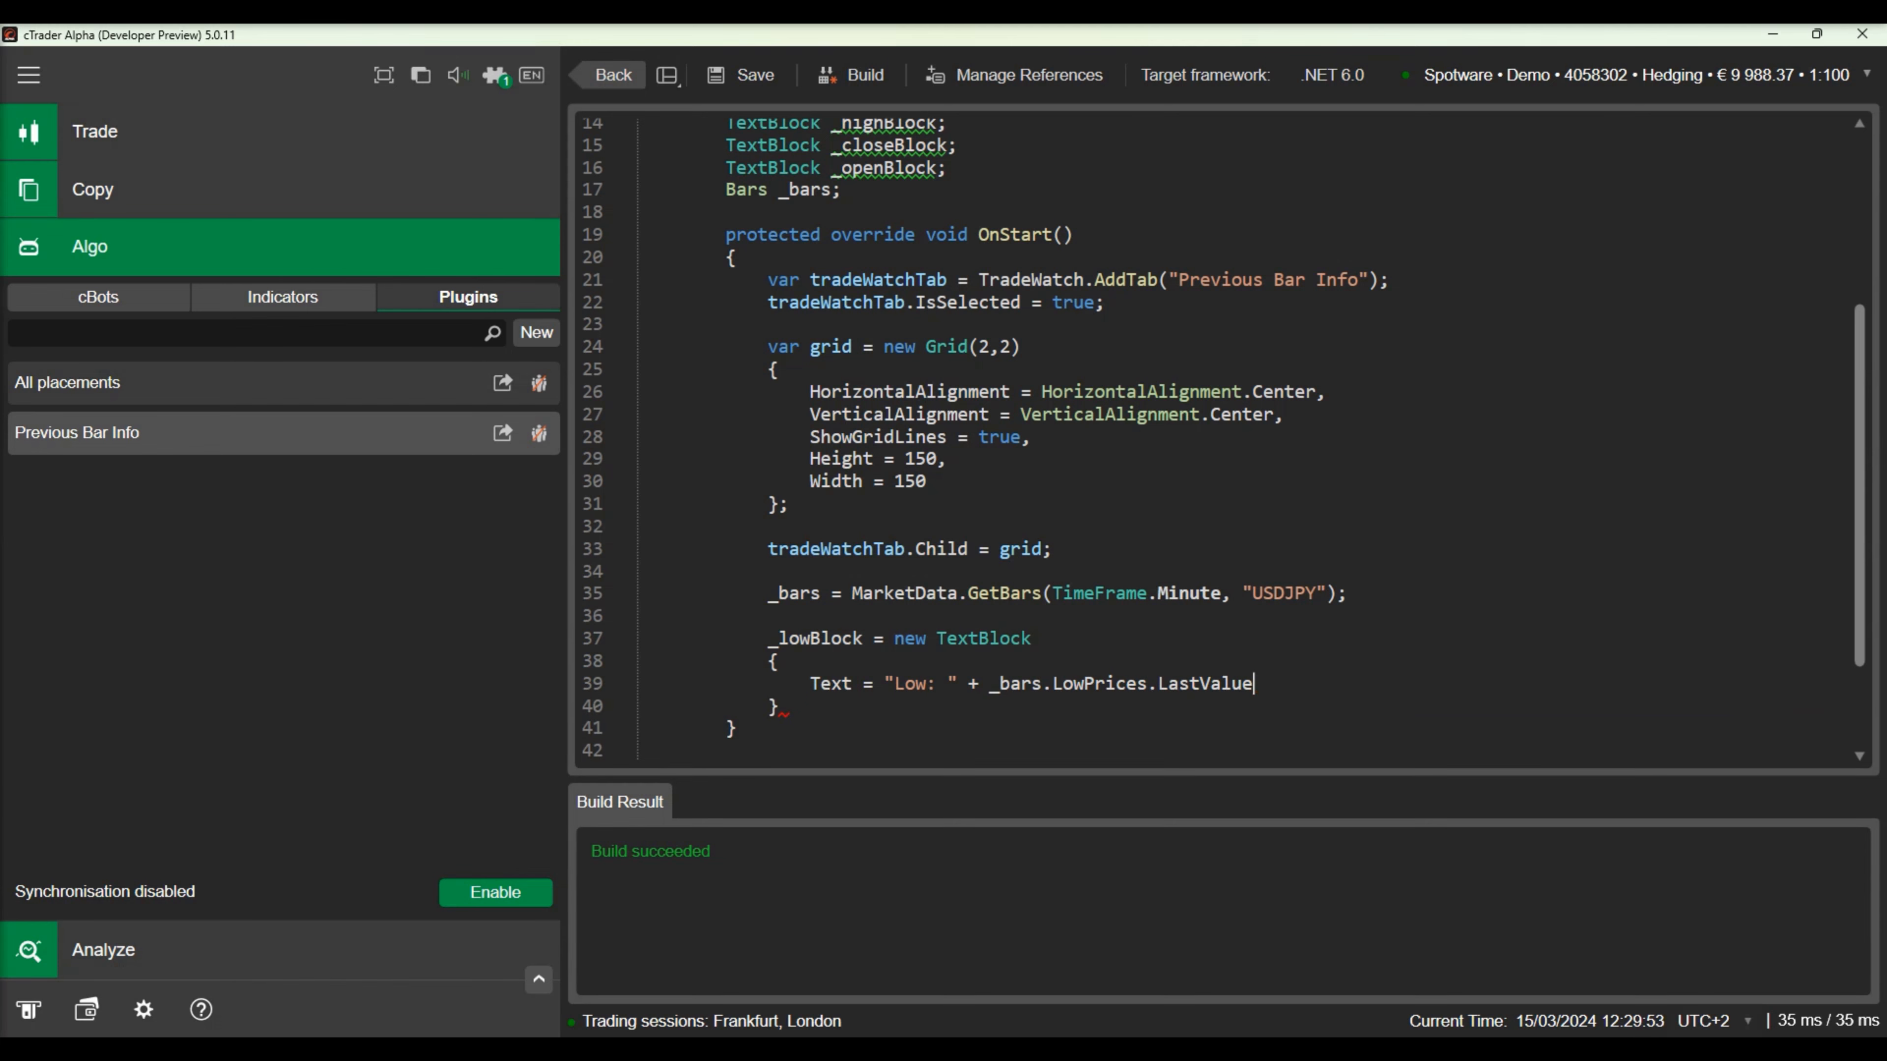
{"action": "type", "text": "HorizontalAlignment = HorizontalAlignment.Center,"}
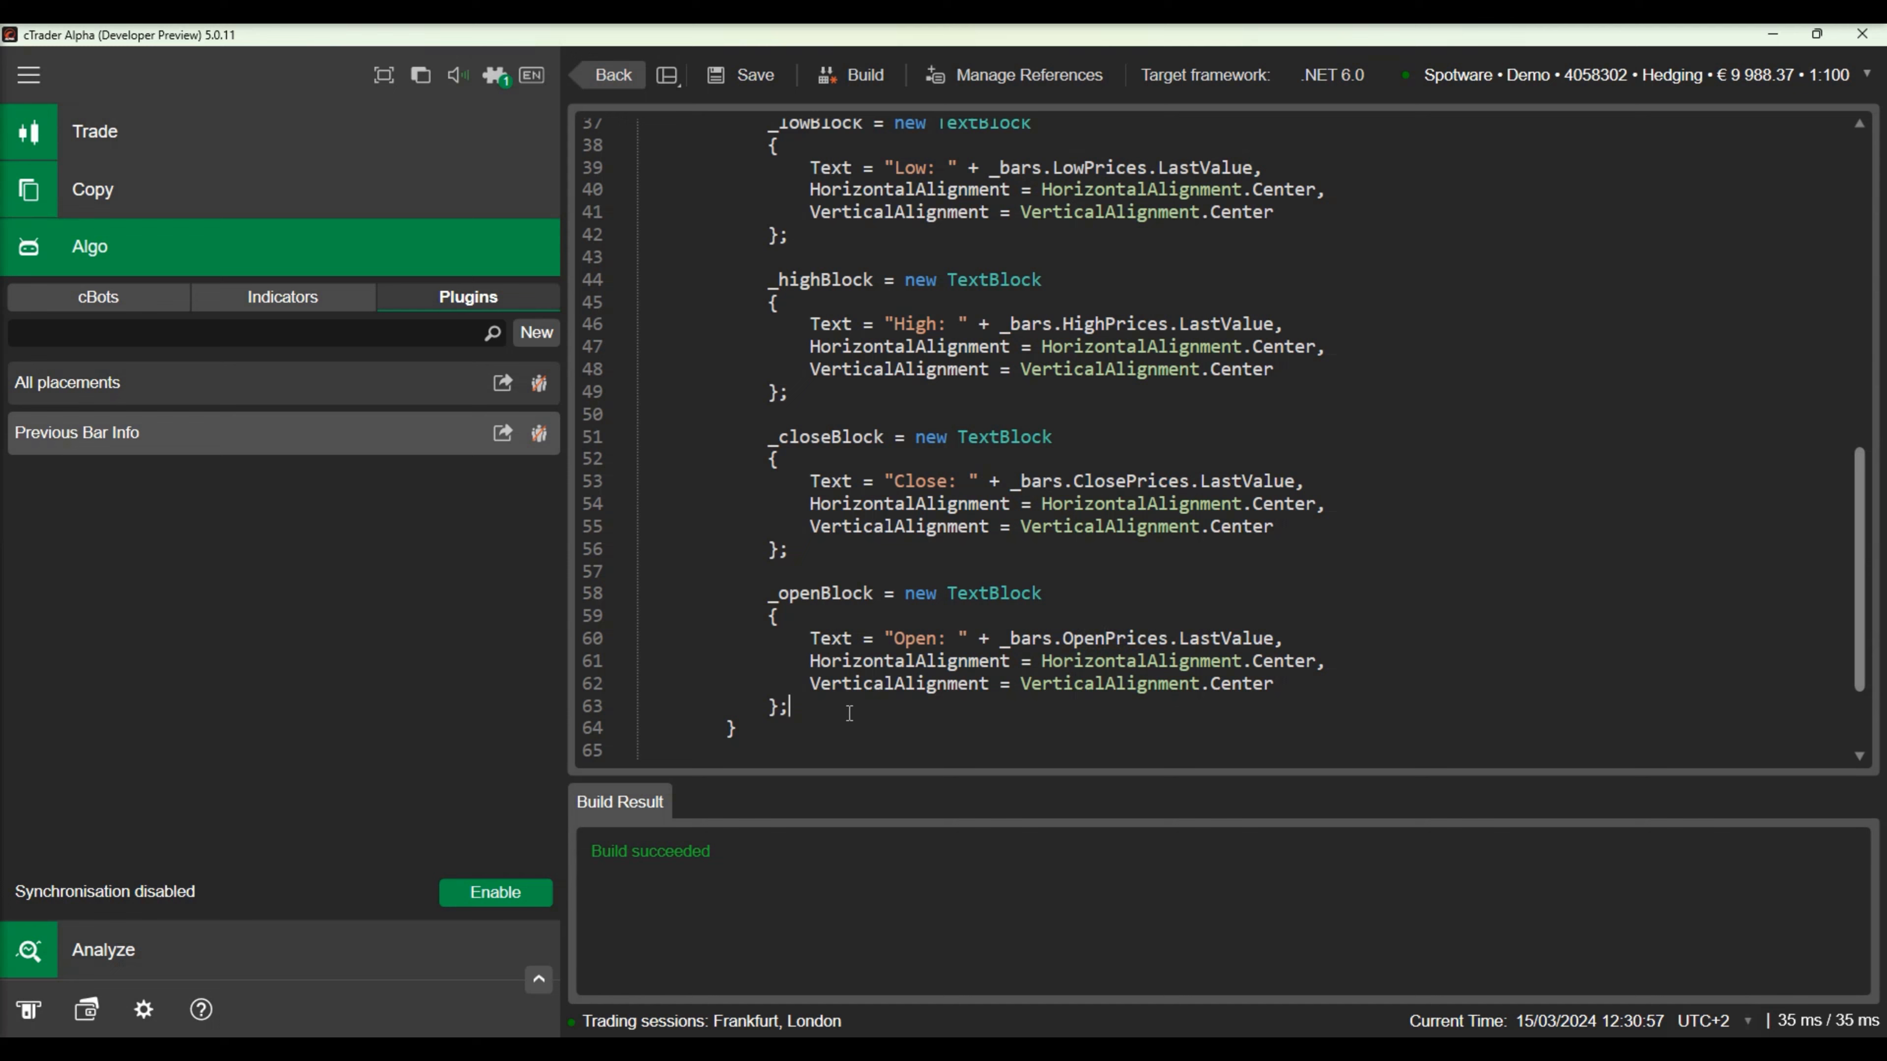
Add _lowBlock (0,0), _highBlock (0,1), _openBlock (1,0) and _closeBlock (1,1) to the grid.
{"action": "type", "text": "grid."}
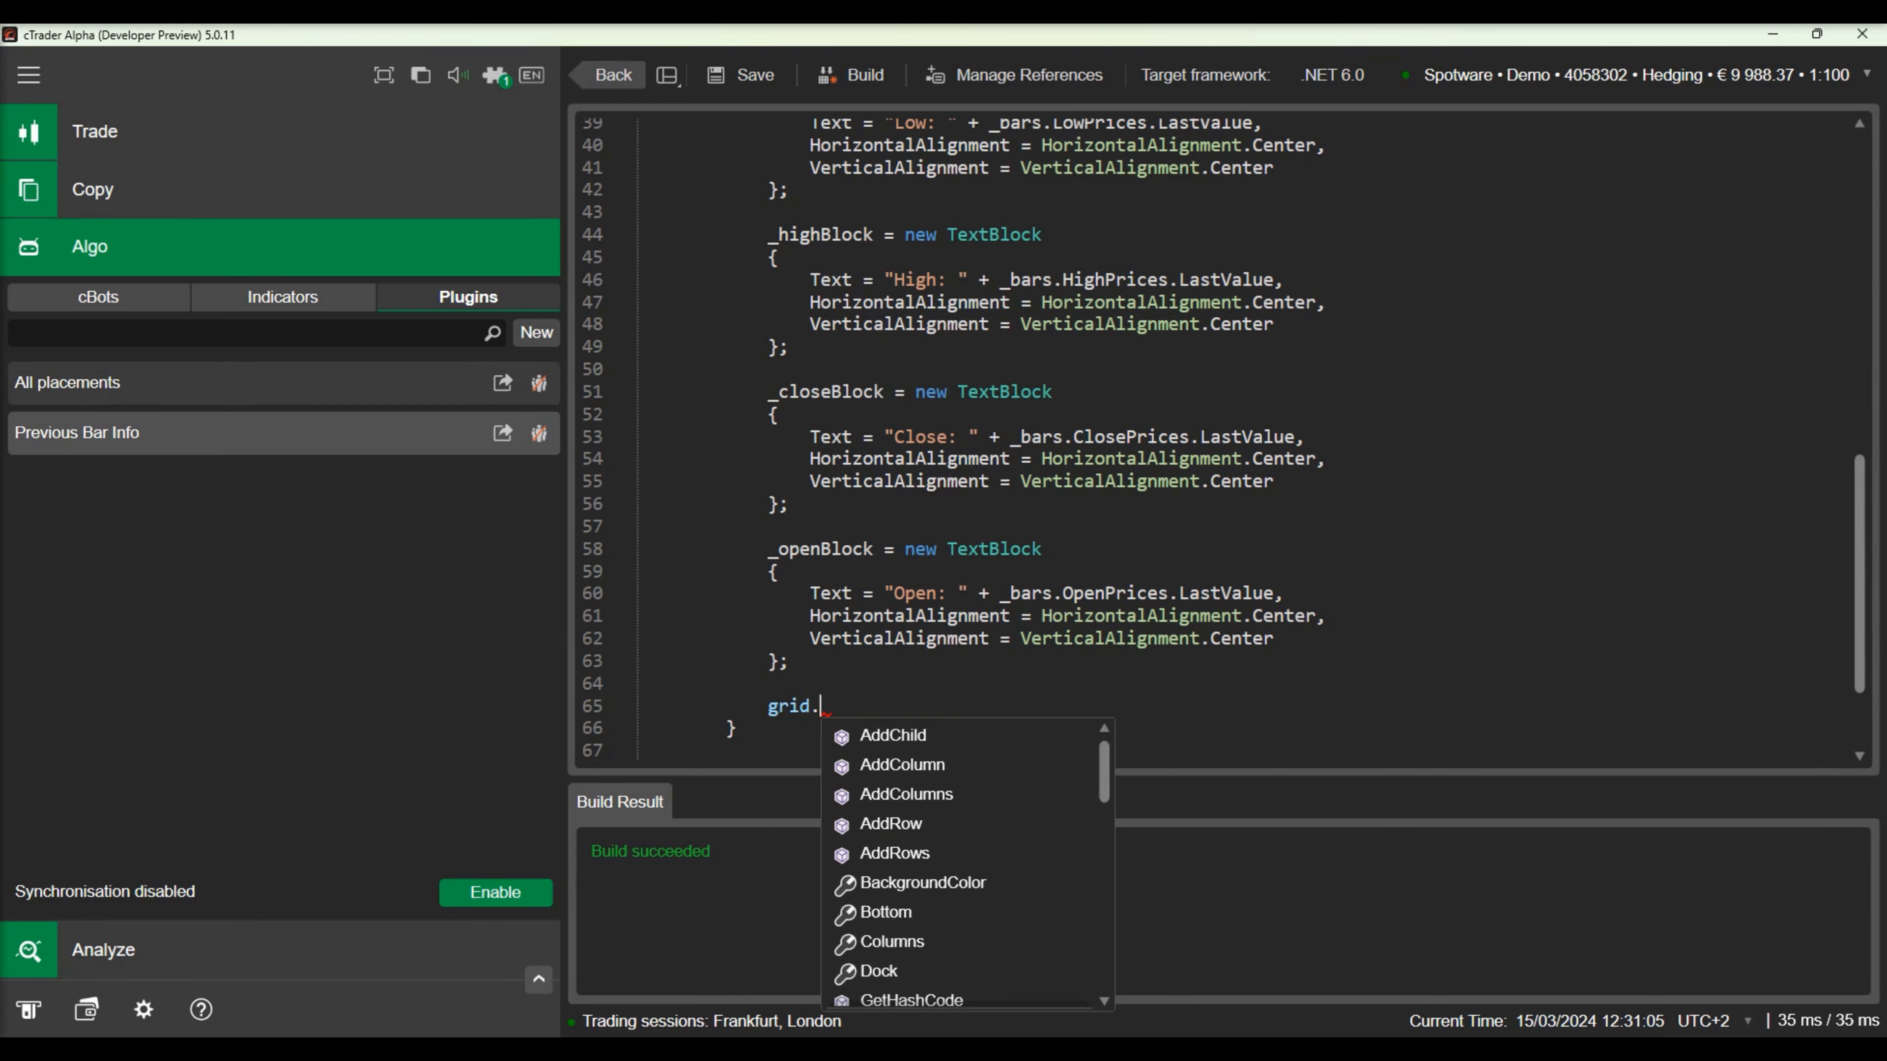
{"action": "type", "text": "AddChild(_lowBlock, 0,0);"}
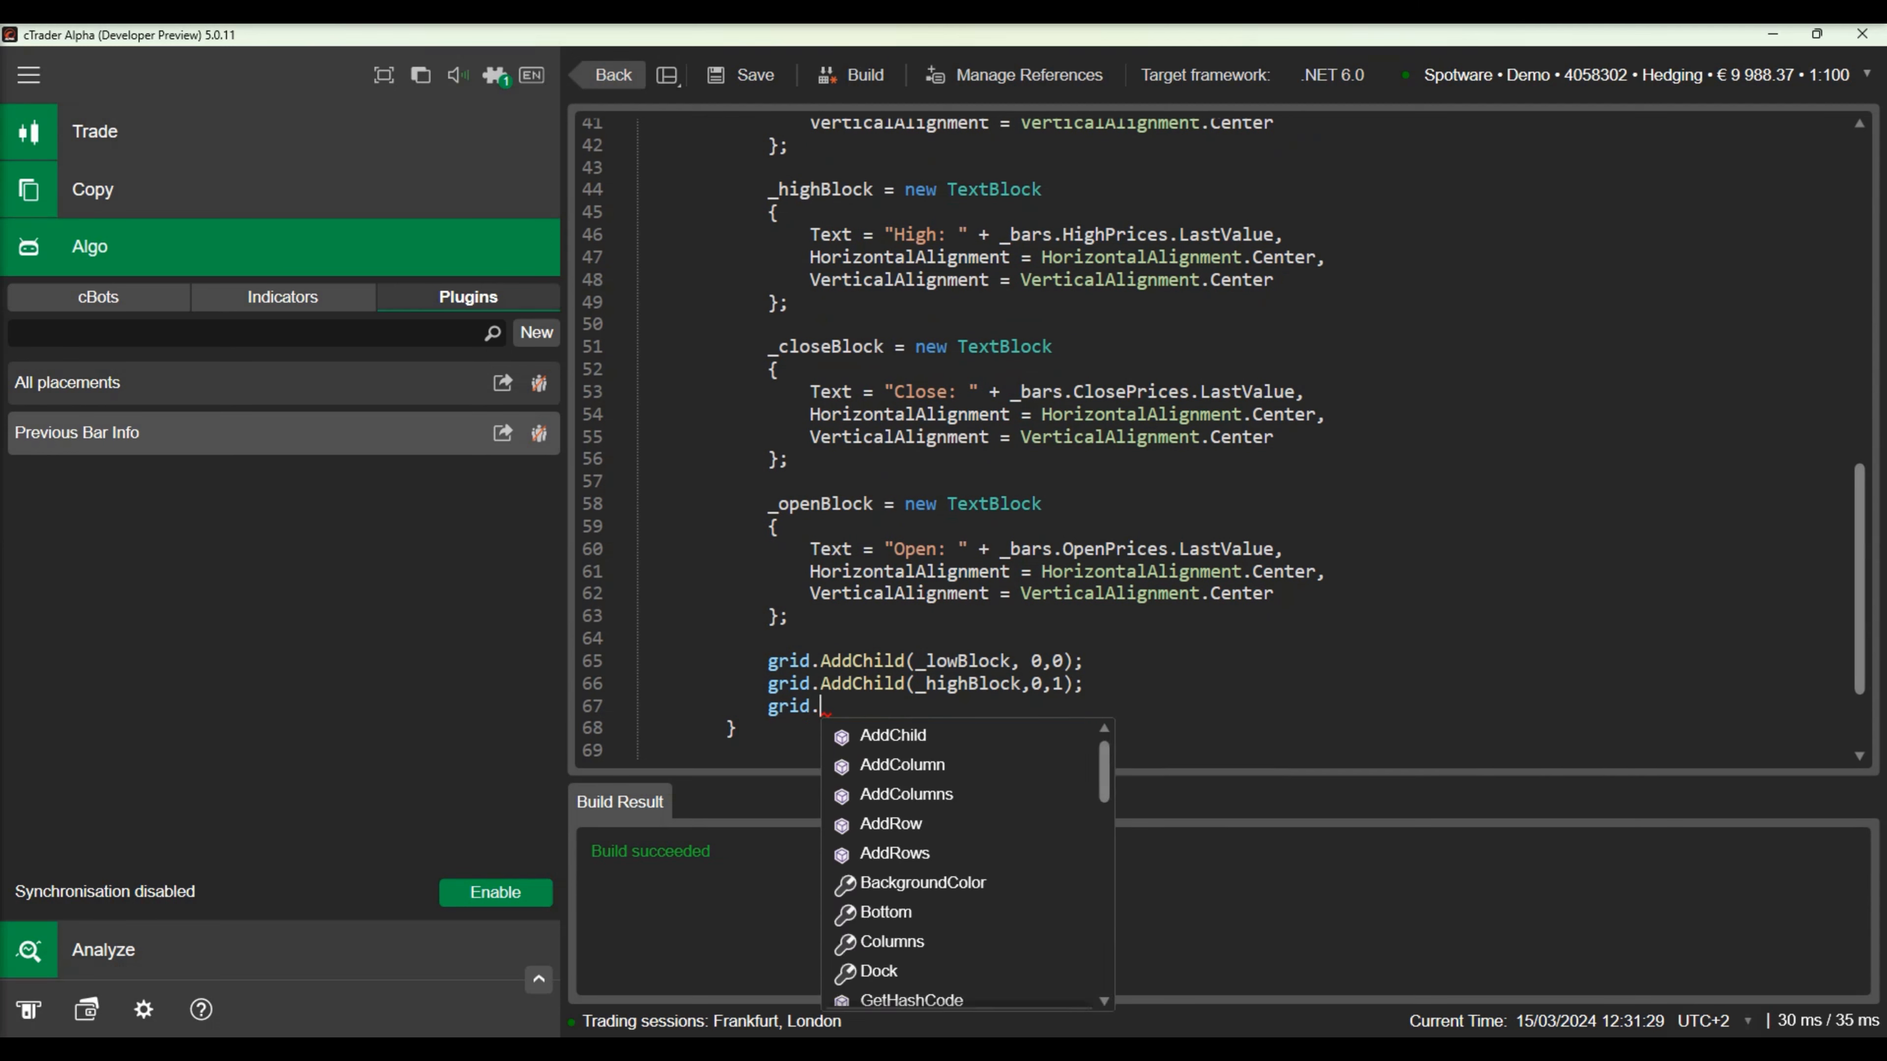
{"action": "type", "text": "AddChild(_openBlock, Int16,"}
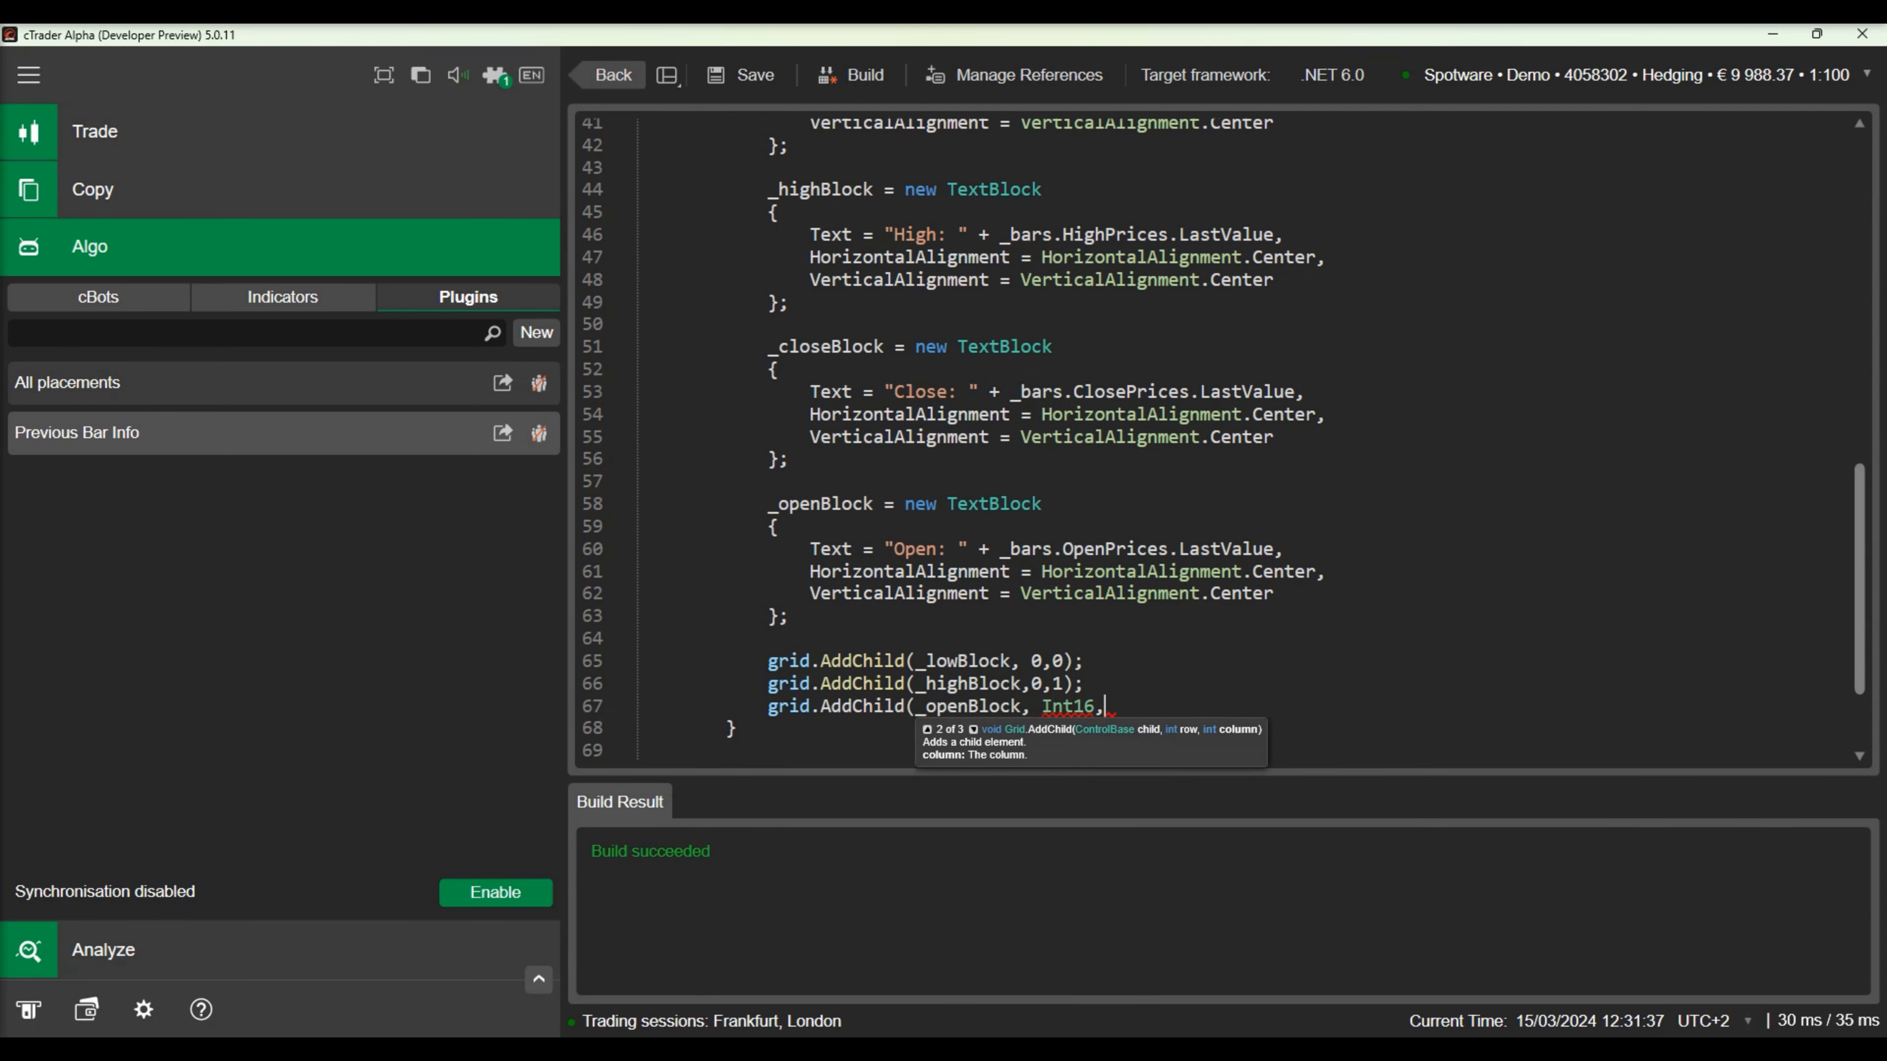
{"action": "type", "text": "1,0);"}
{"action": "type", "text": "grid.AddChild(_closeBlock,1,1);"}
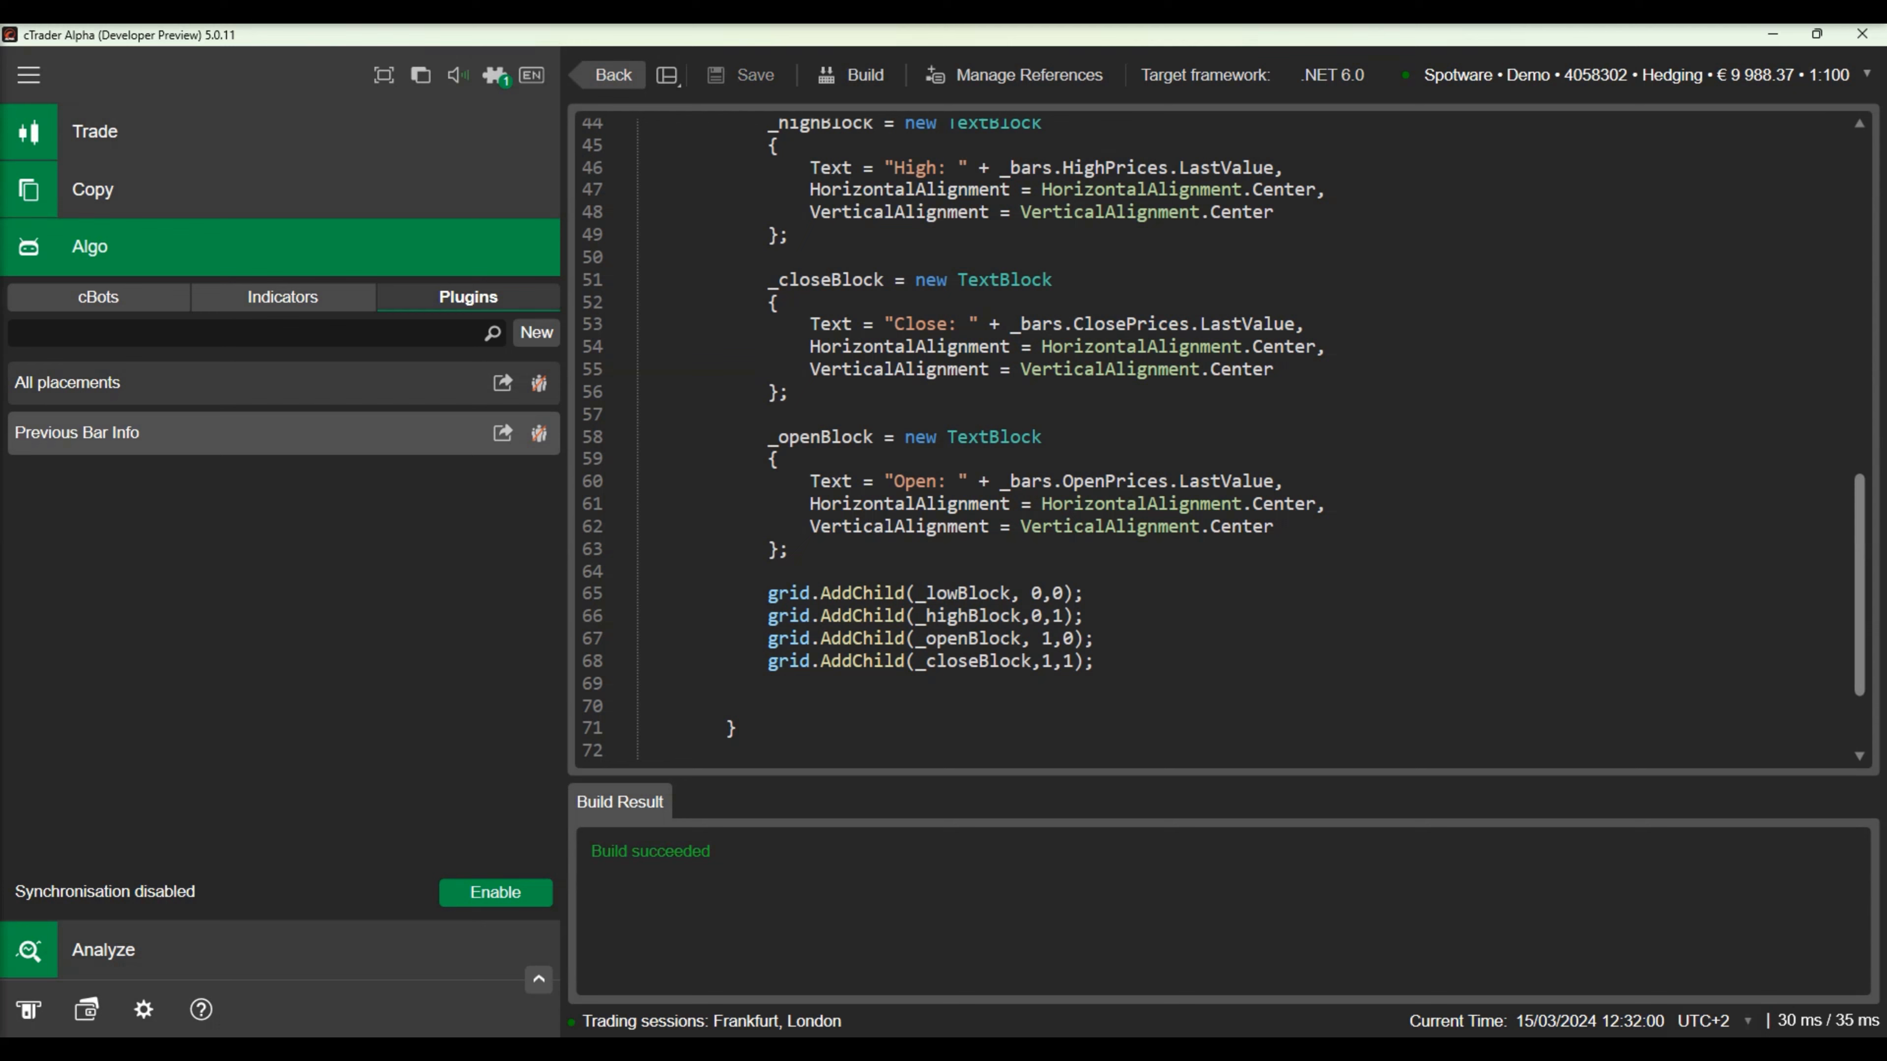
{"action": "mouse_move", "coordinate": [424, 138]}
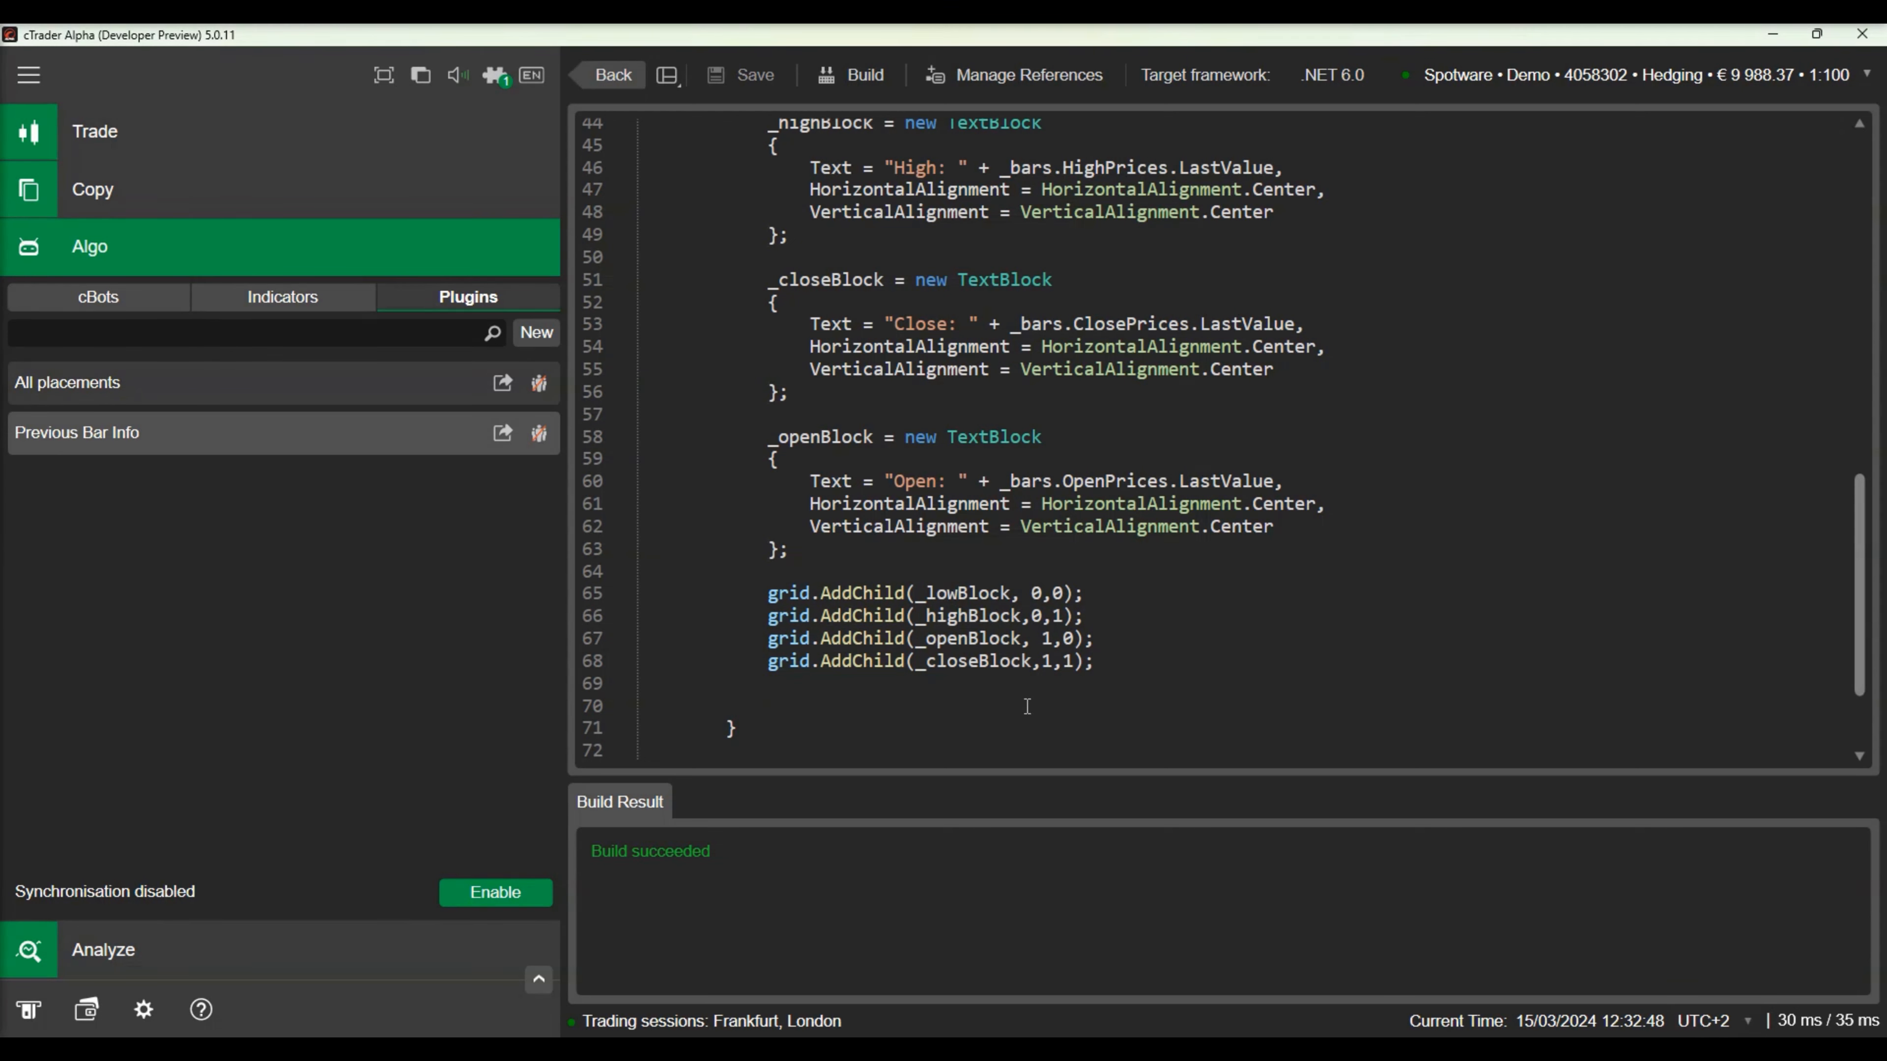
Subscribe to _bars.Tick to update the four texts, then view the live grid in Trade Watch.
{"action": "type", "text": "_bars.ti"}
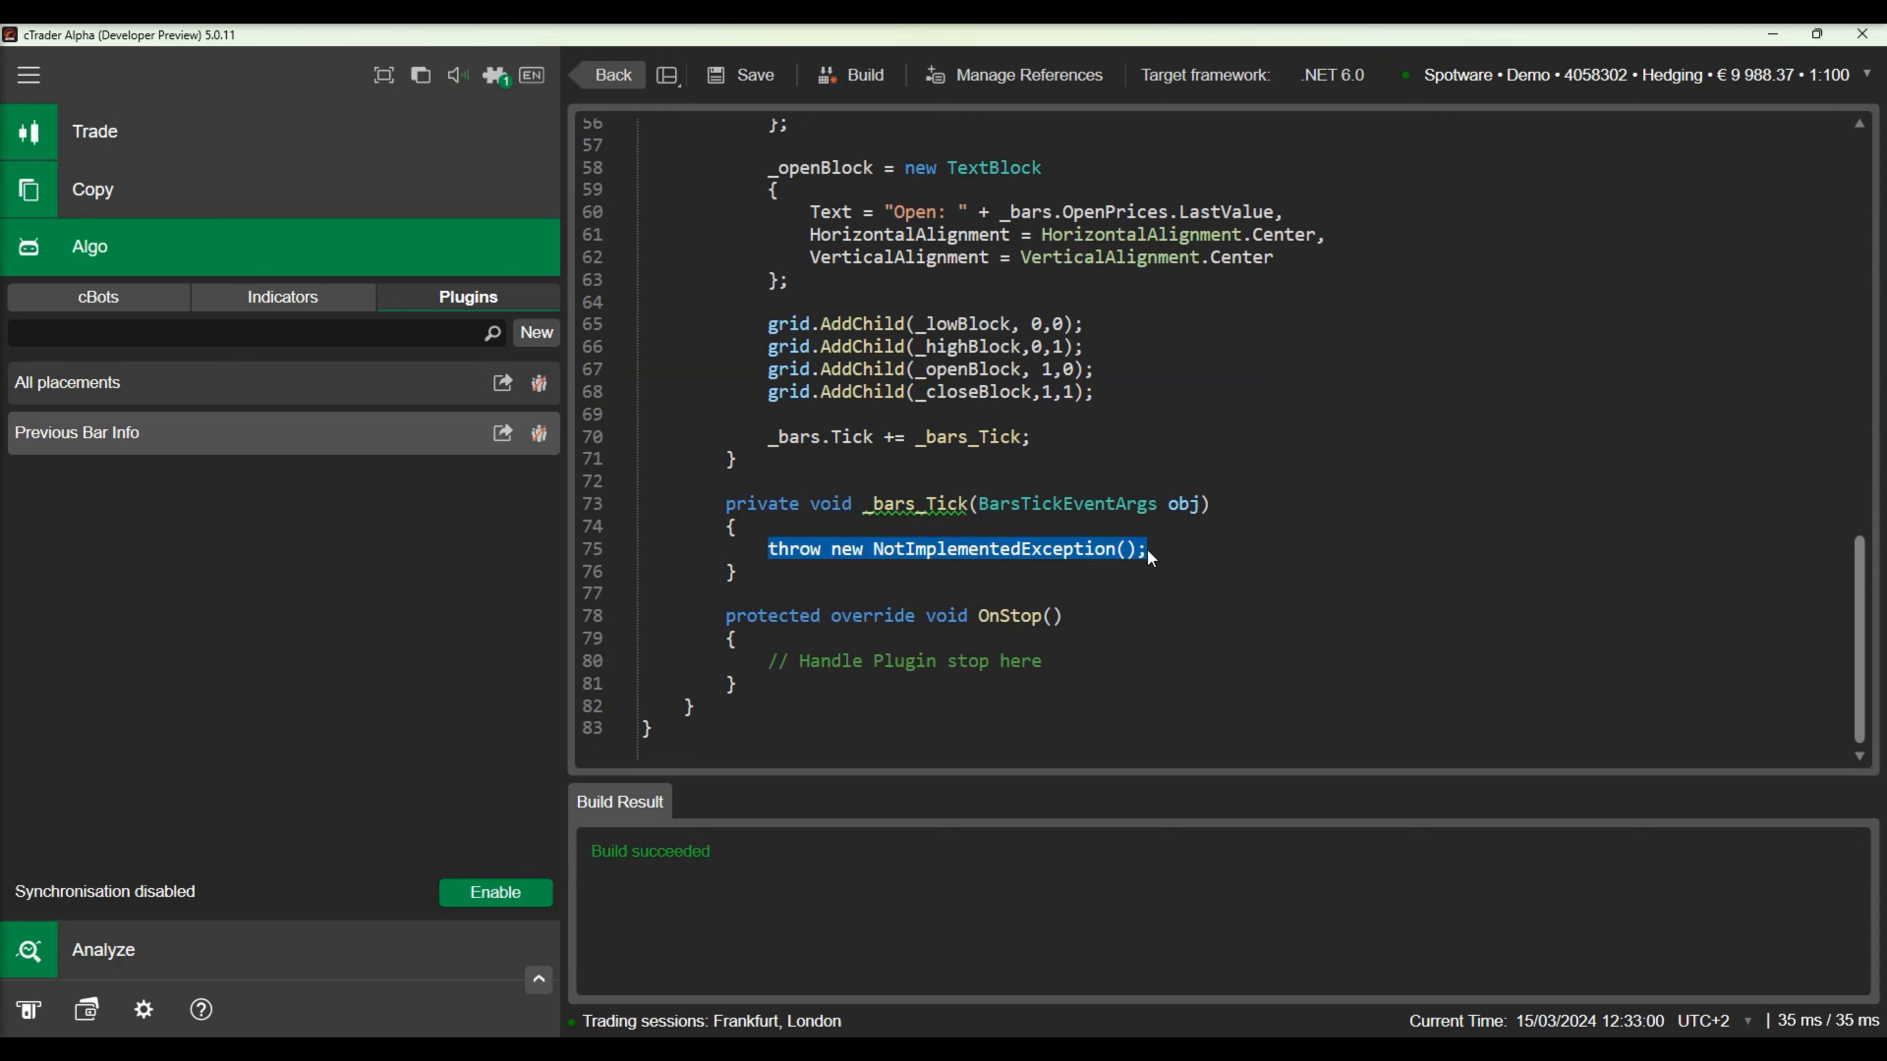
{"action": "type", "text": "_lowBlock.Text = \"Low: \" + _bars.LowPrices.LastValue.ToString();"}
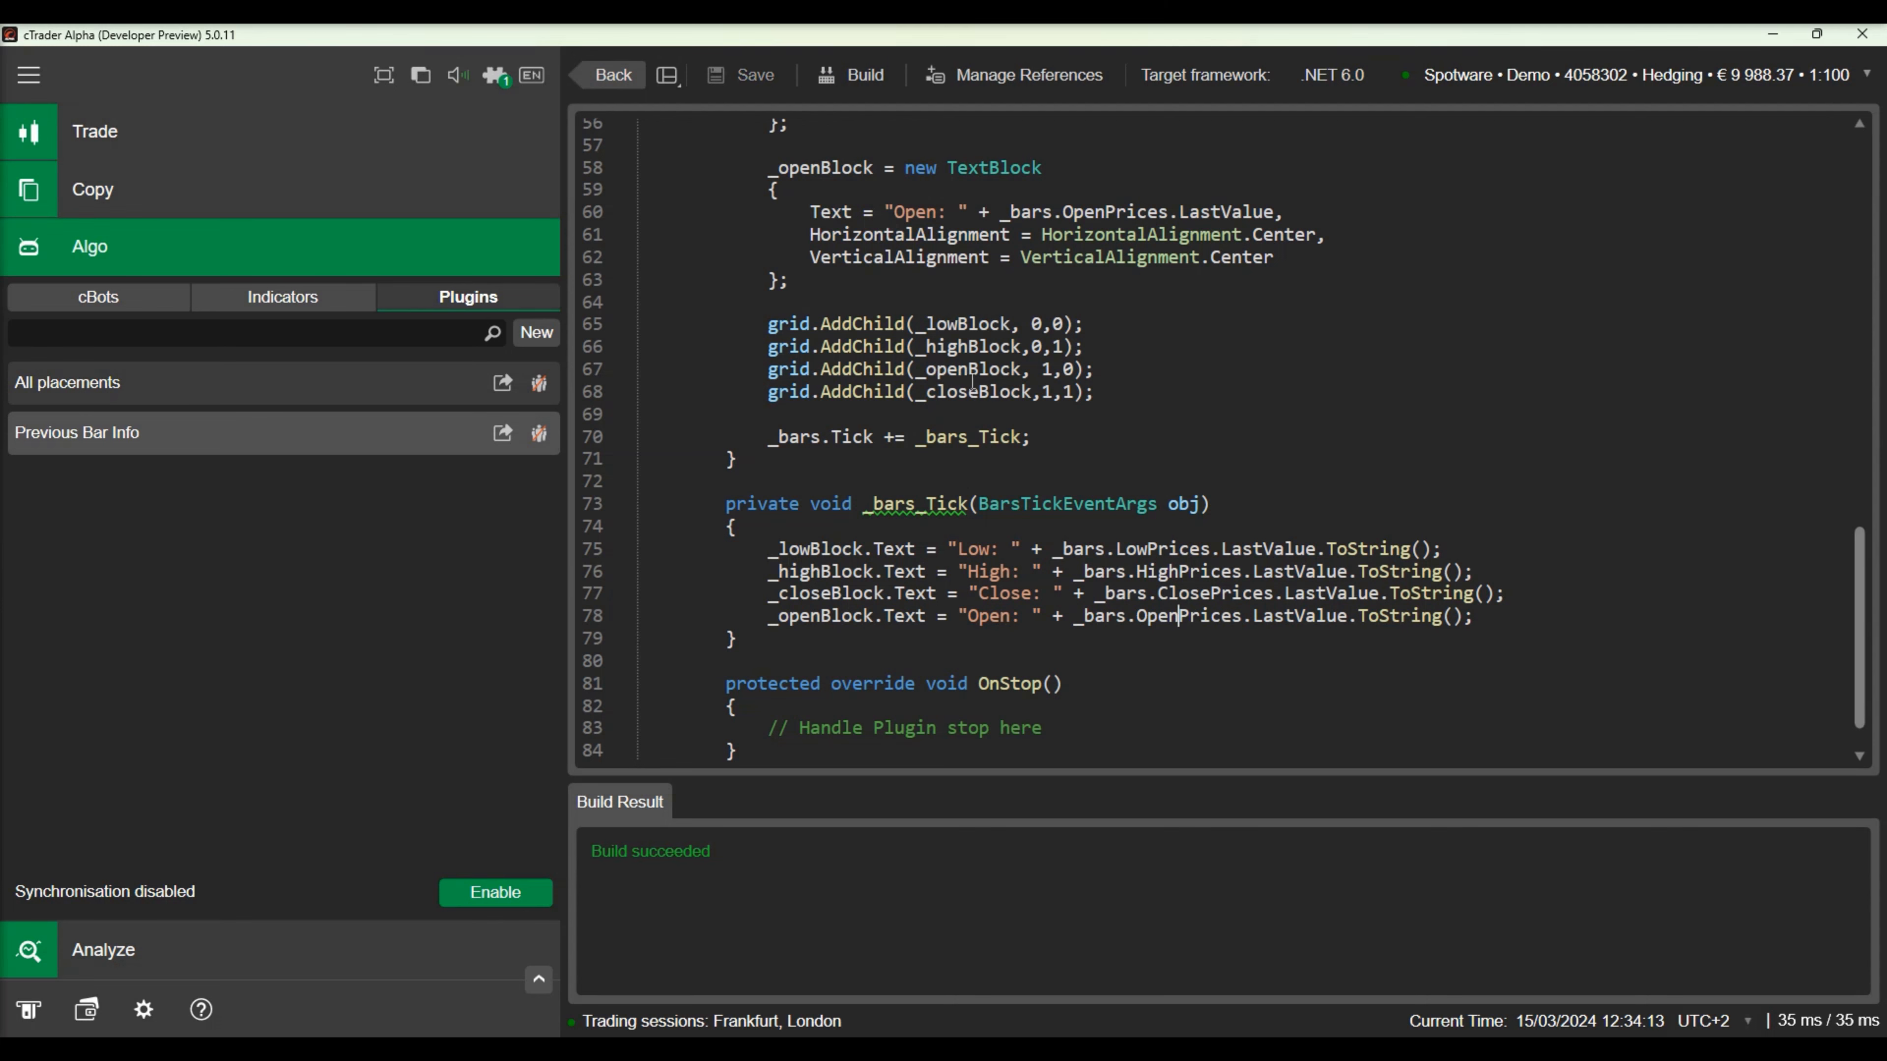
{"action": "left_click", "coordinate": [94, 131]}
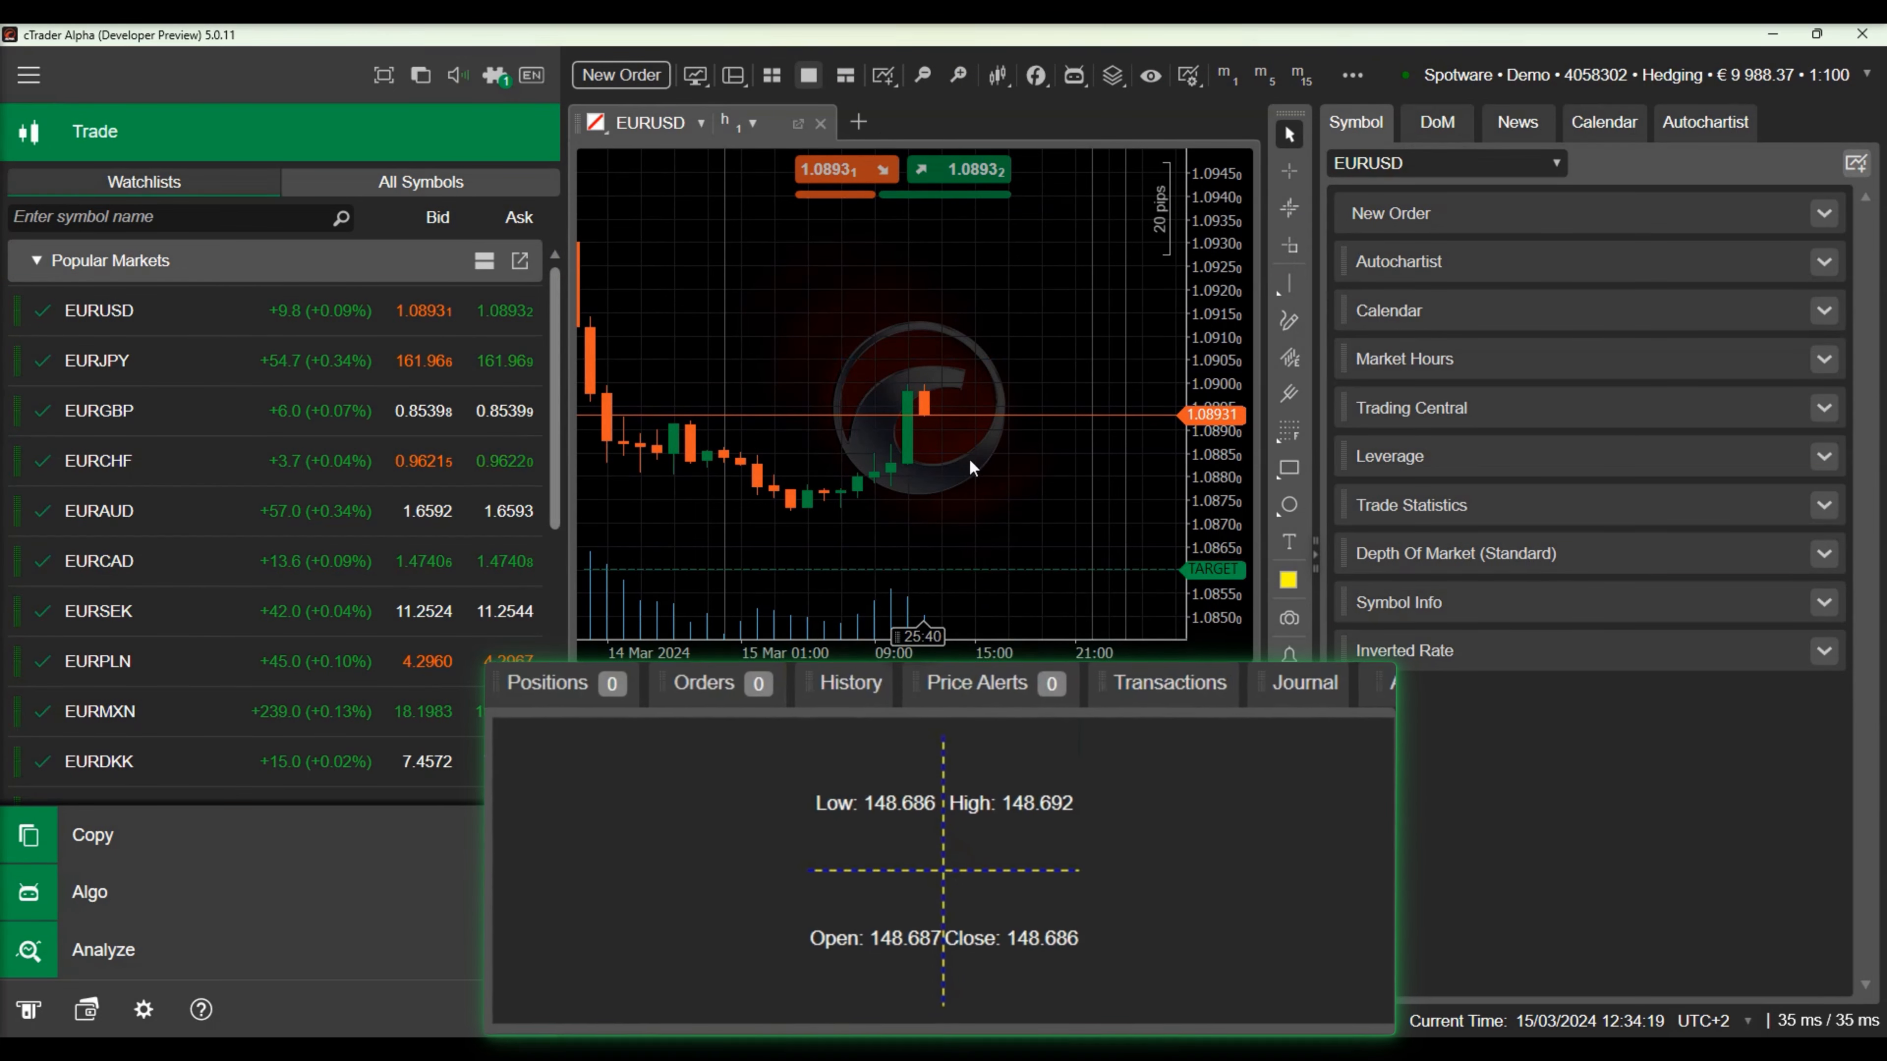
{"action": "mouse_move", "coordinate": [999, 561]}
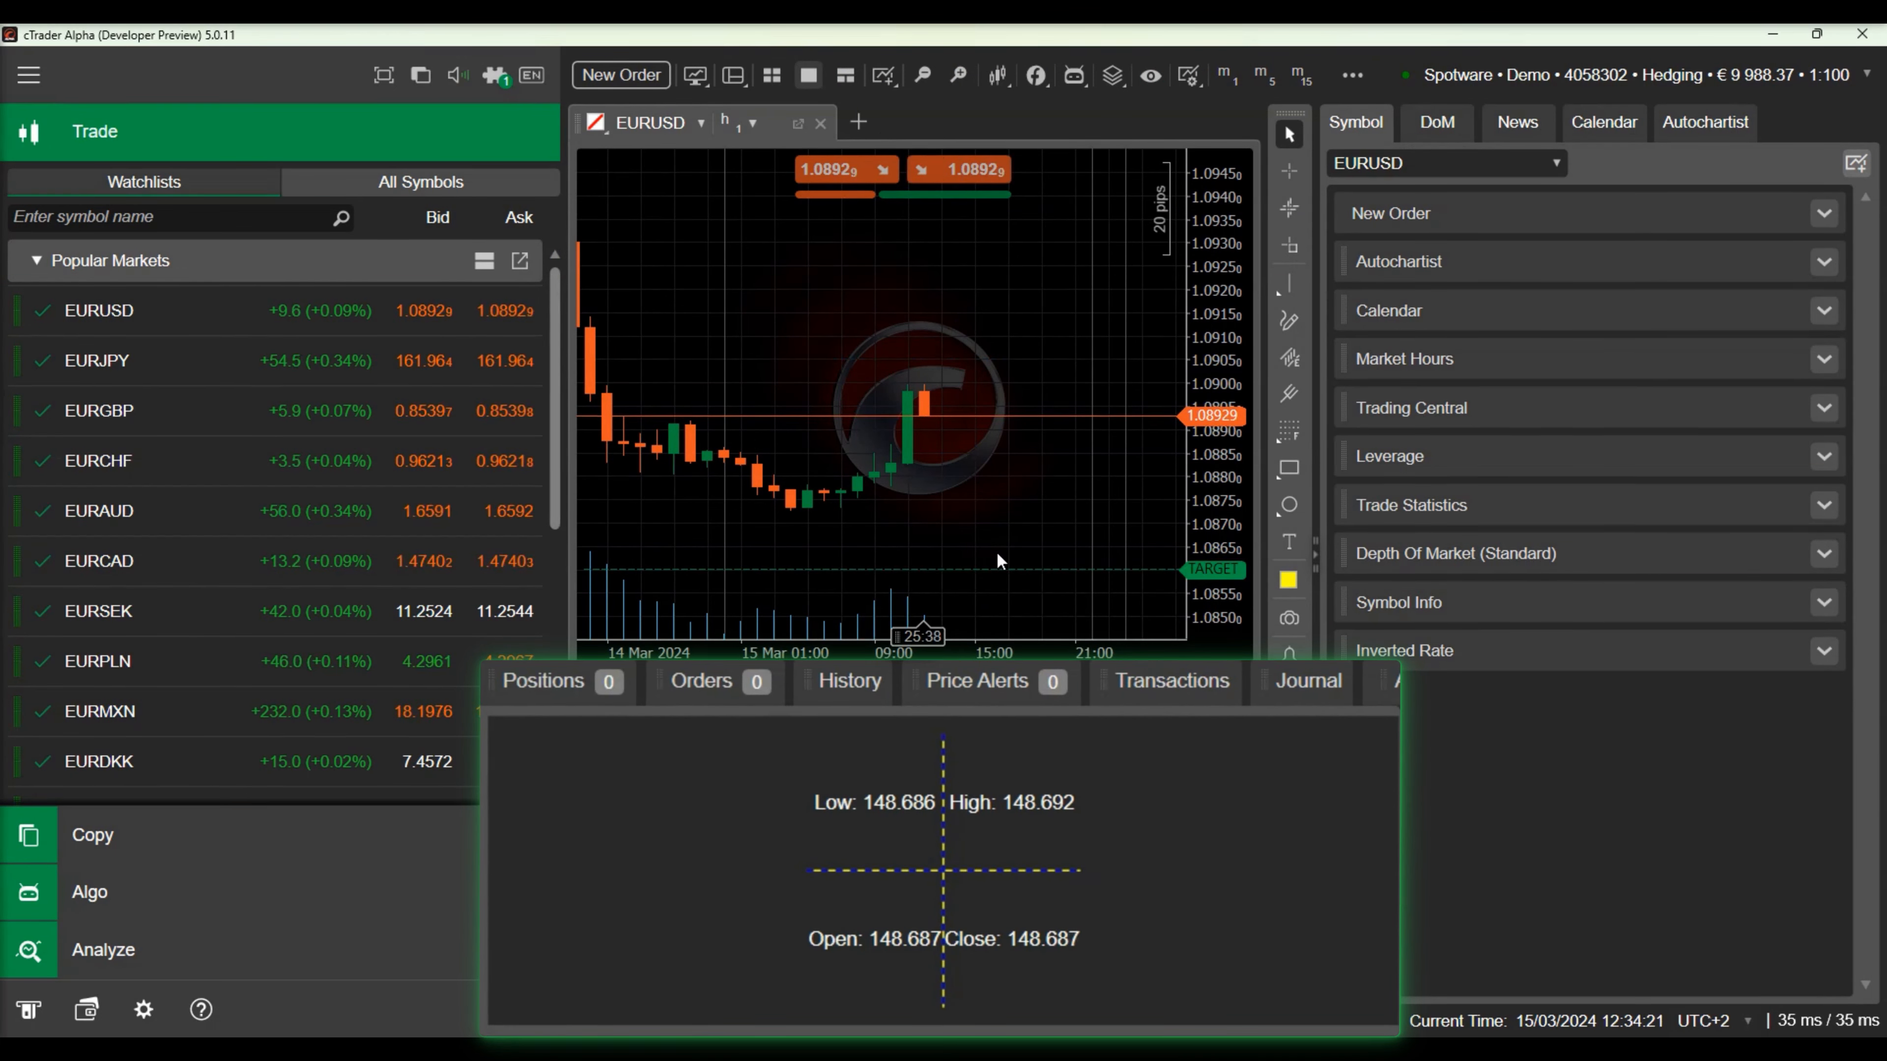